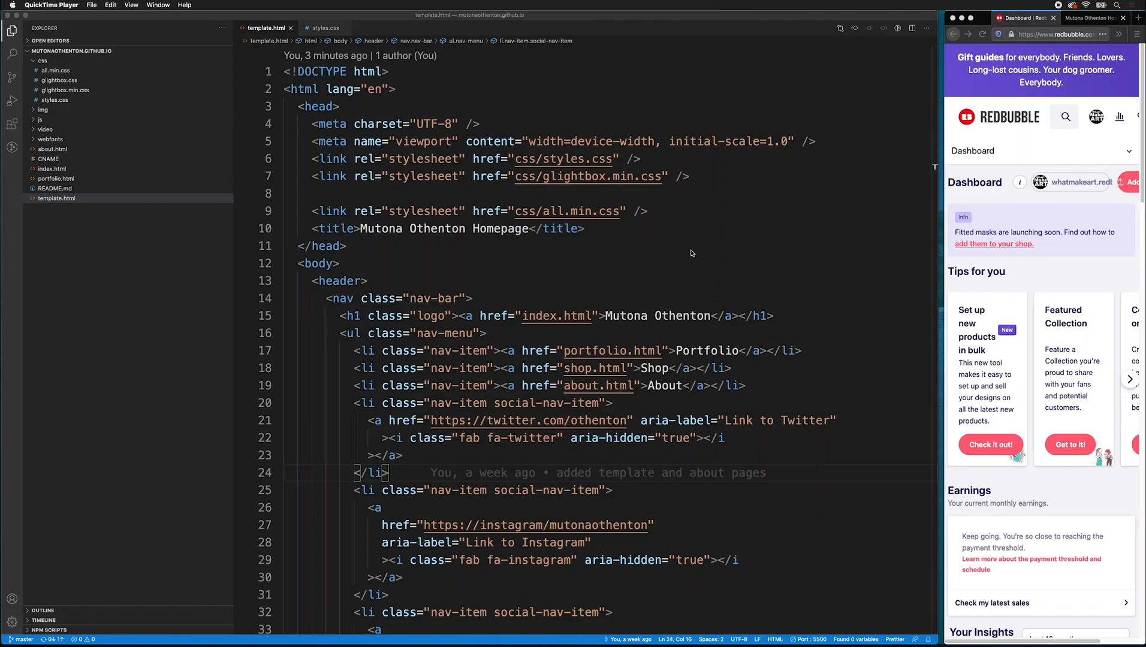
mouse_move(680, 272)
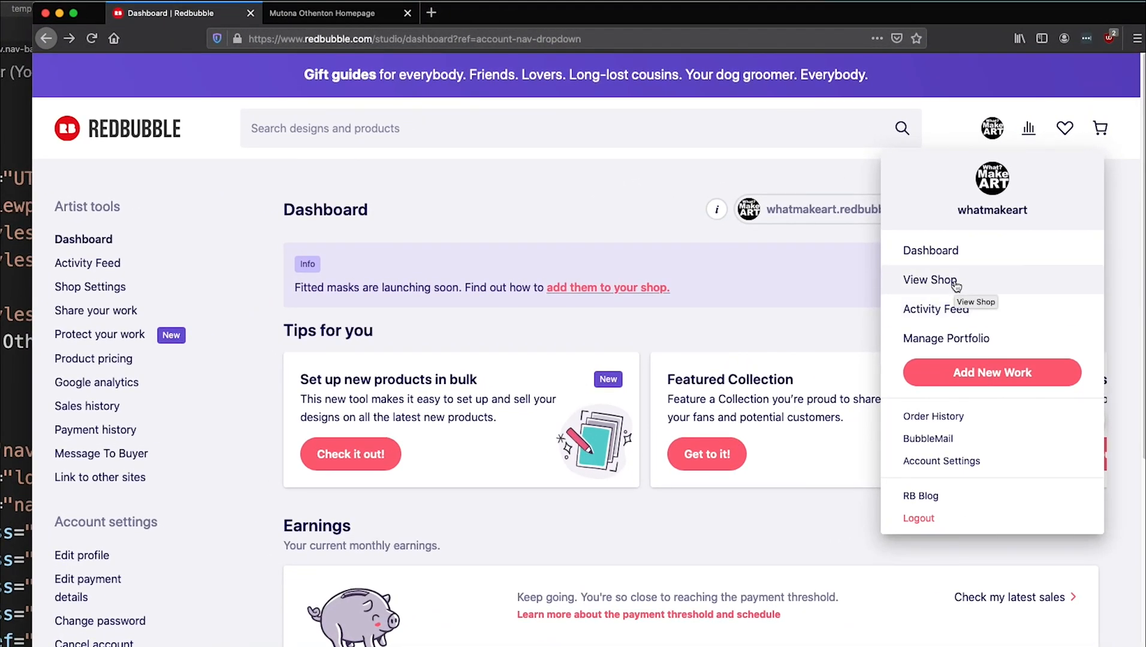
- View the artist's own whatmakeart shop page on Redbubble to get its address
left_click(930, 280)
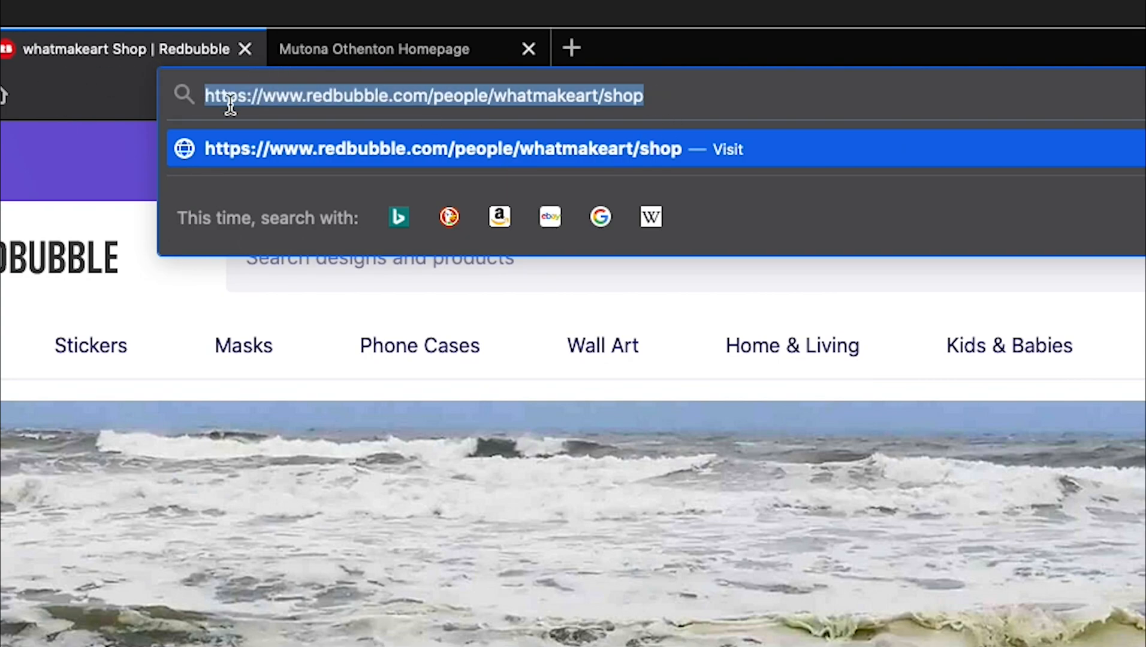
mouse_move(468, 113)
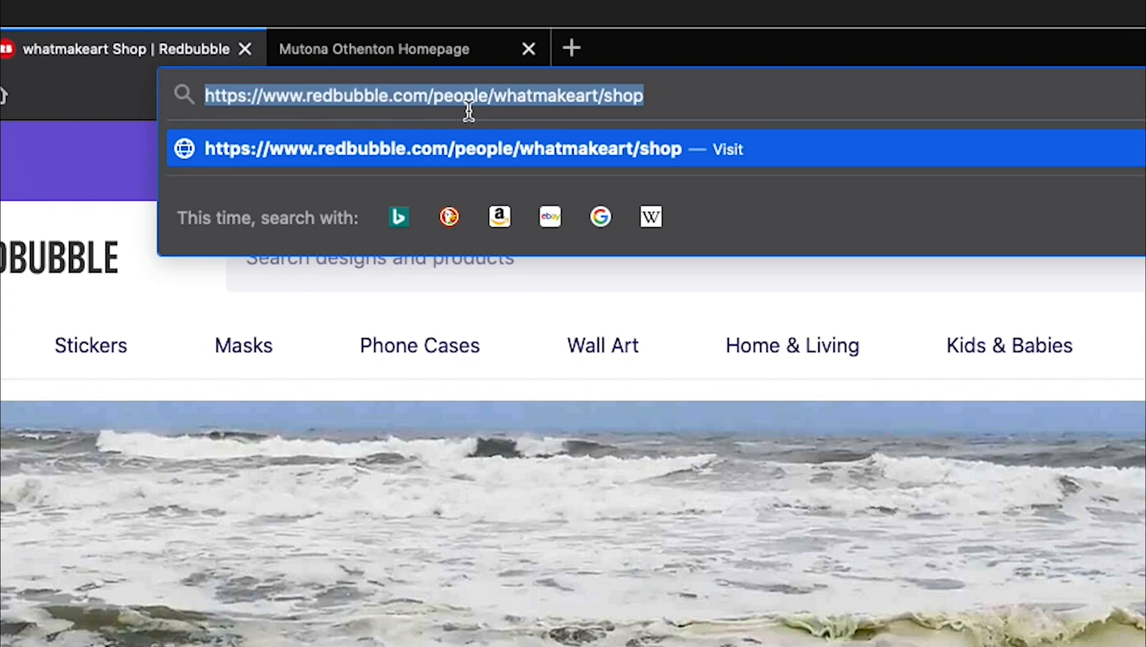
mouse_move(599, 108)
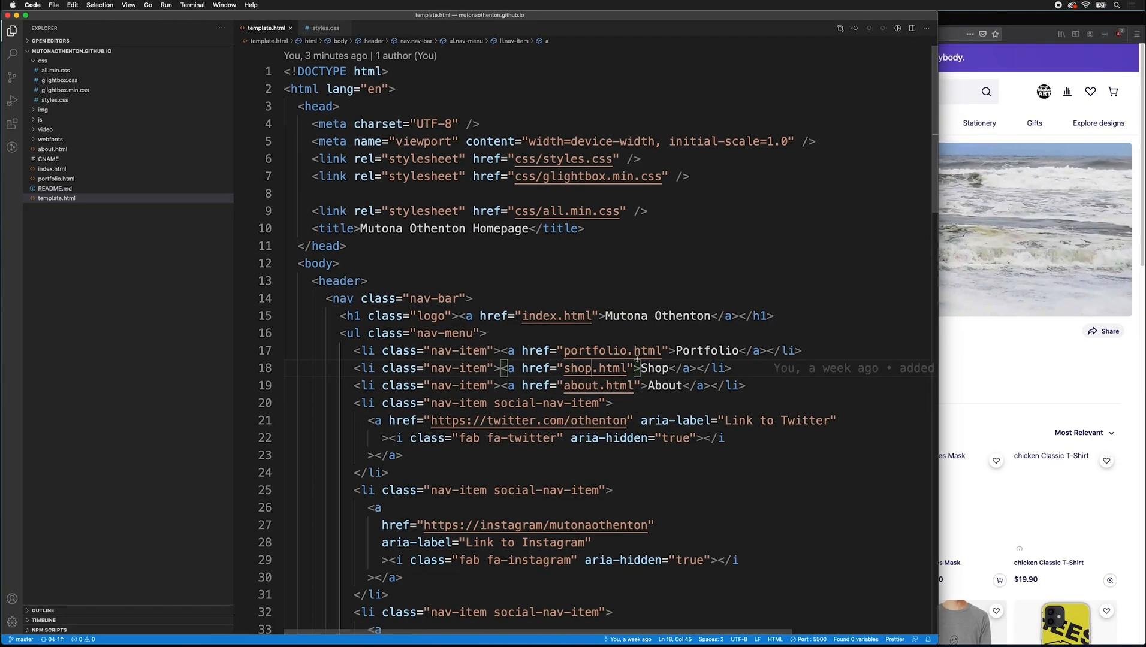
- Point the header and footer Shop links in template.html at the Redbubble shop URL
double_click(595, 368)
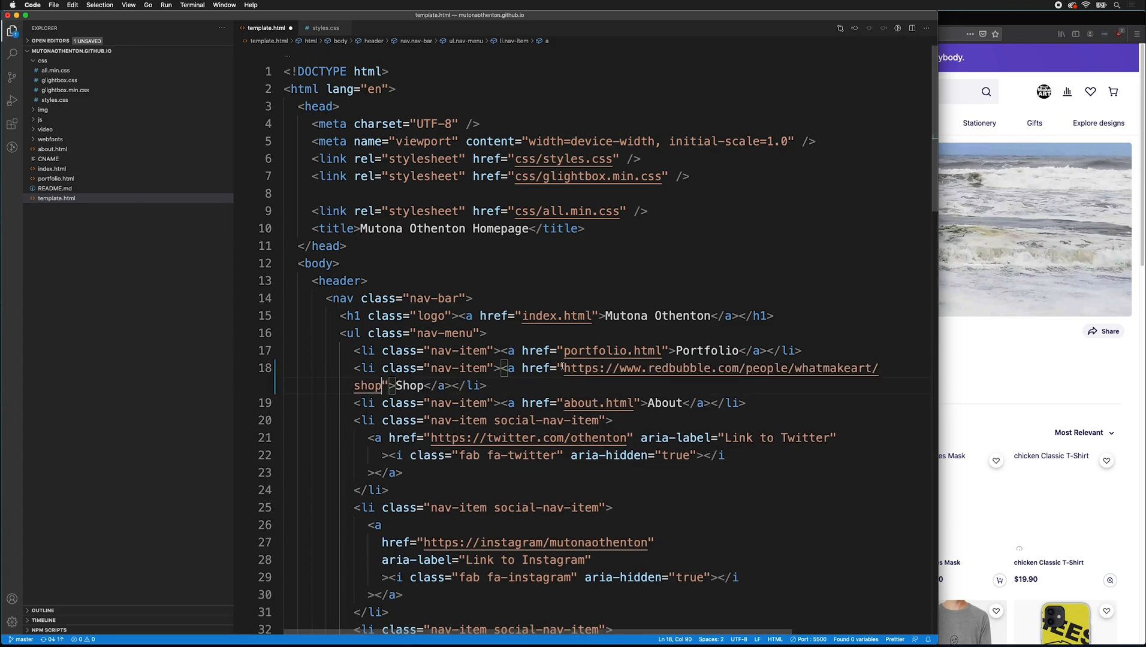
scroll("down", 3)
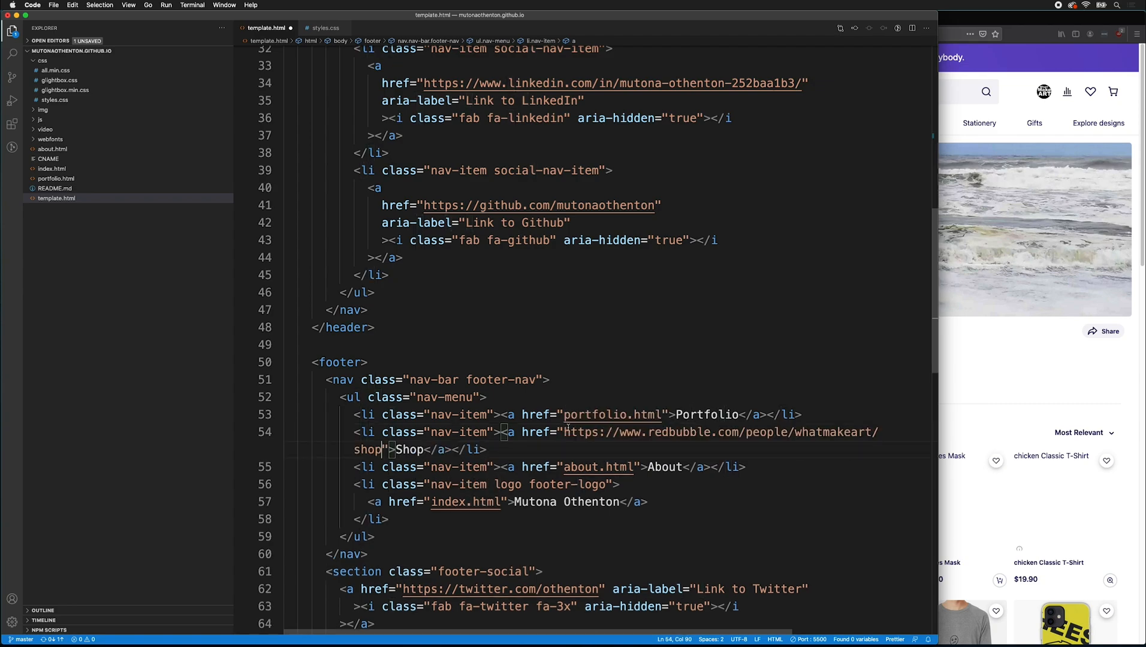
mouse_move(537, 432)
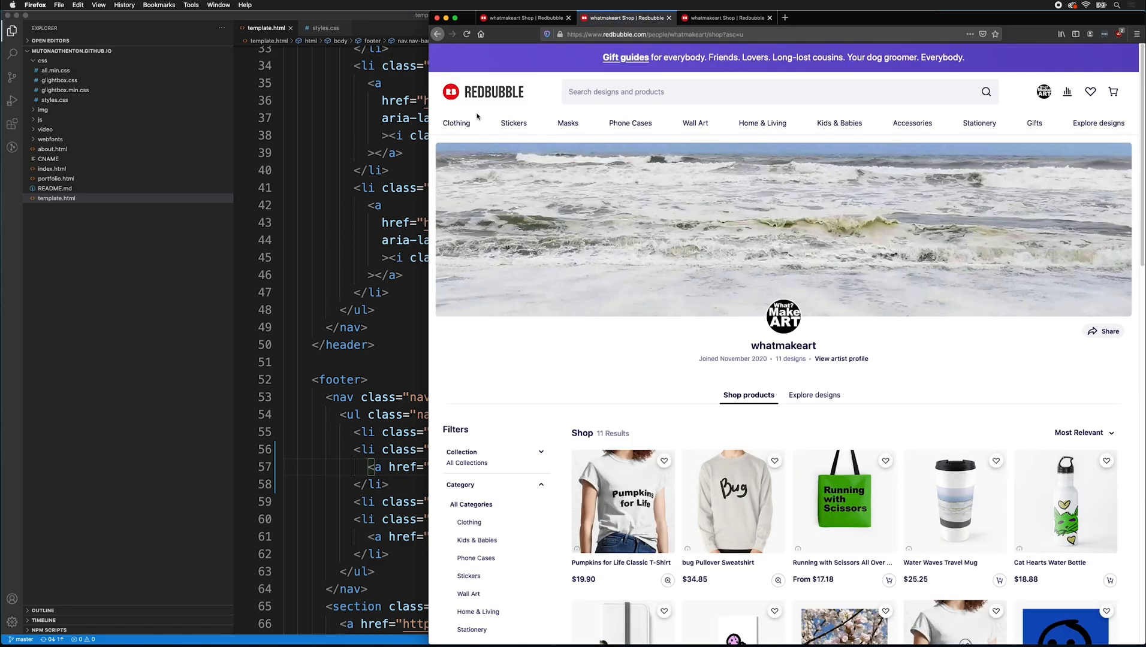
mouse_move(438, 33)
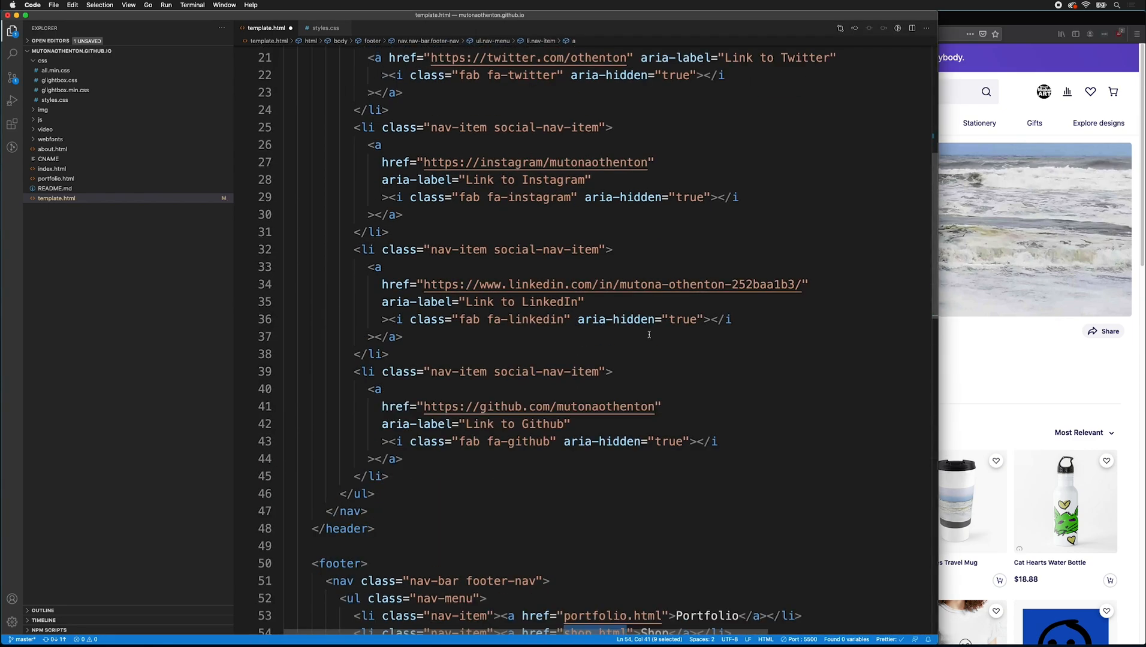
- Create shop.html from template.html and load it via the SHOP link in the Live Server preview
scroll("up", 3)
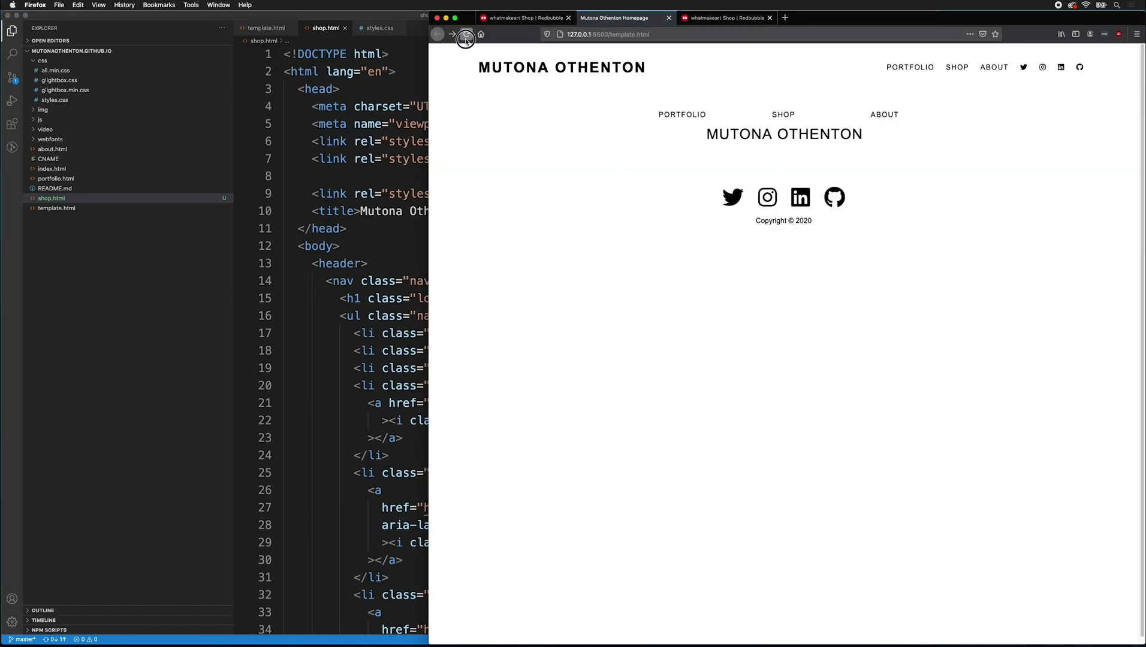
left_click(782, 114)
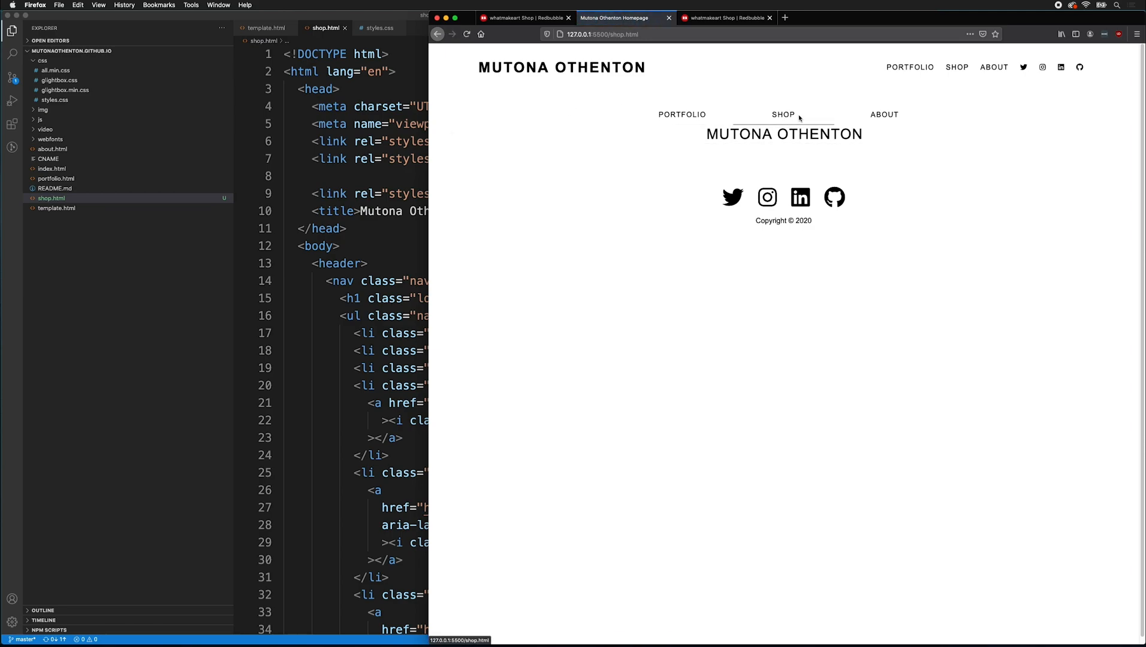
mouse_move(381, 245)
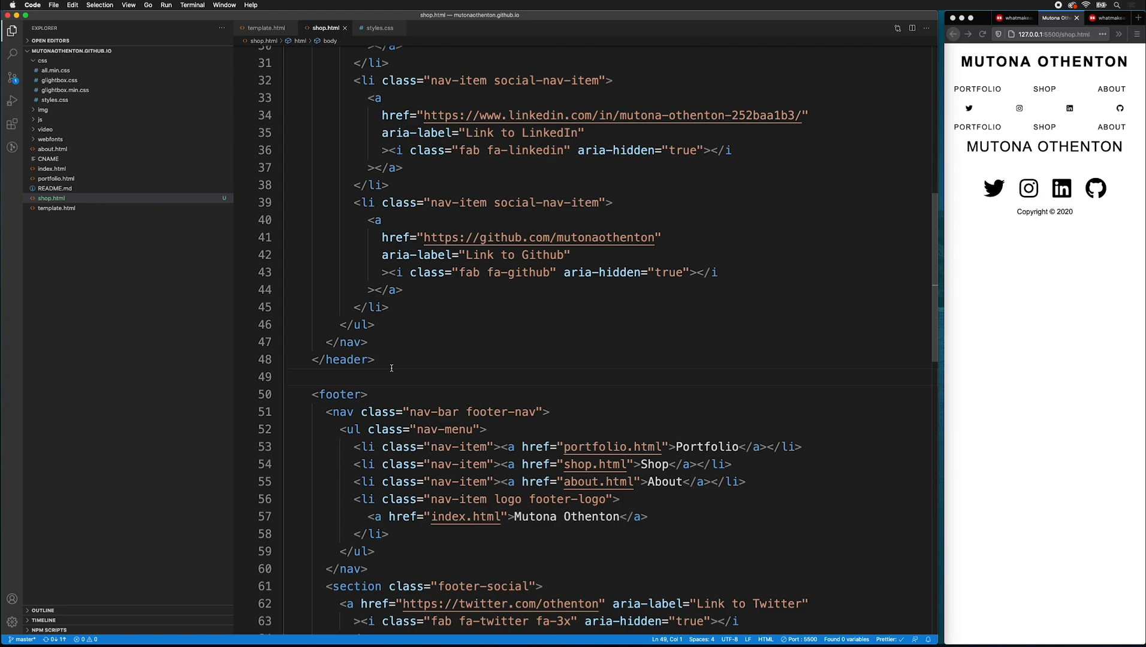
- Add main.shop-page with a text-box section (Shop h1, lorem paragraph) and an empty shop-box section
type("main.")
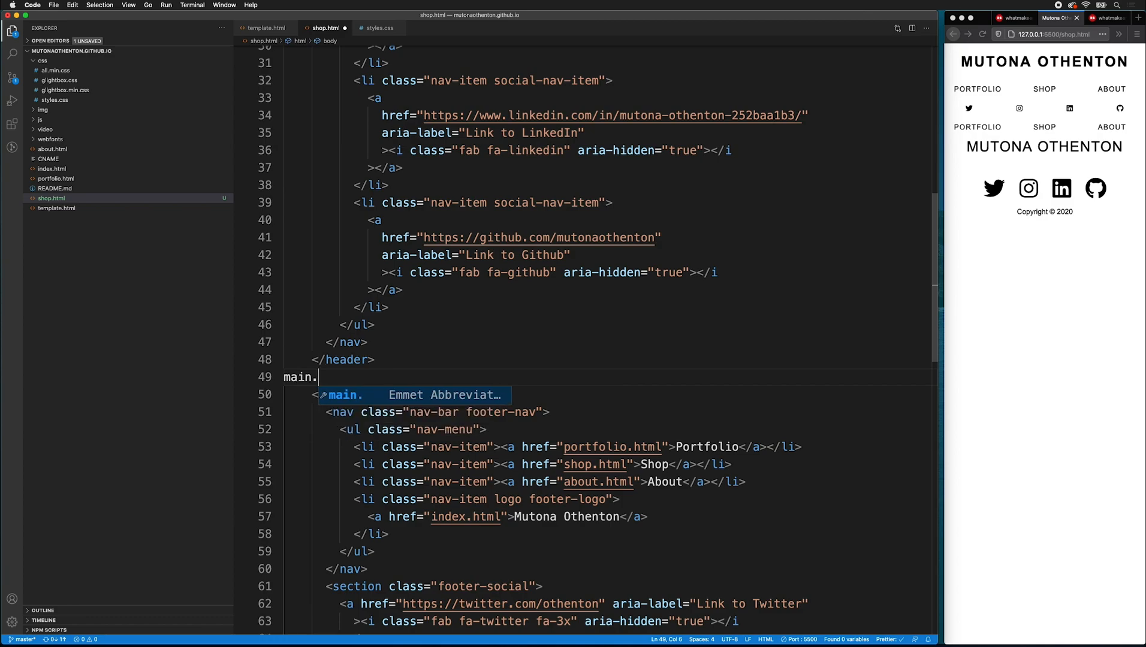
type("s")
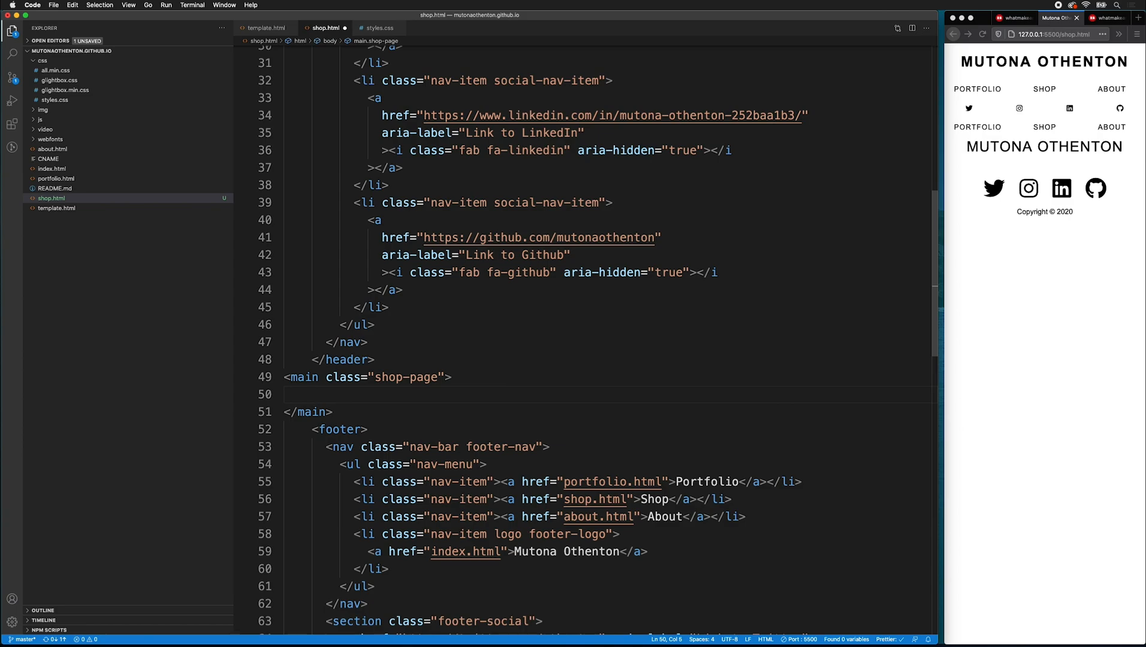
type("section.")
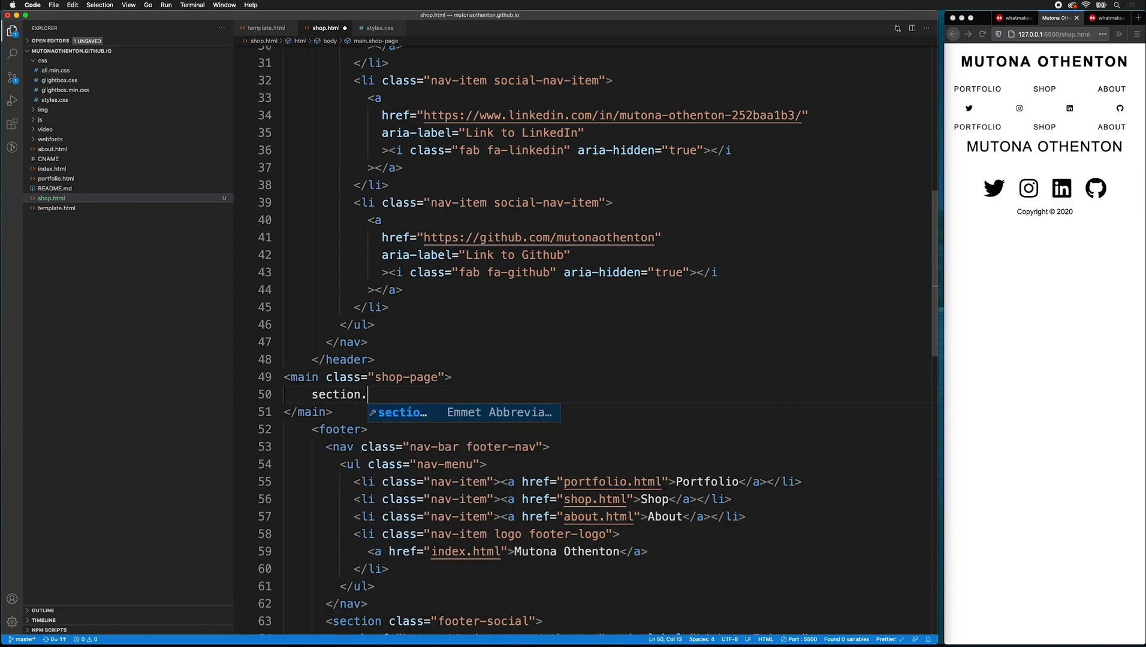
type("text-box\">")
type("<h1>Shop</h1>")
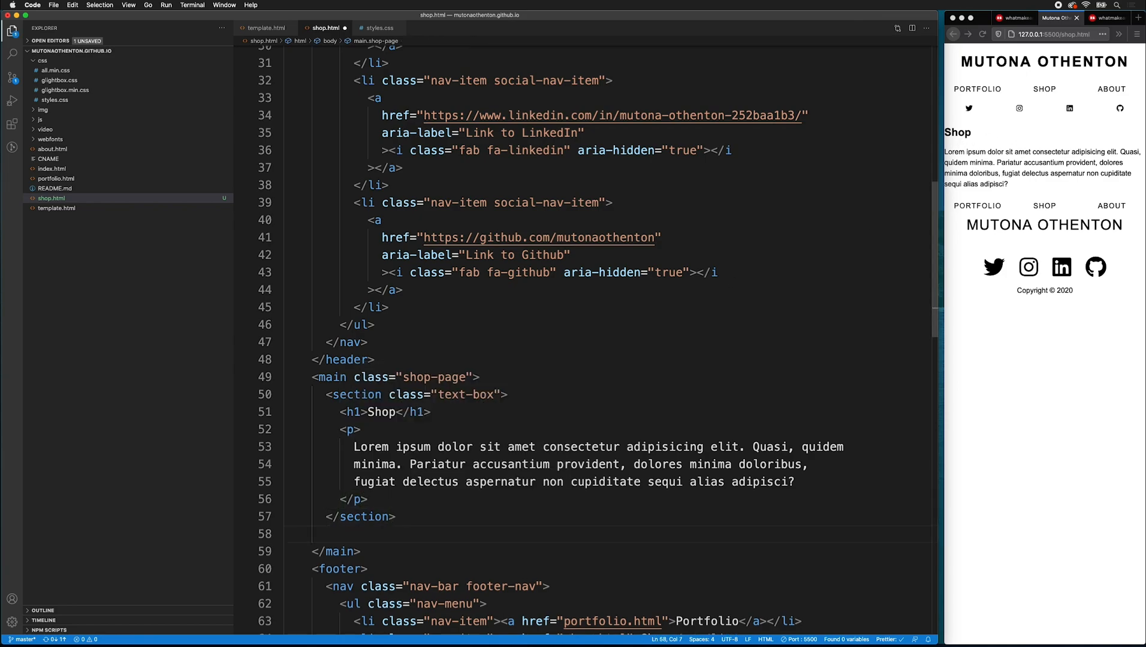
type("section class=\"shop-box\">")
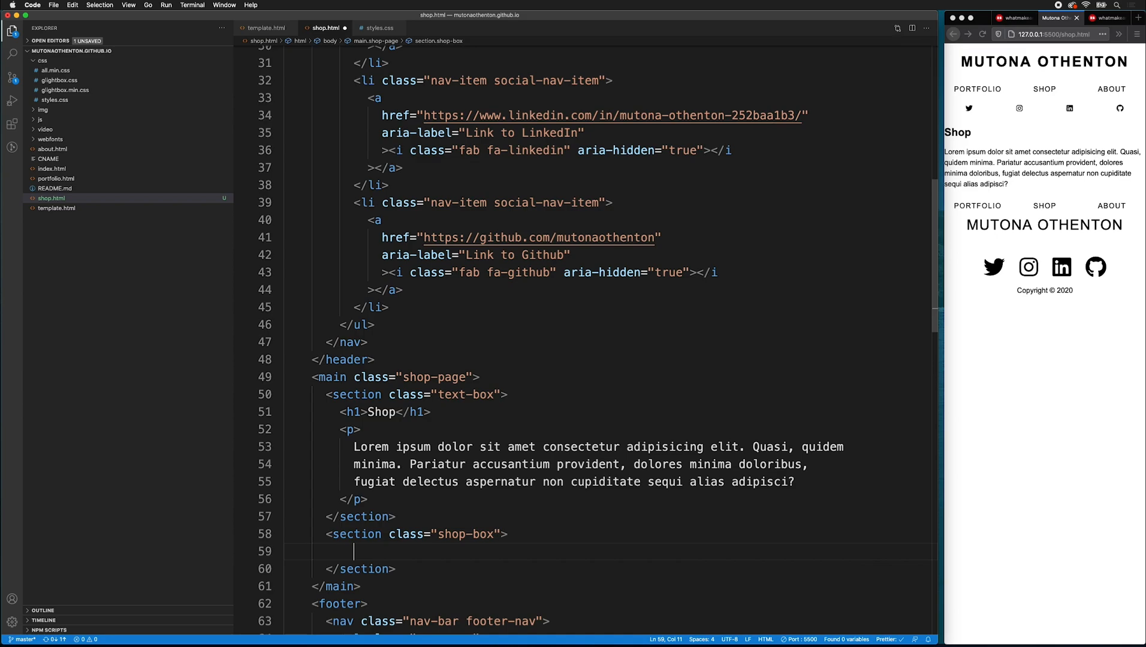
mouse_move(647, 435)
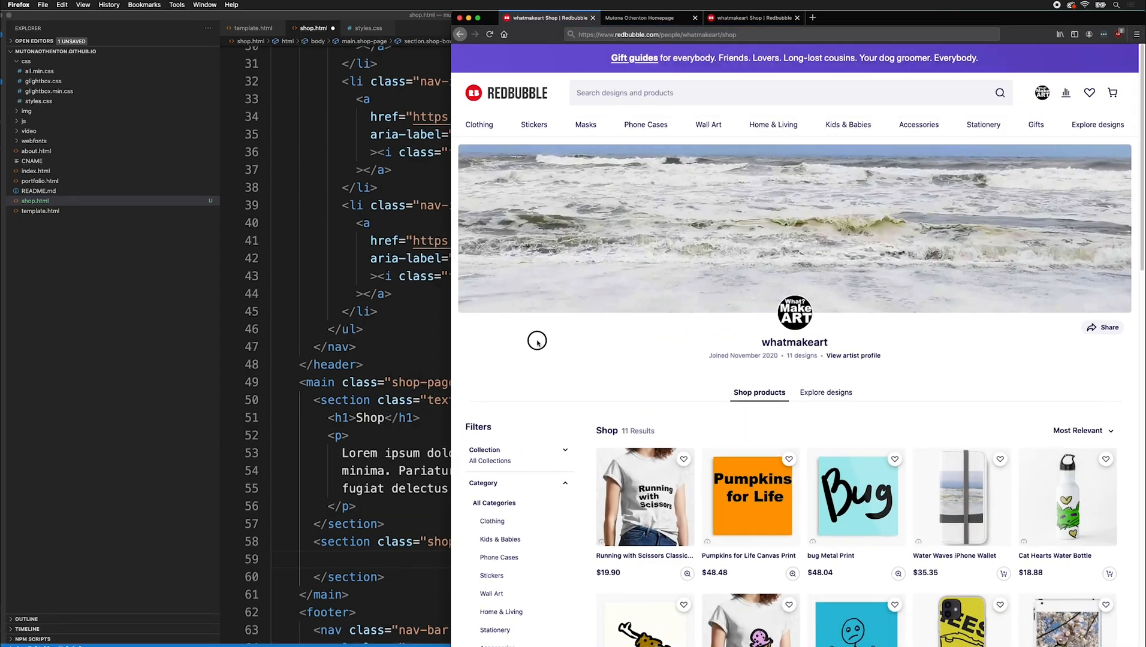
- From the Redbubble dashboard, reach Link to Other Sites and reveal the portfolio embed script
left_click(1041, 92)
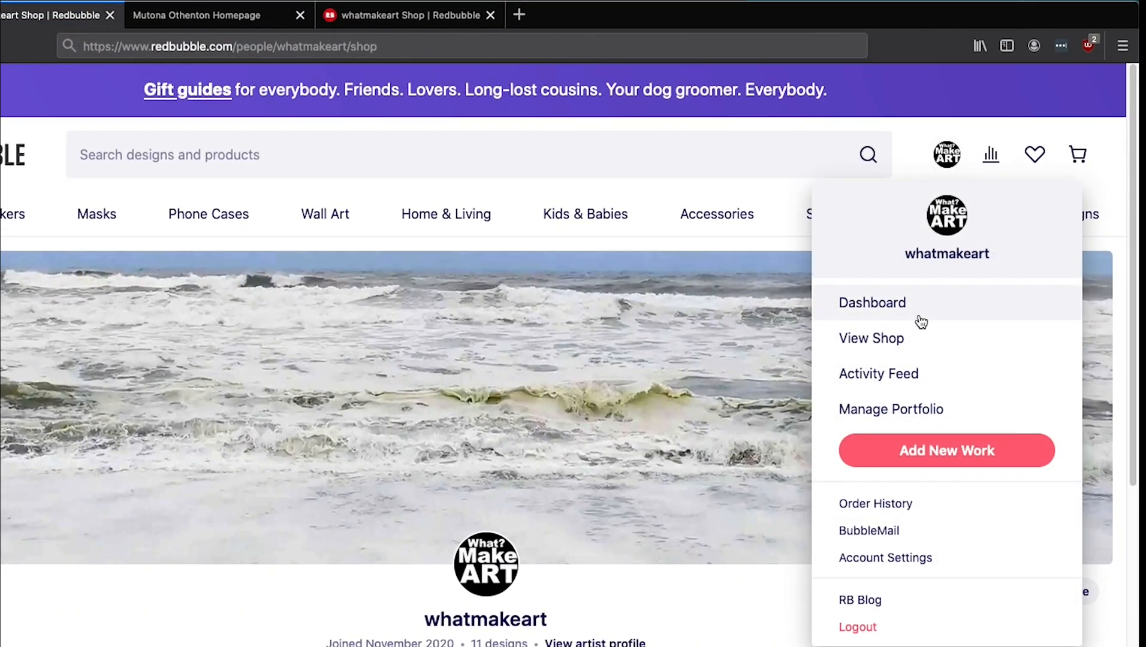
left_click(871, 302)
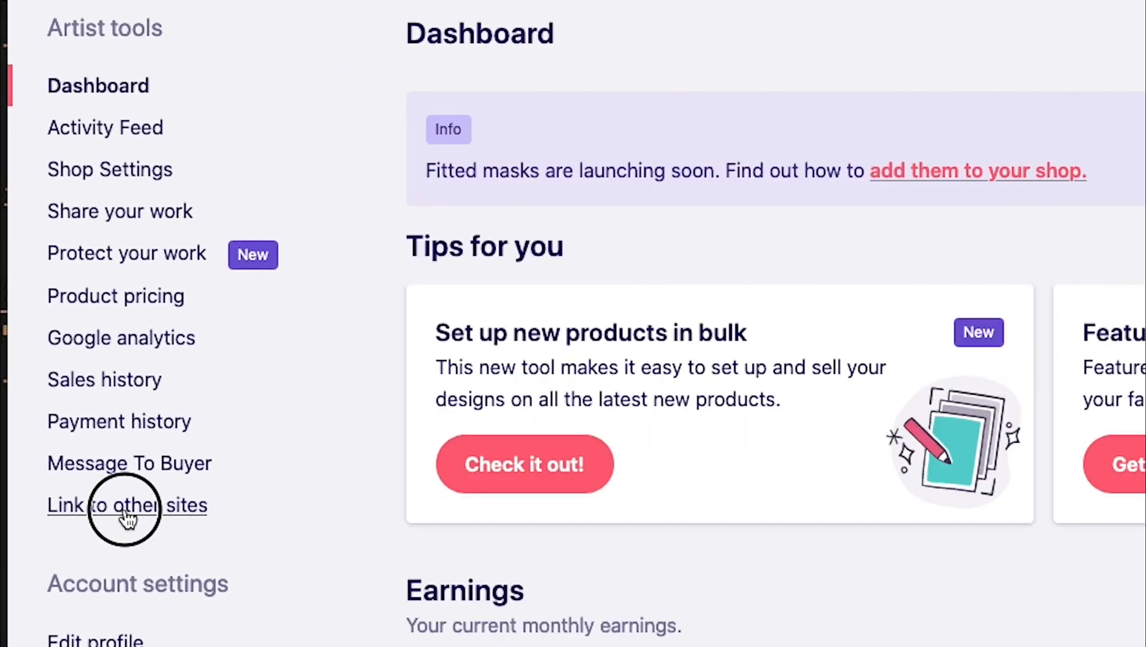
left_click(125, 505)
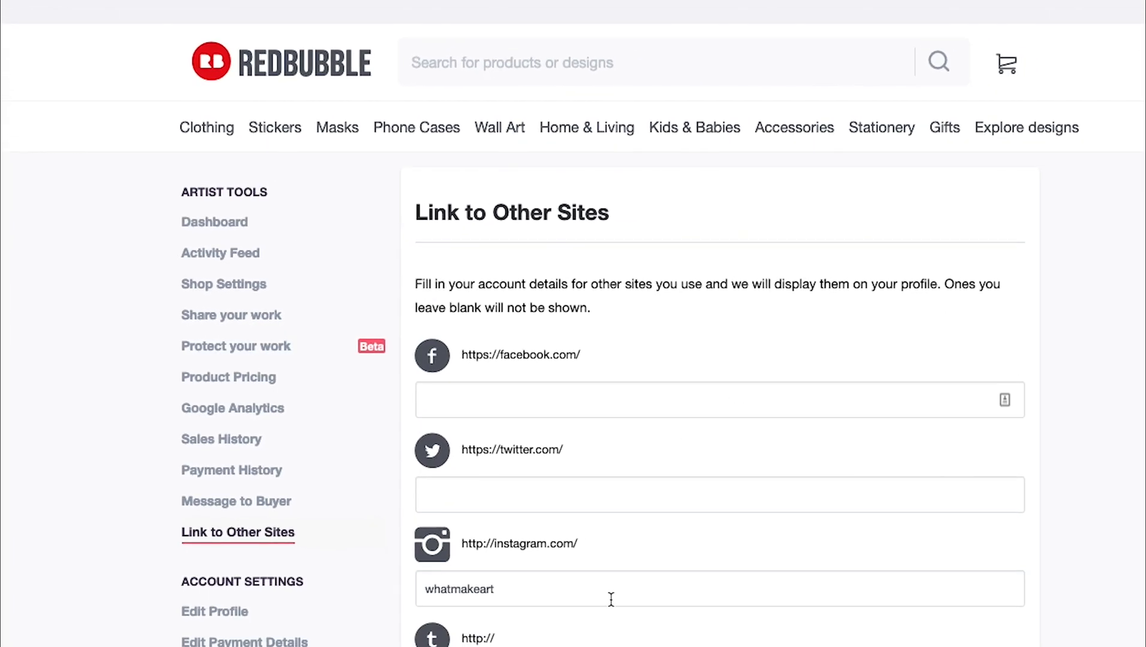
scroll("down", 3)
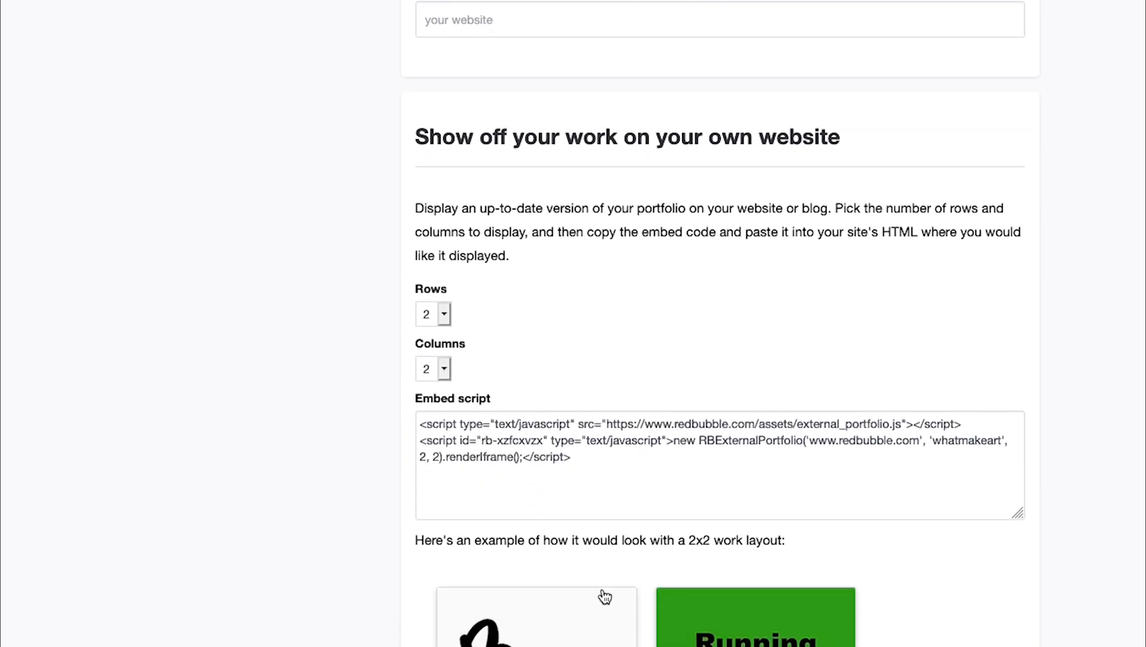
mouse_move(833, 146)
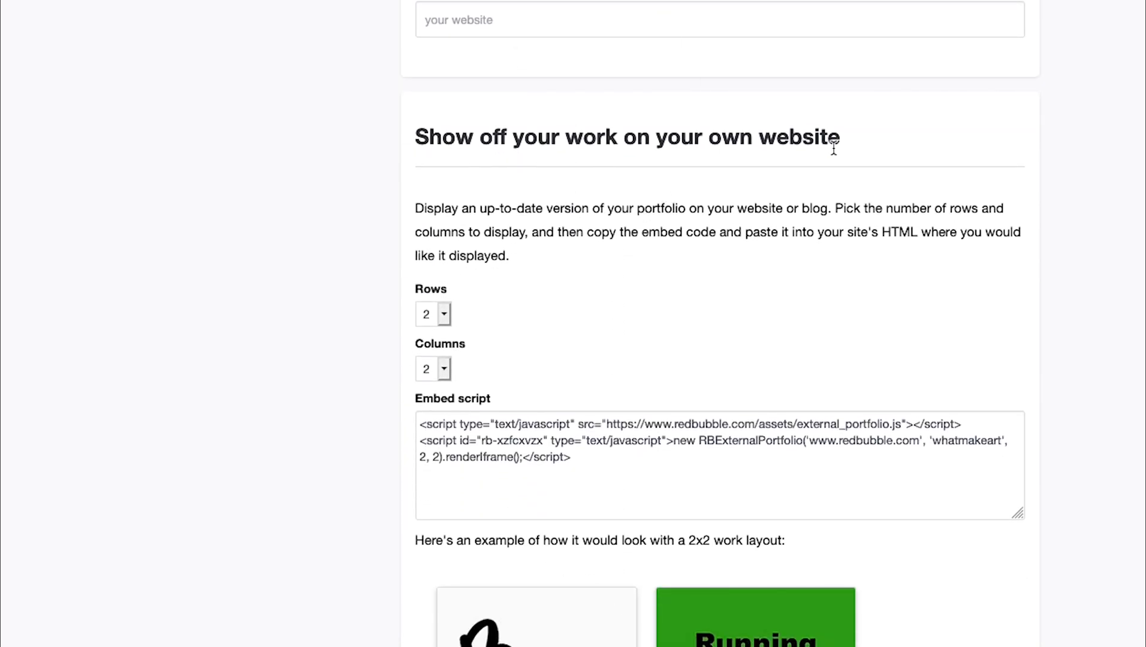
mouse_move(506, 368)
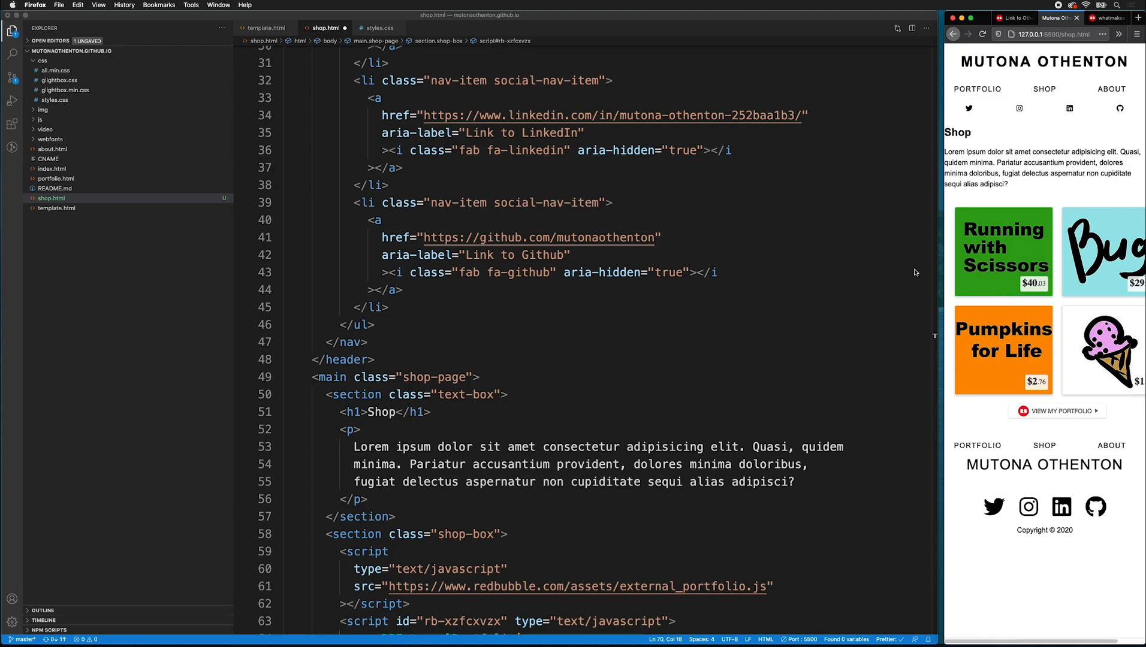
- Paste the Redbubble embed script into the shop box, set to 3 rows and 4 columns
scroll("down", 3)
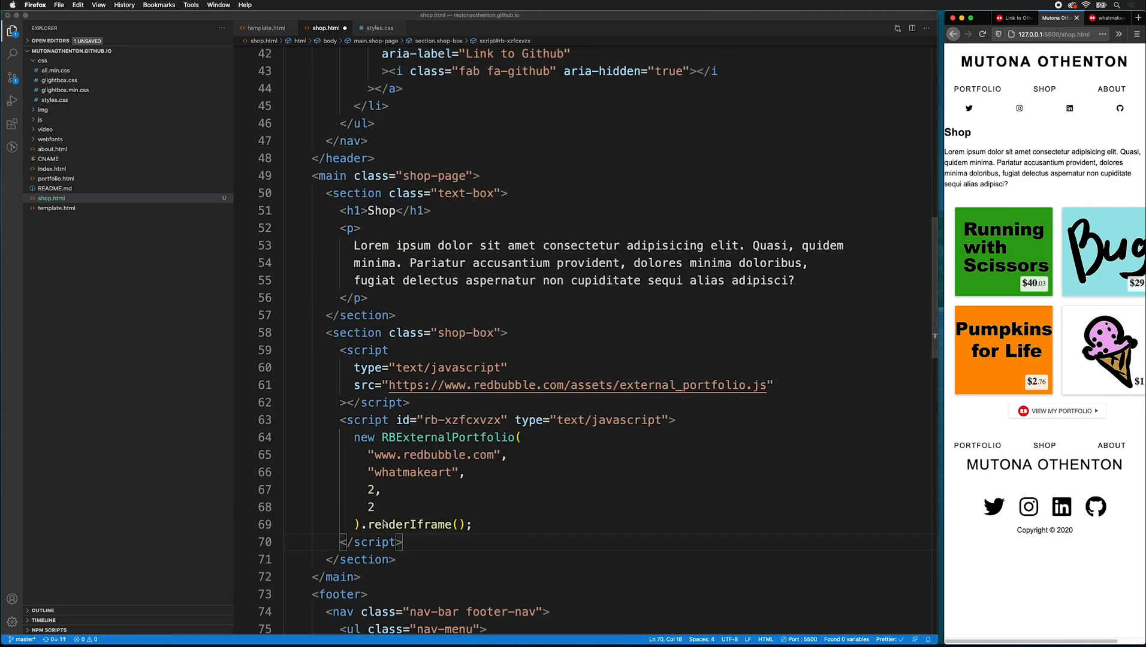
left_click(370, 489)
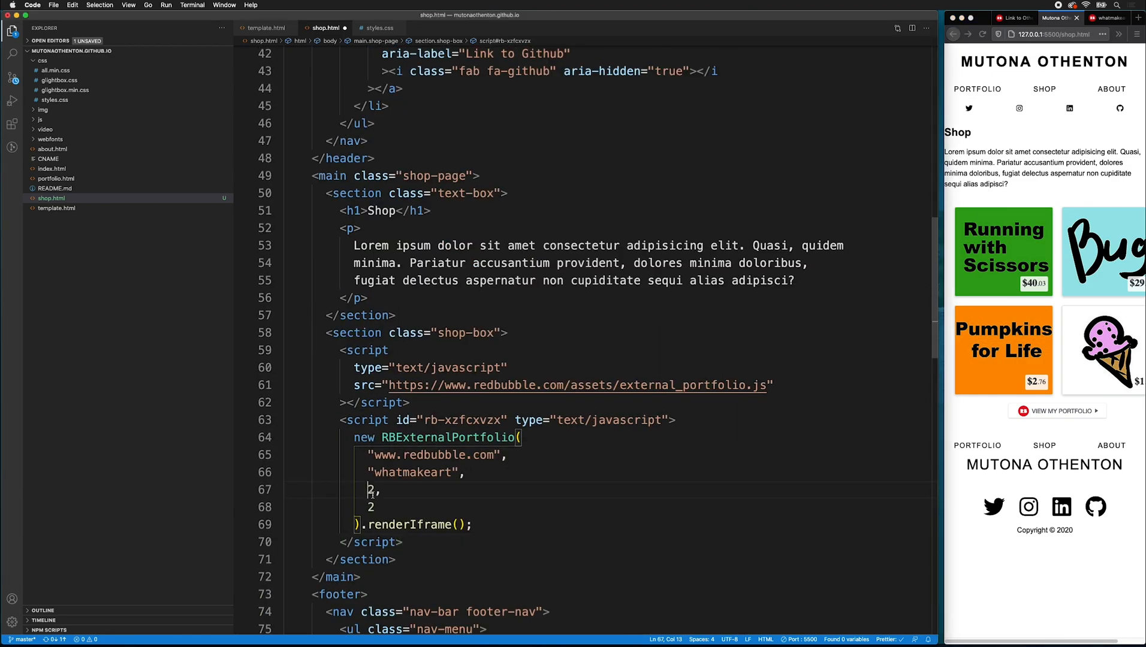
type("3")
left_click(648, 507)
type("4")
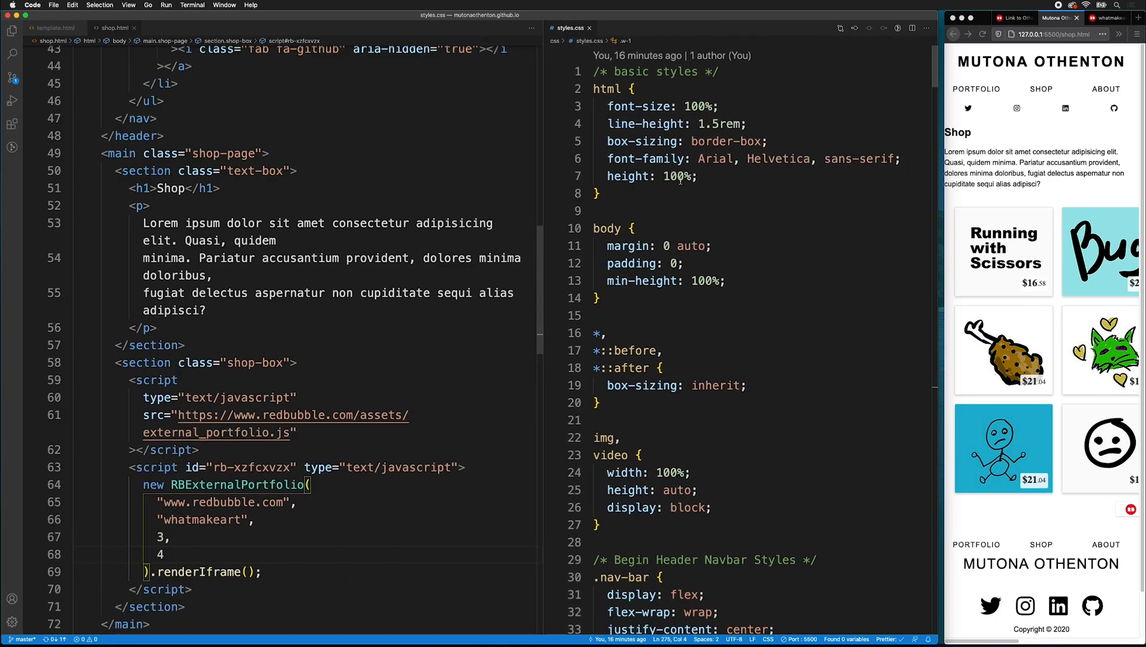
- Add a commented shop section to styles.css with .shop-page padding: 2rem 1rem 10rem 1rem
scroll("down", 3)
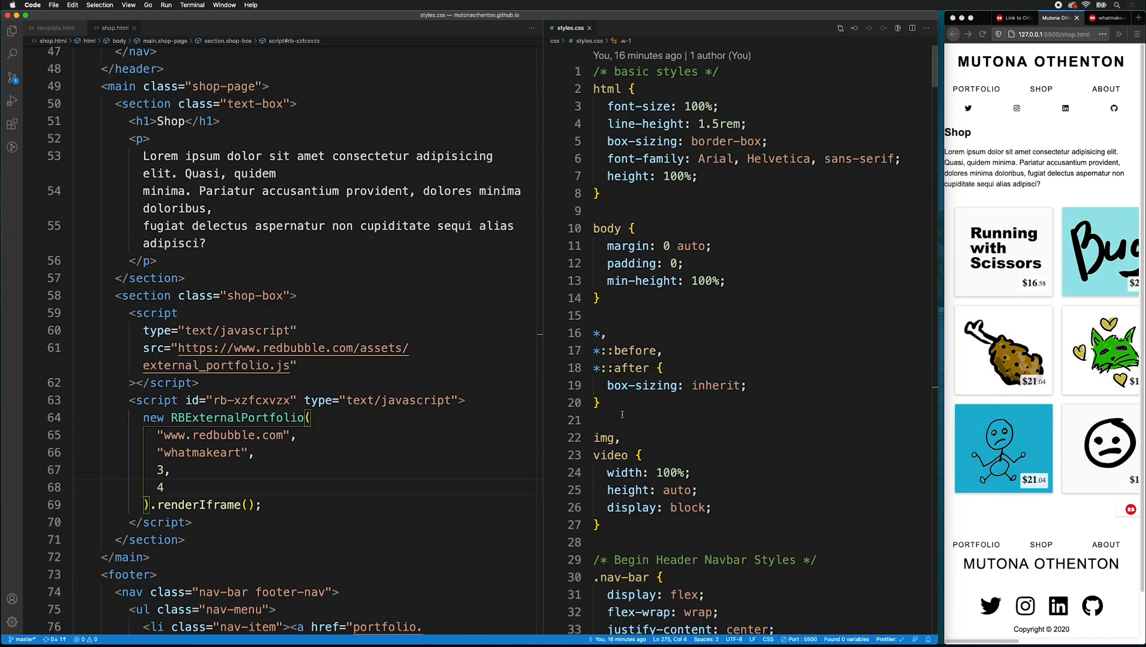
scroll("down", 3)
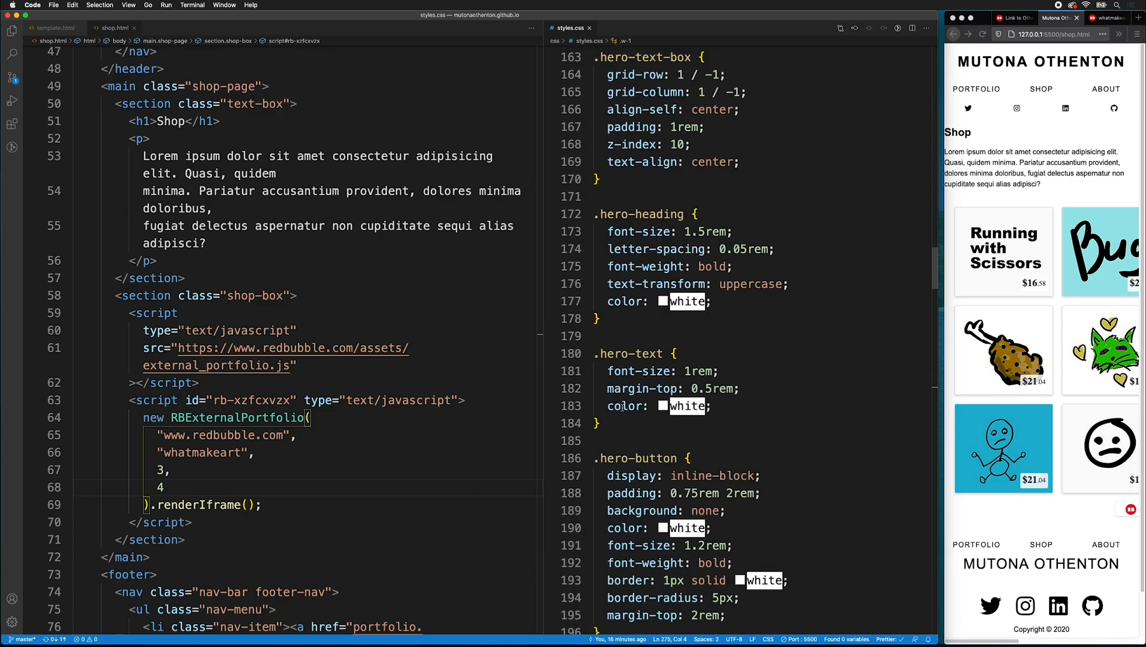
scroll("down", 3)
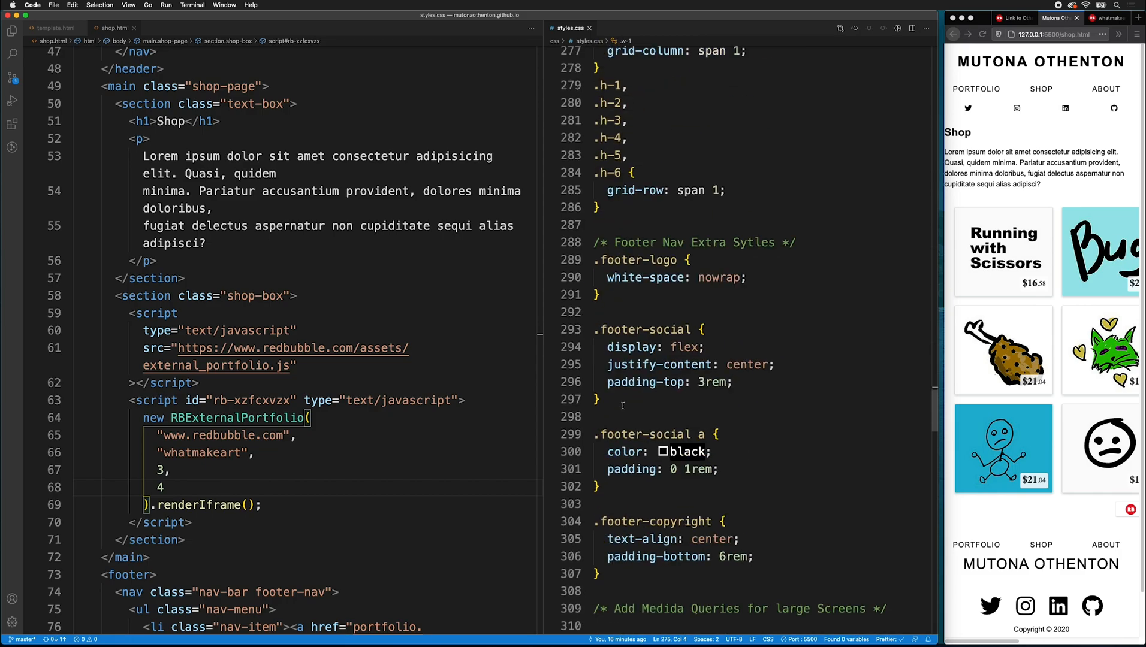
scroll("up", 3)
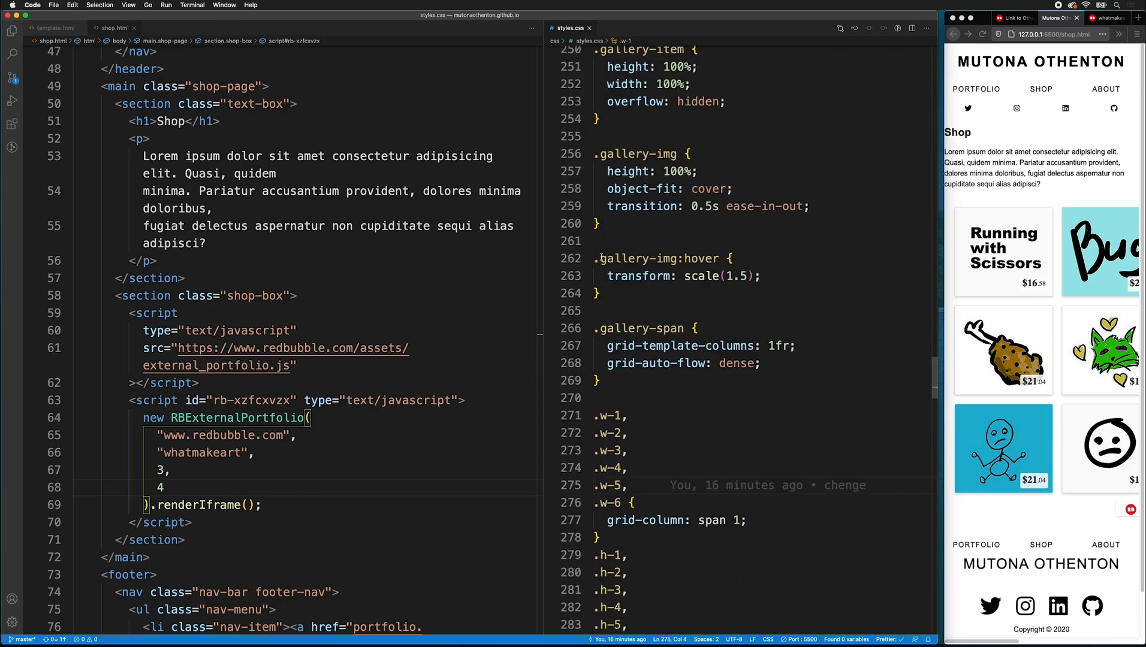
scroll("down", 3)
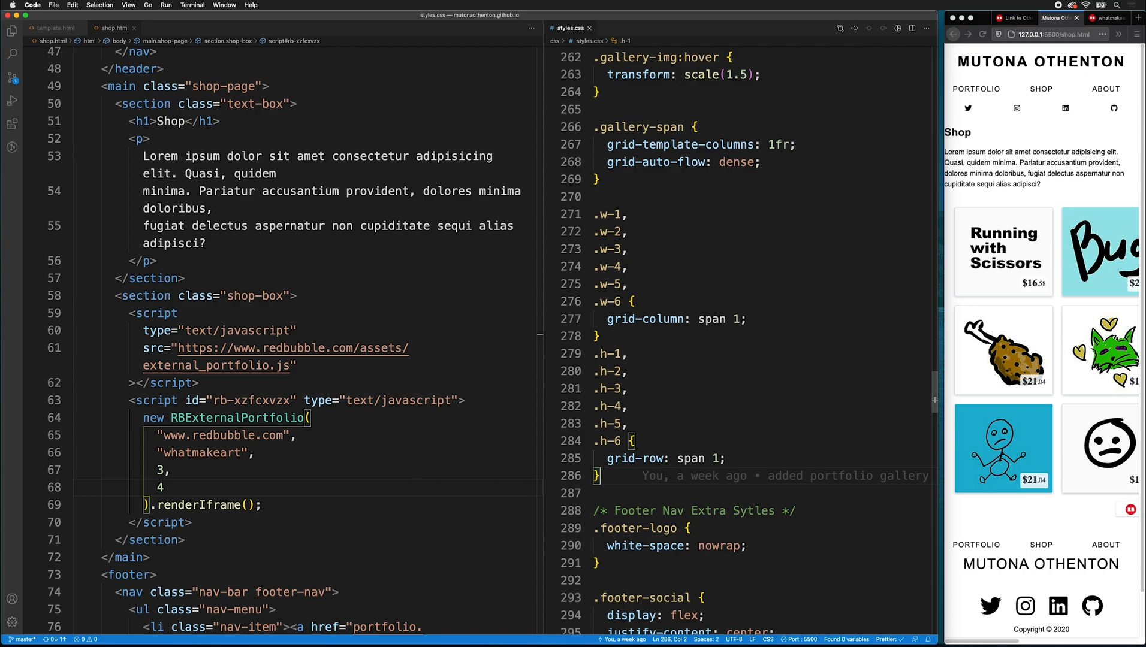
type("/* Styles for embedded shop Page */")
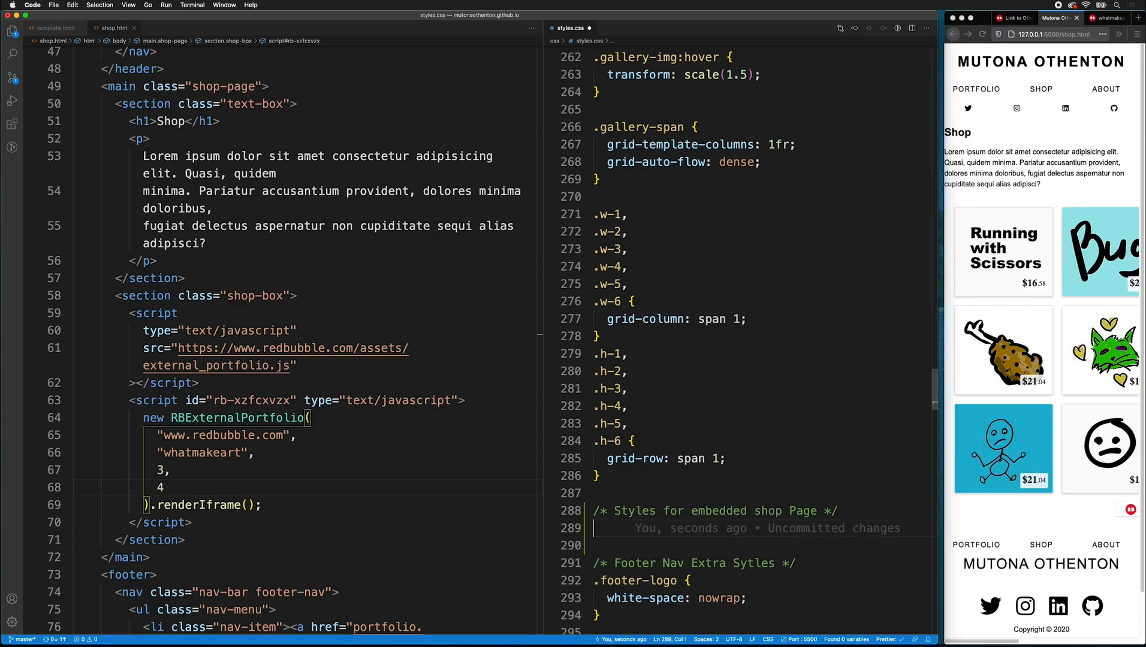
type(".shop-")
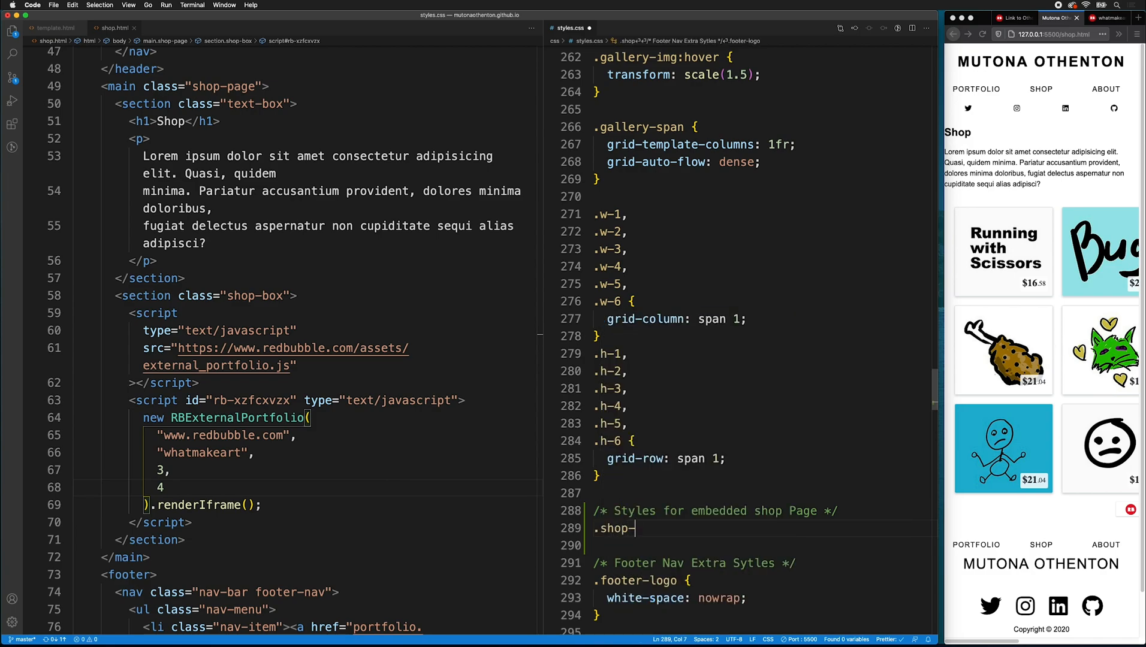
type("page {")
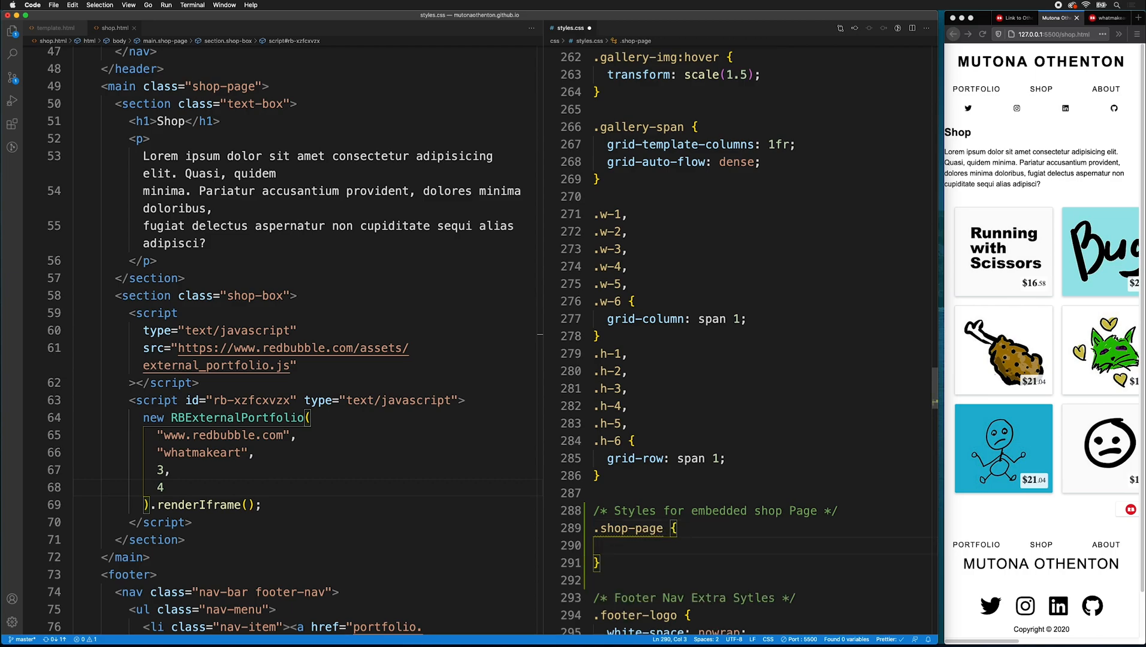
type("padding: 2rem")
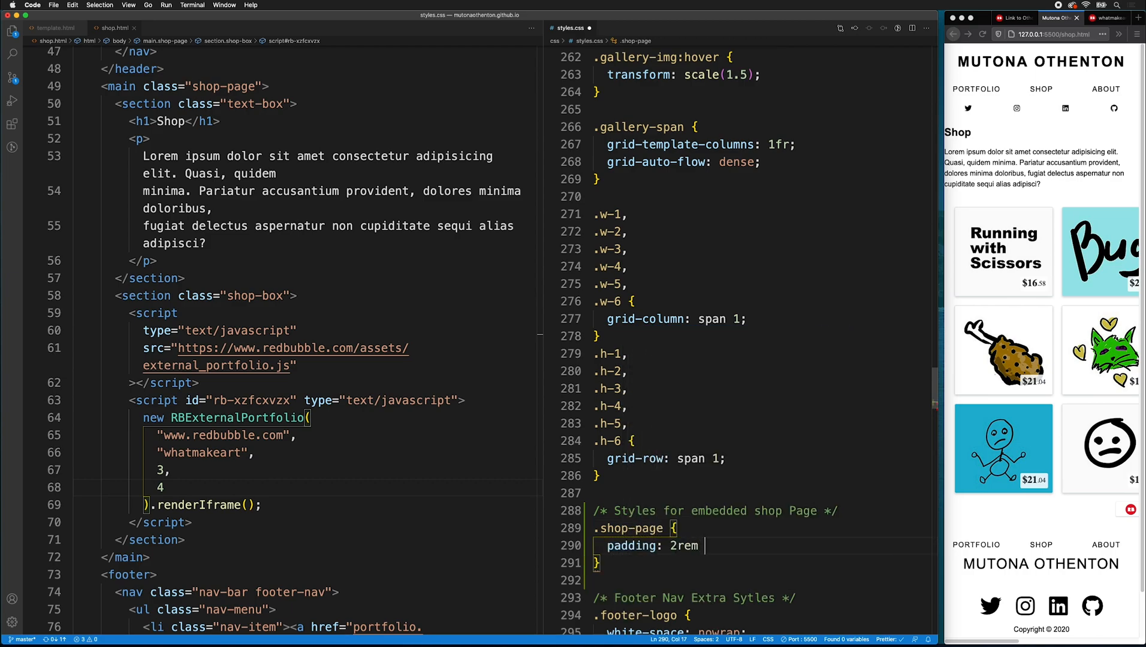
type("1rem 10rem 1rem;")
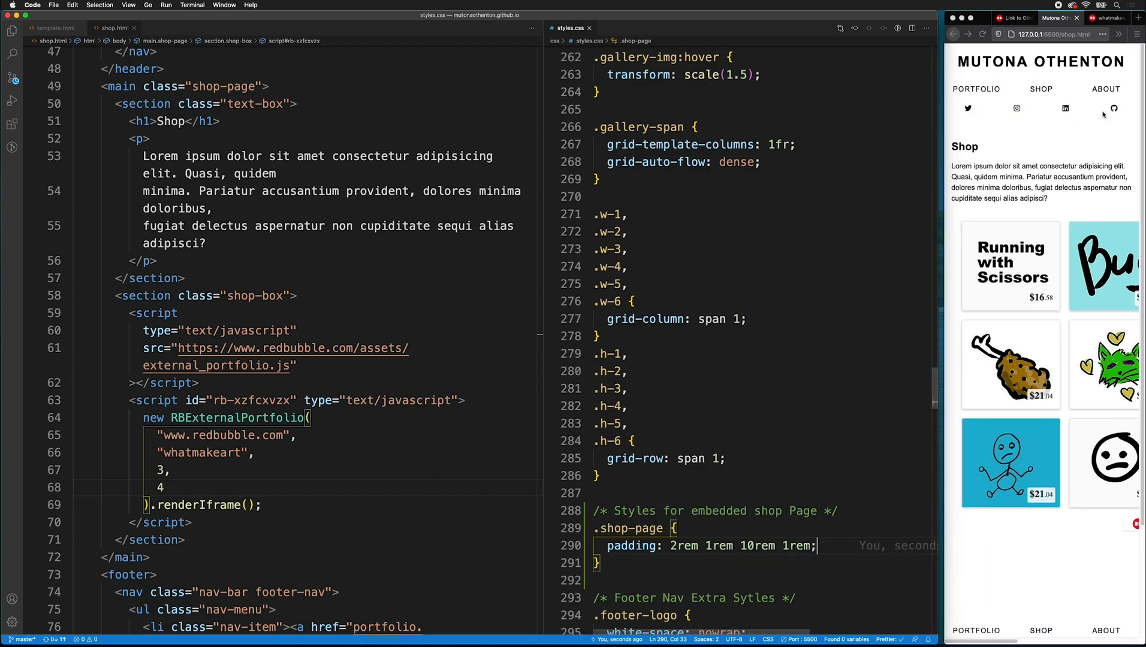
mouse_move(971, 138)
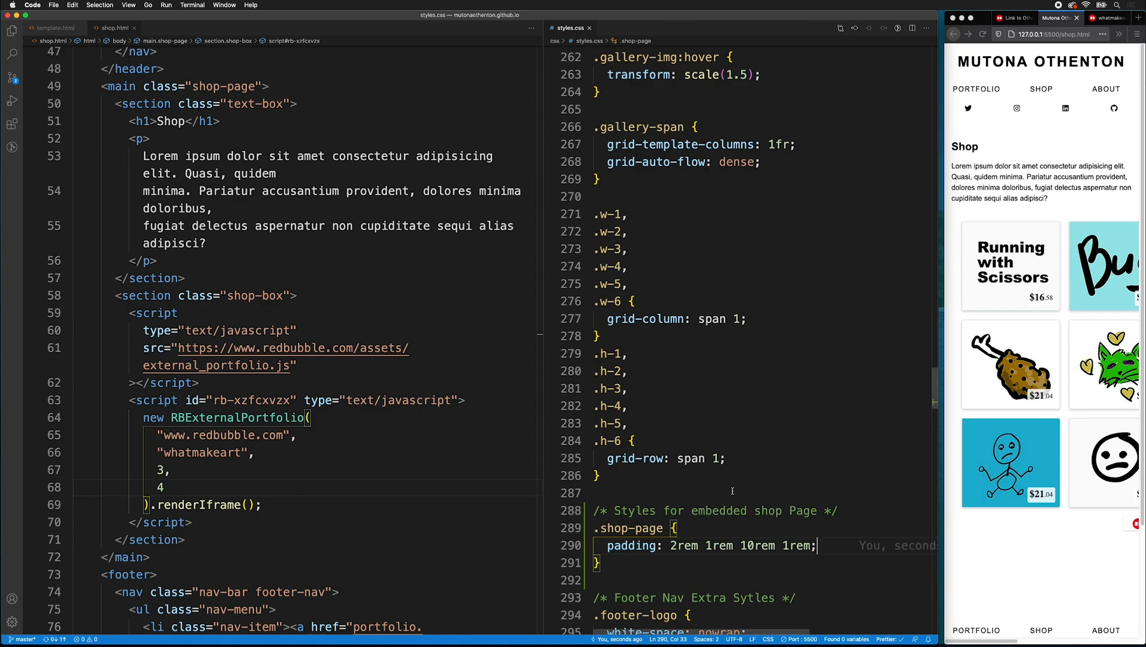
- Begin a .shop-page h1 rule for the heading
type(".hsop")
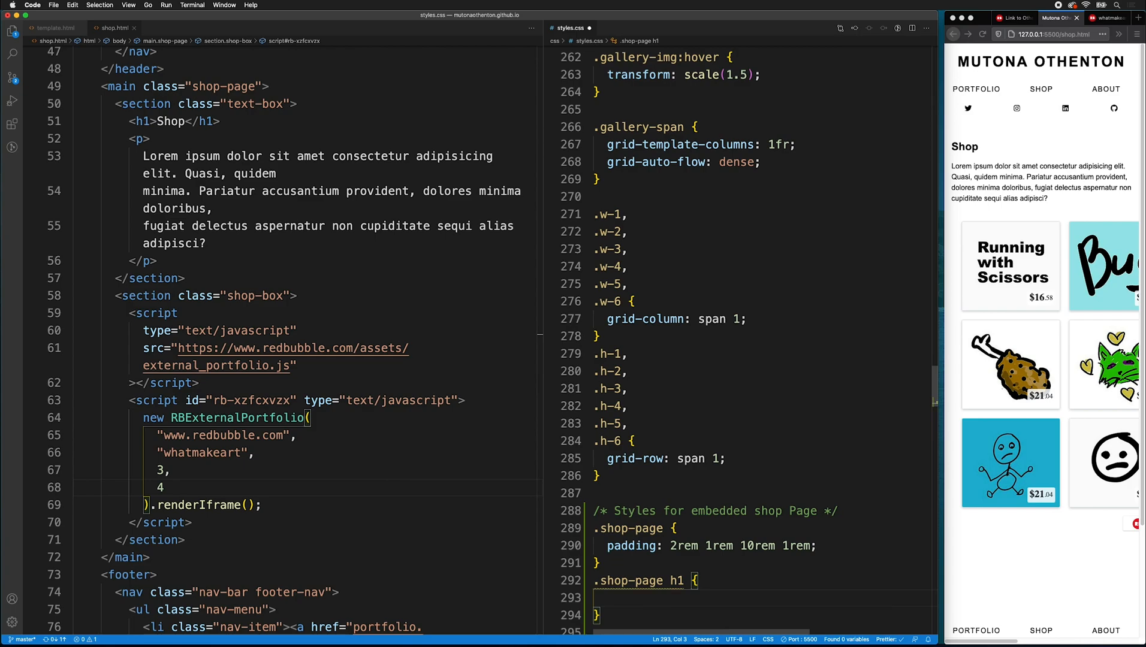
- Give .shop-page h1 a font-size and line-height of 3rem
type("font-size")
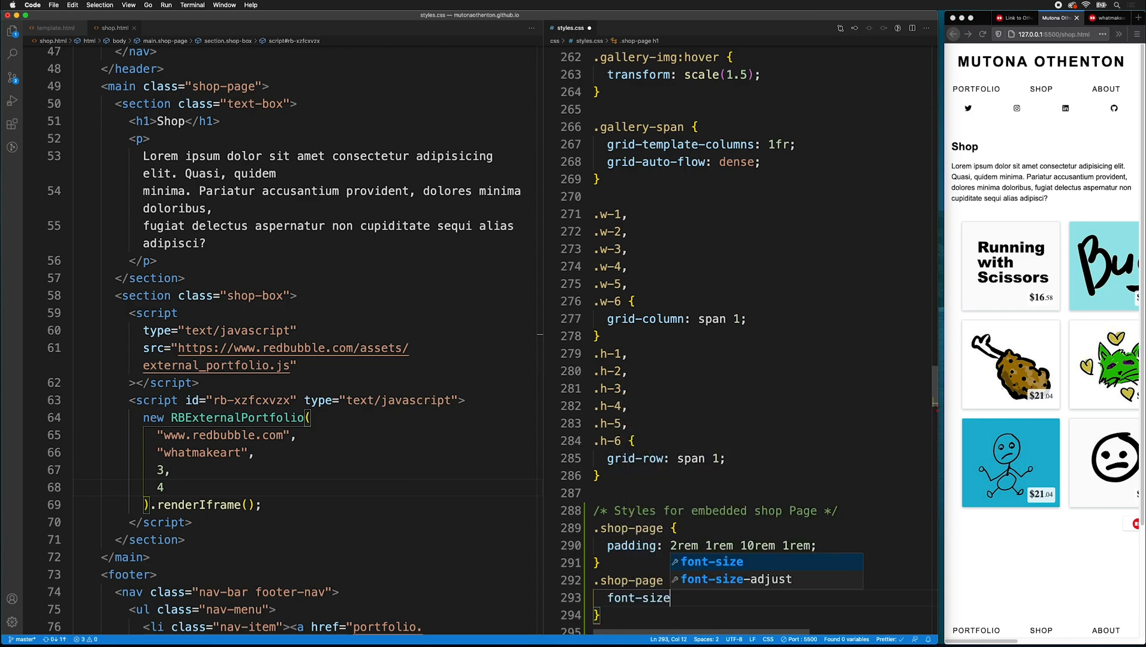
type("line-height: 3rem;")
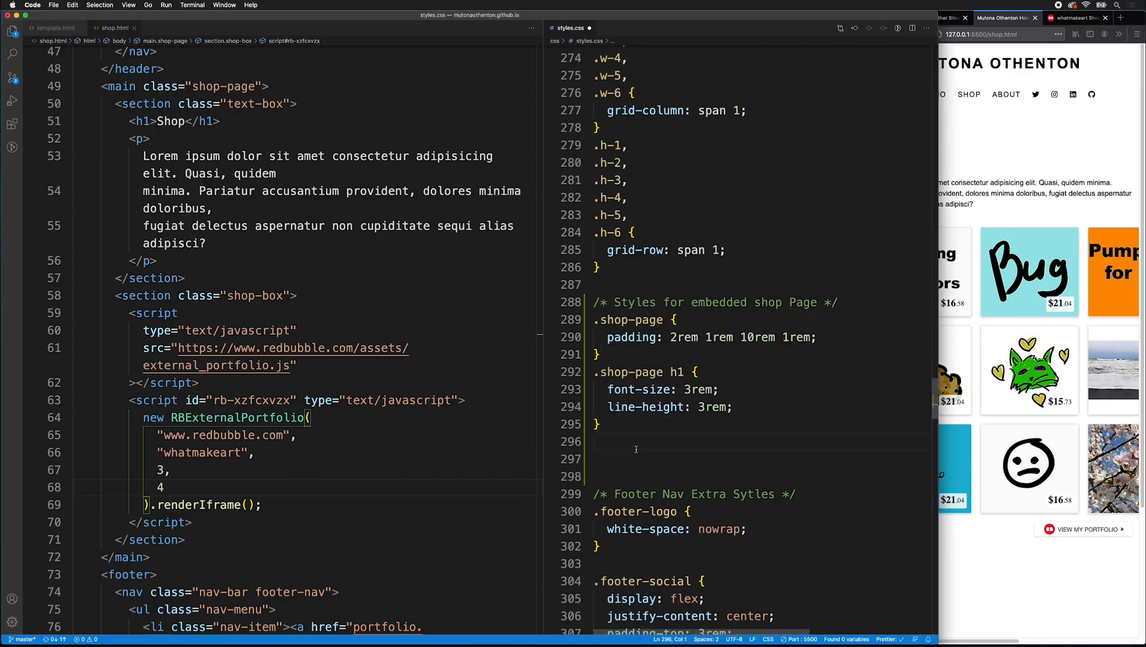
- Add .shop-page .text-box with max-width: 80ch and margin: 0 auto
type(".shop-page")
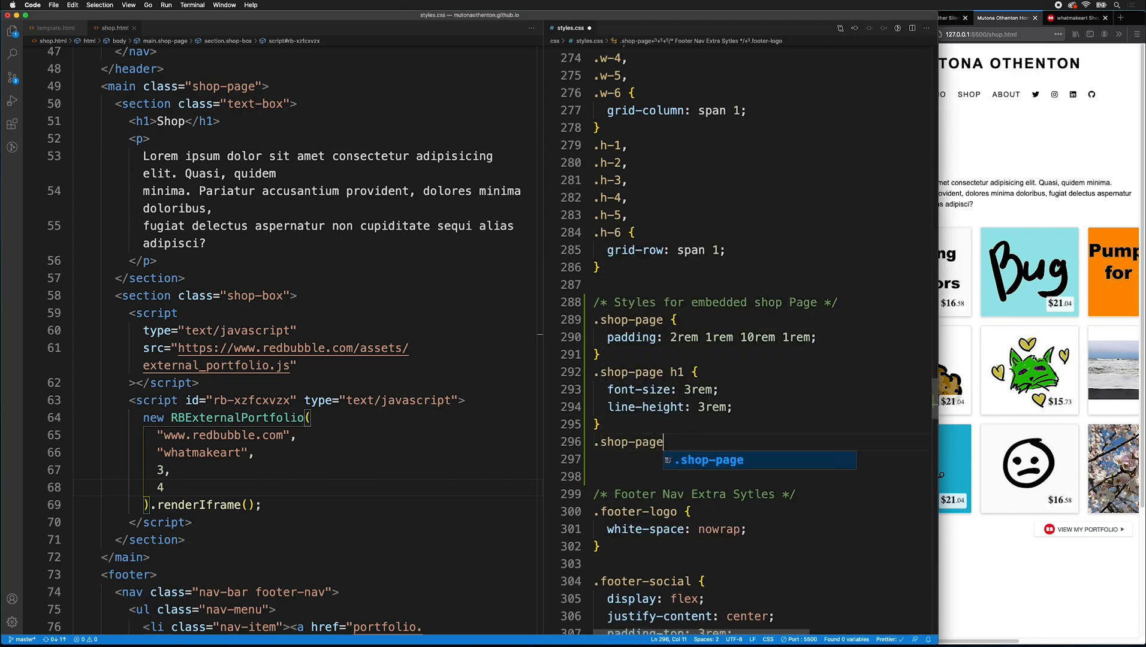
type(".text-box")
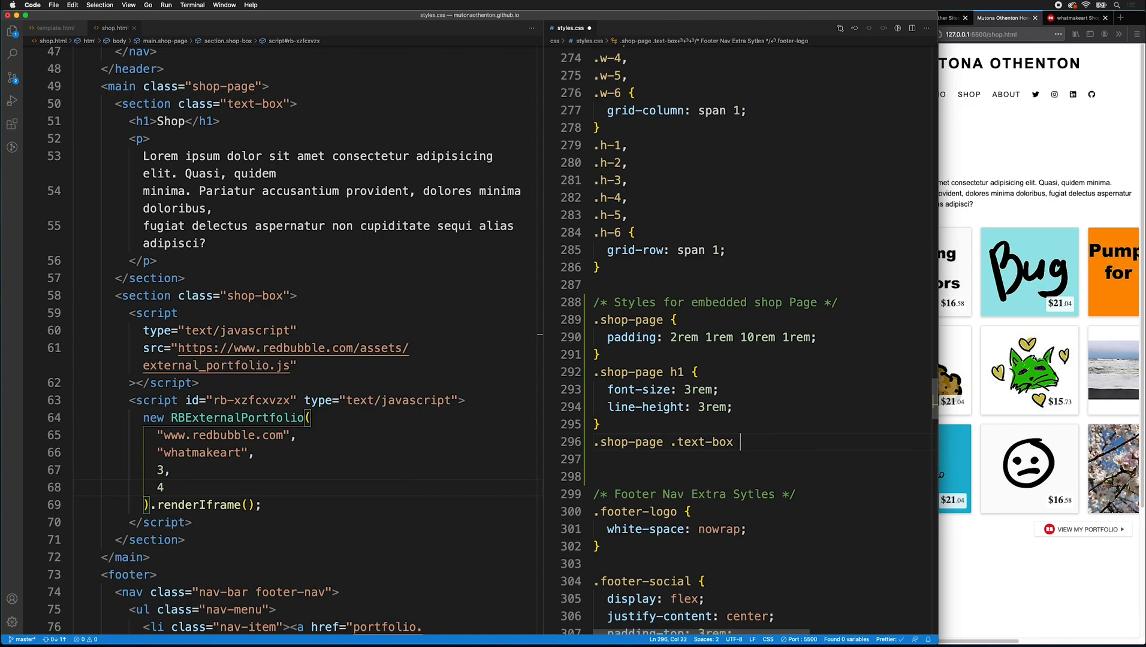
type("{")
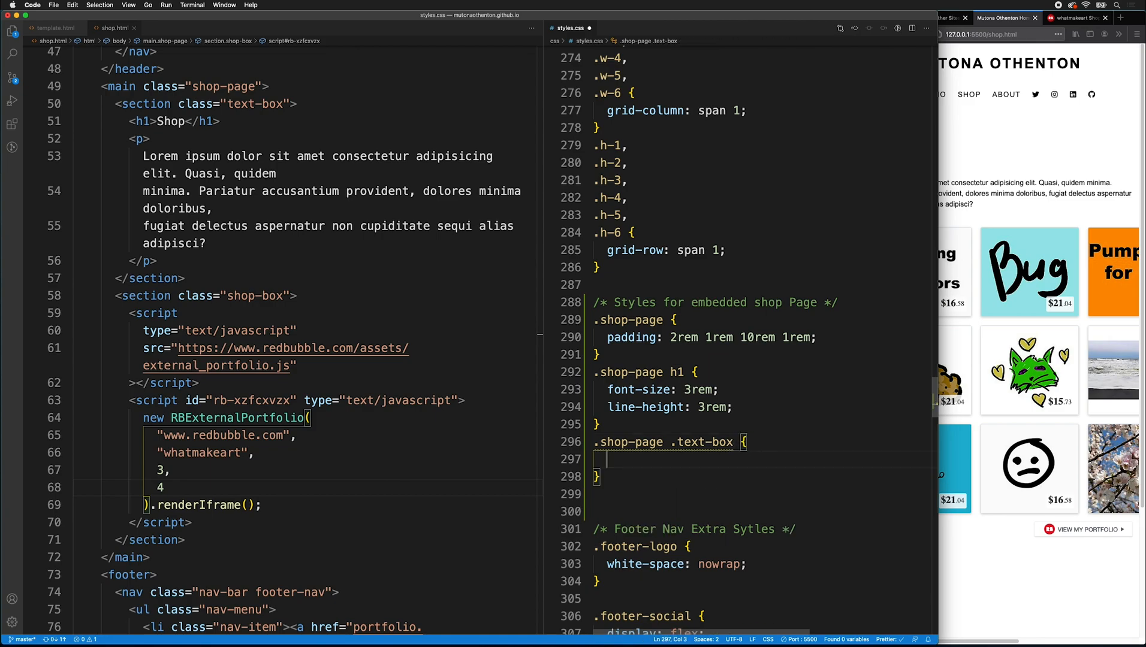
type("max-width:")
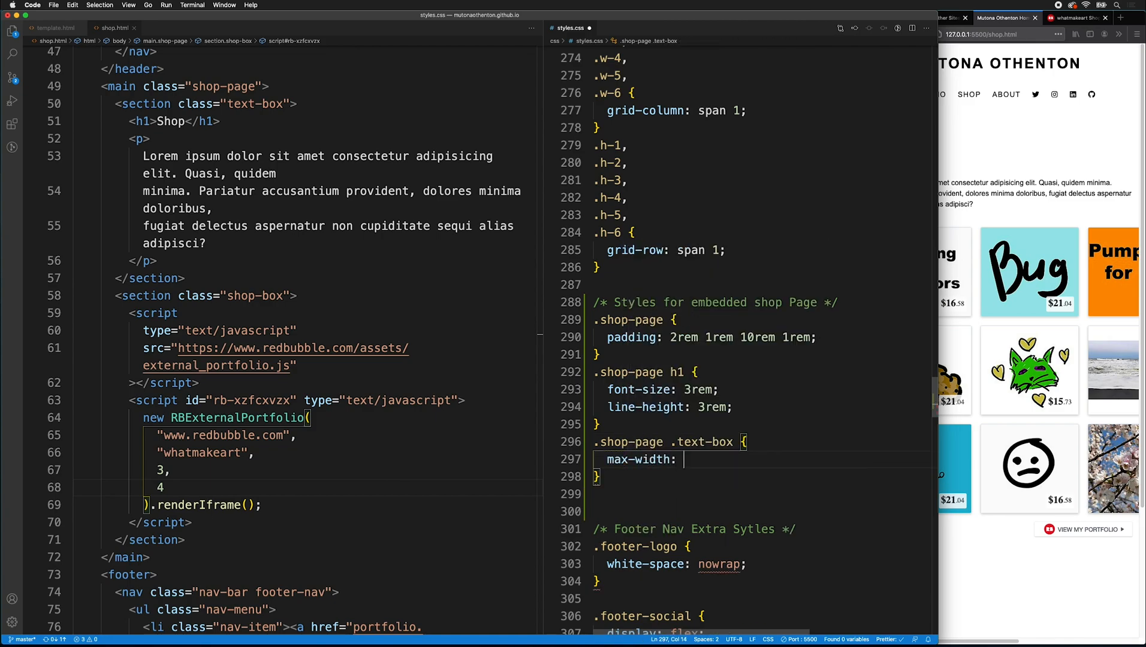
type("80ch;")
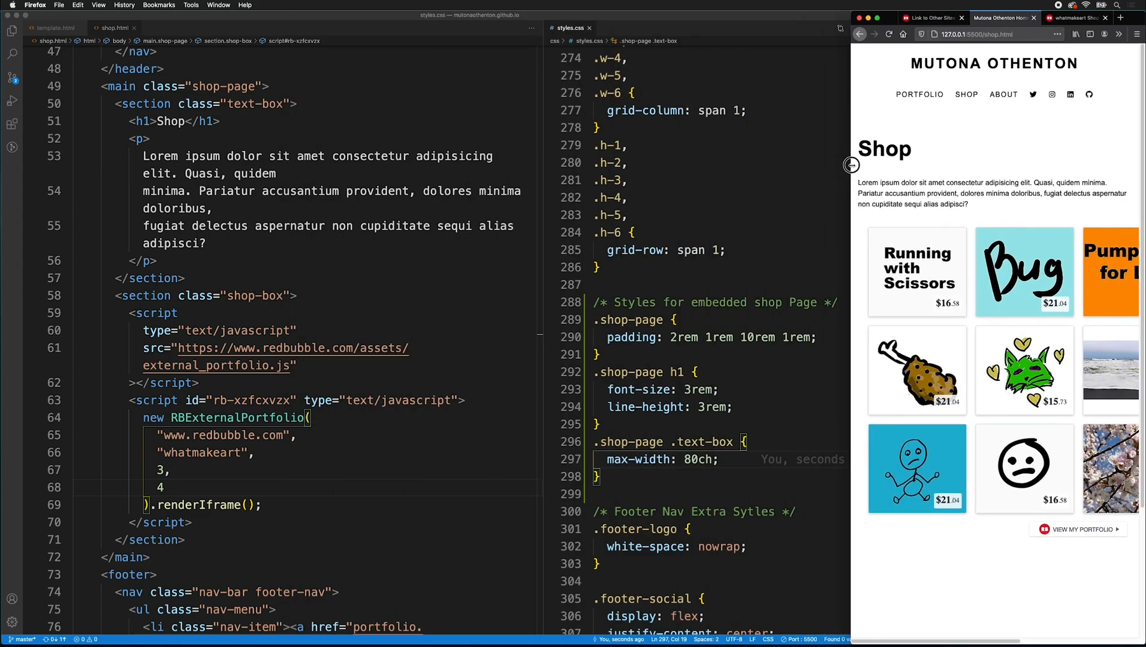
mouse_move(793, 344)
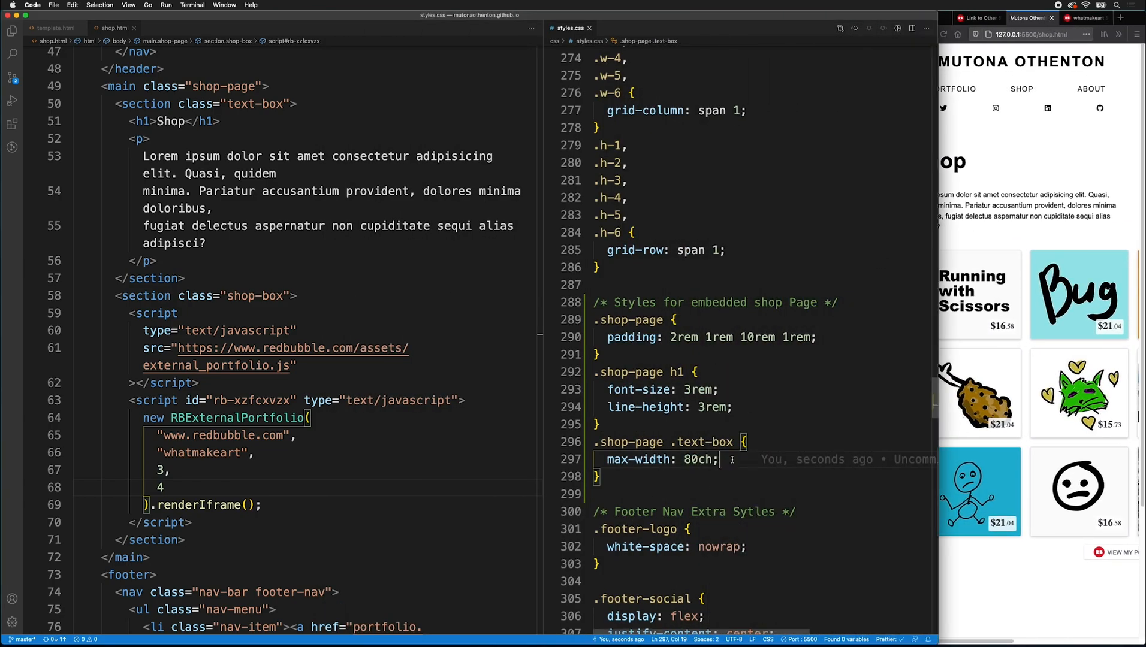
type("margin:")
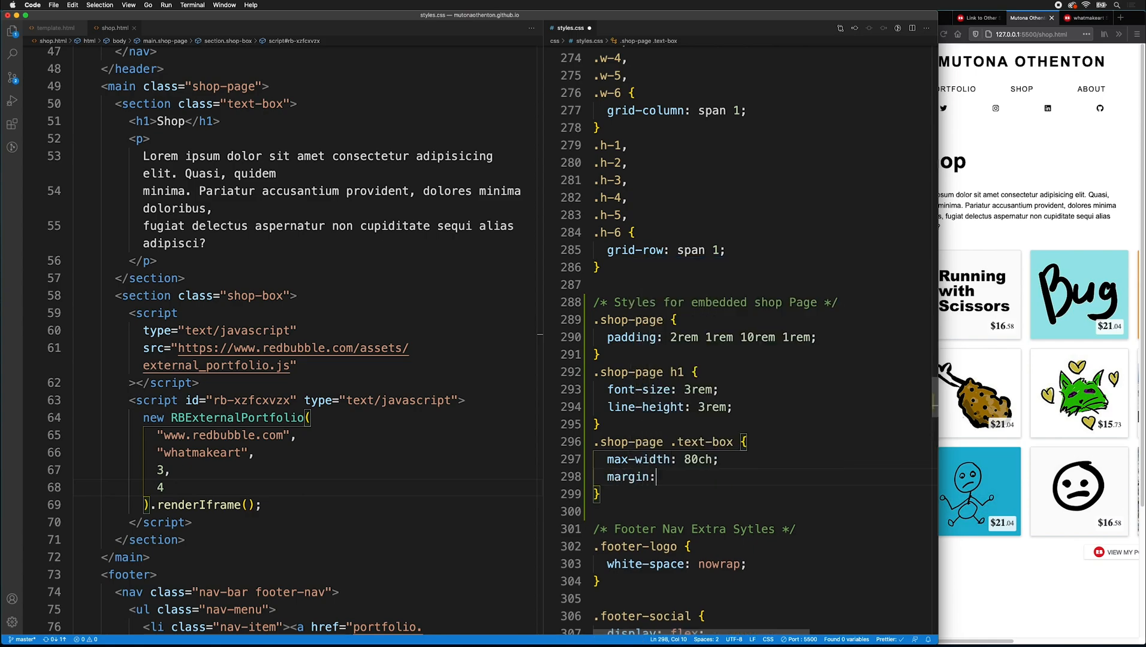
type("0")
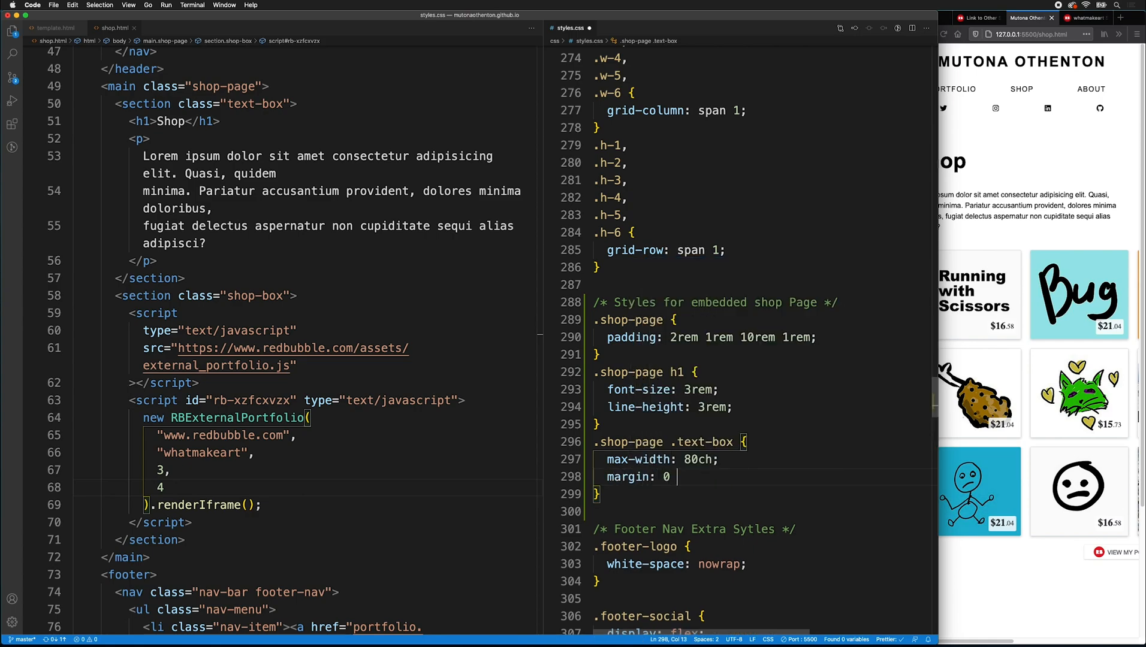
type("auto;")
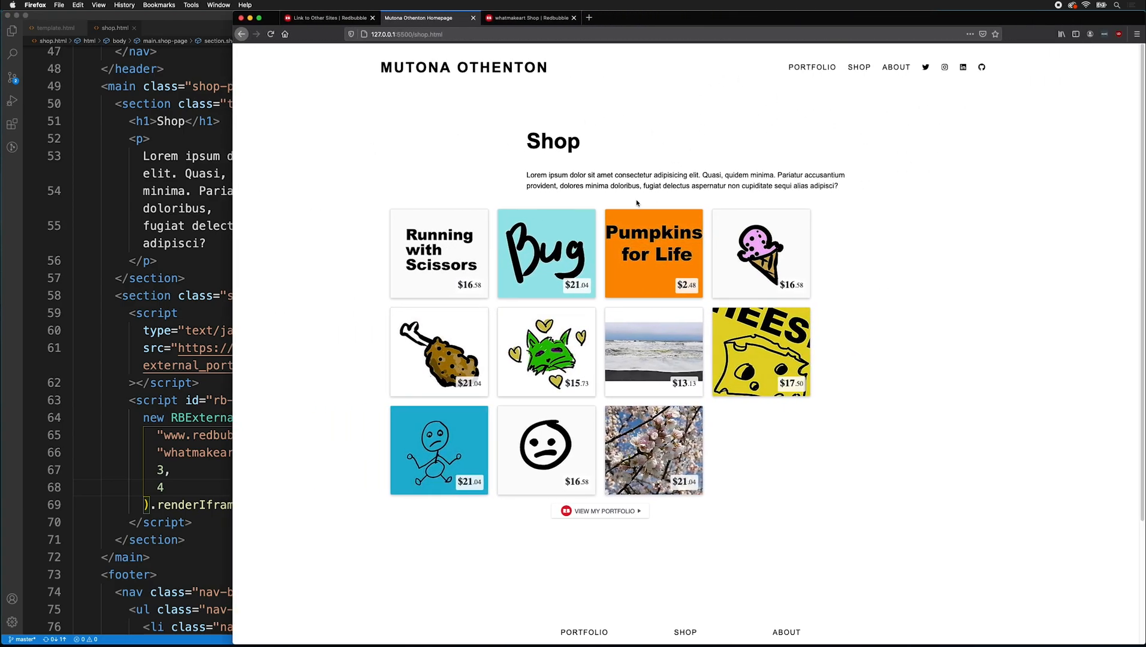
mouse_move(705, 166)
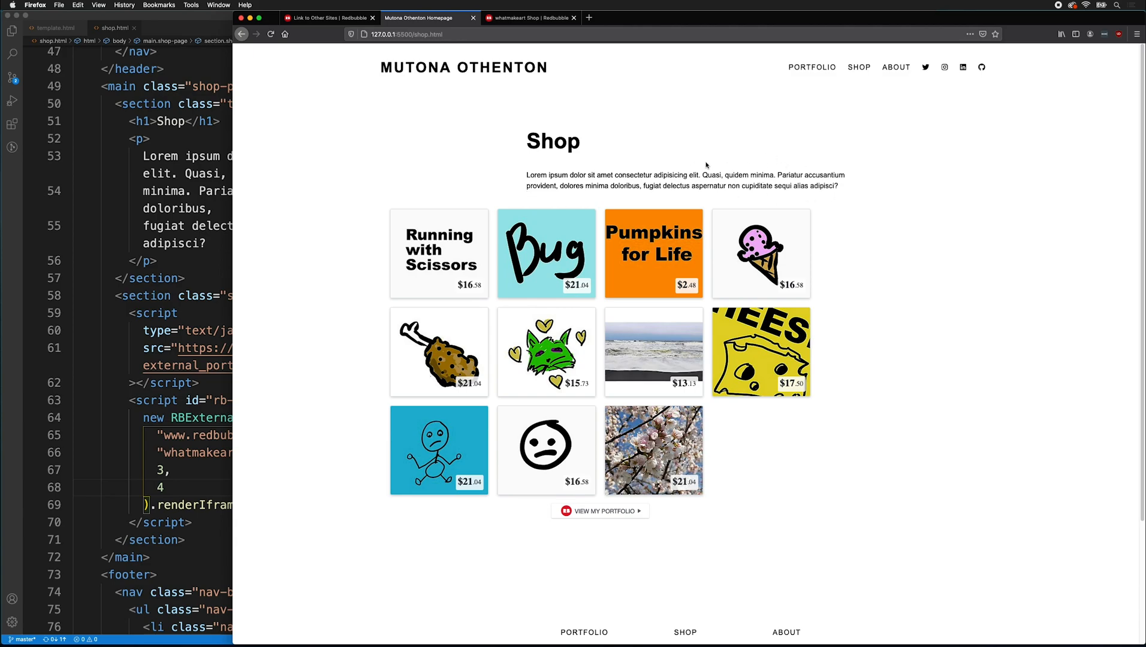
mouse_move(478, 122)
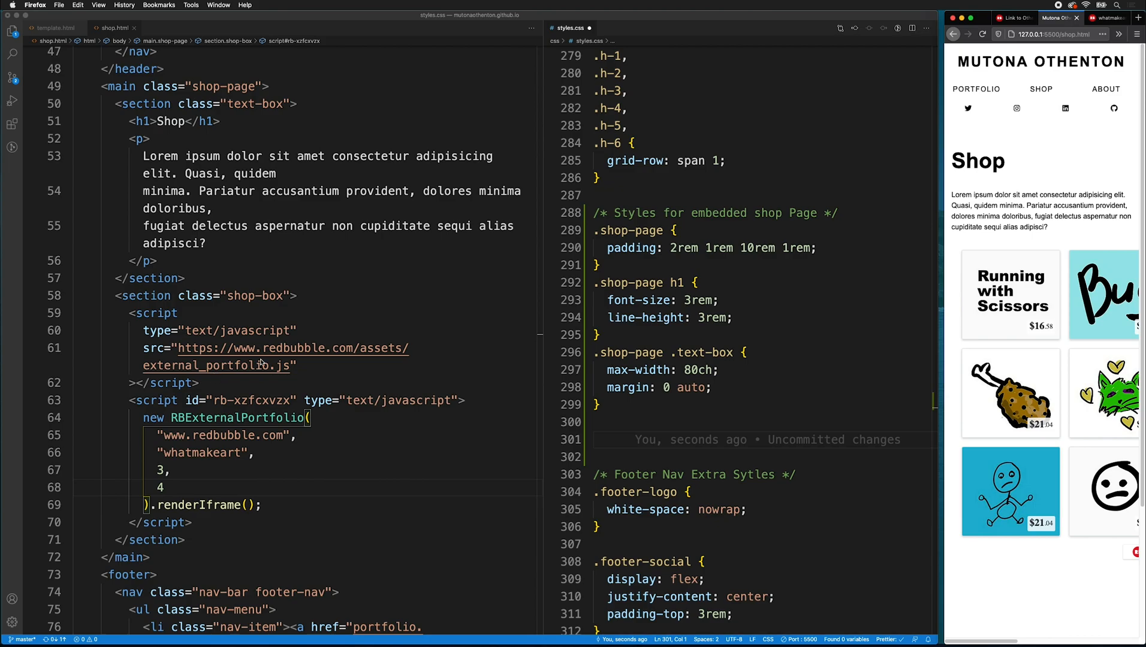
mouse_move(285, 426)
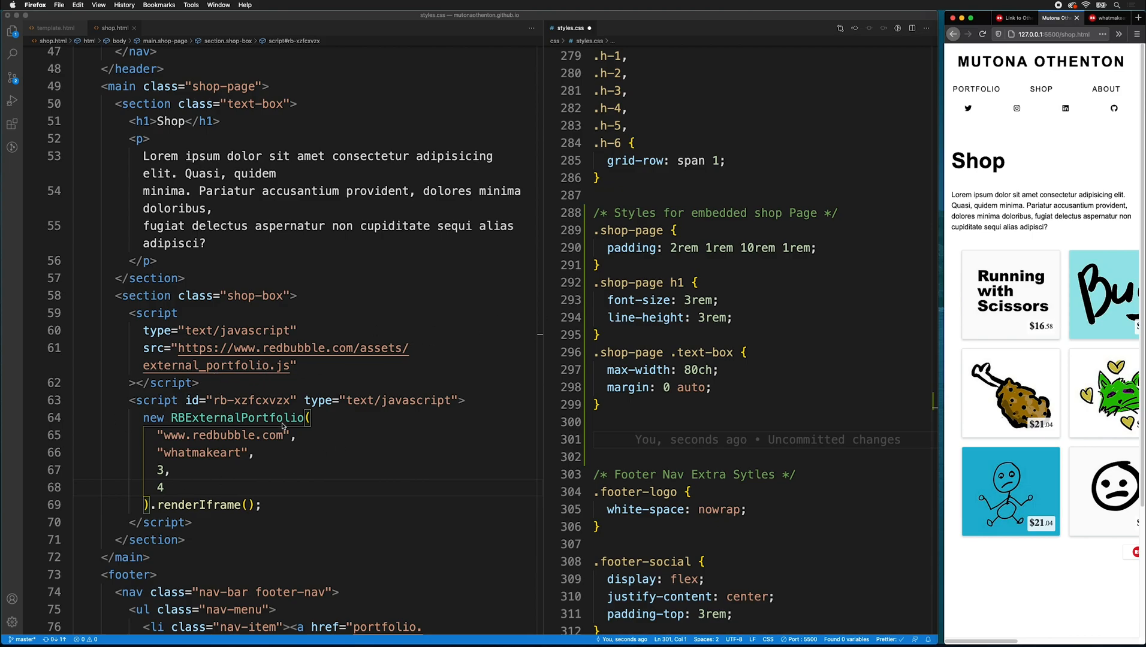
mouse_move(986, 138)
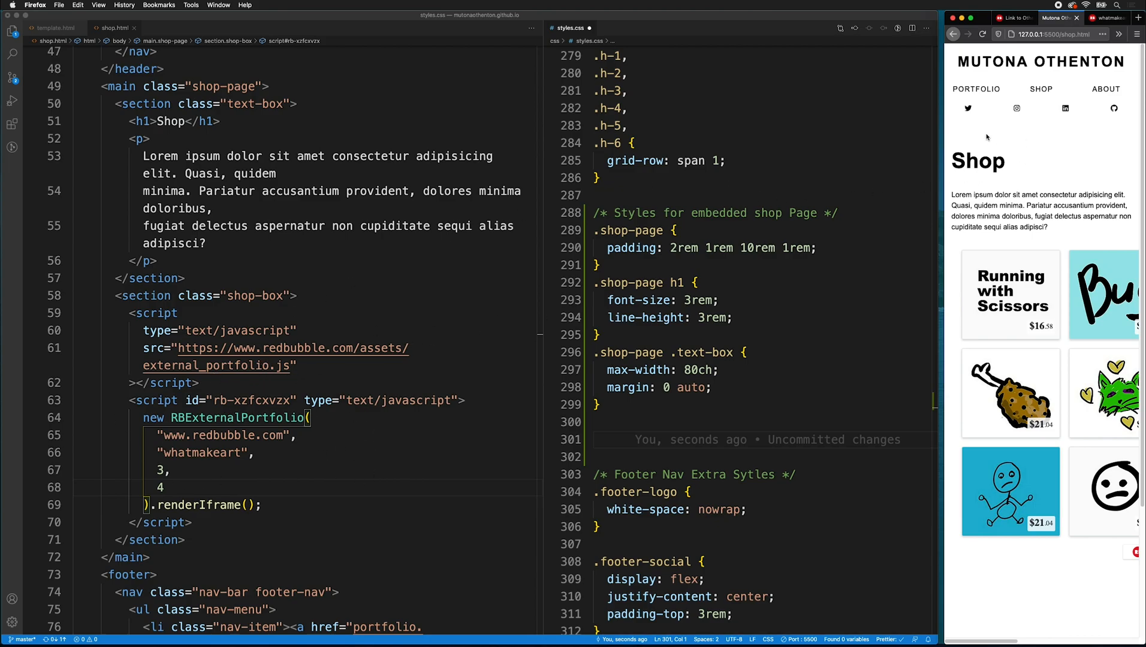
- Use Firefox's Web Developer Inspector on the embedded iframe, then set the embed counts to 1, 1
left_click(1135, 34)
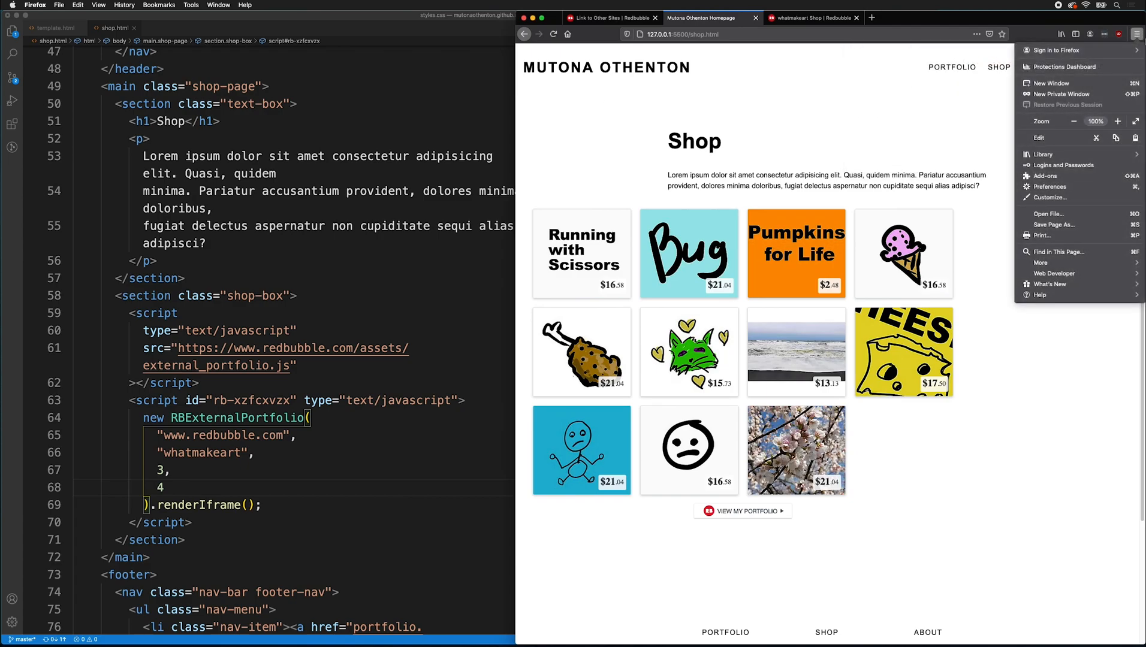
mouse_move(1055, 273)
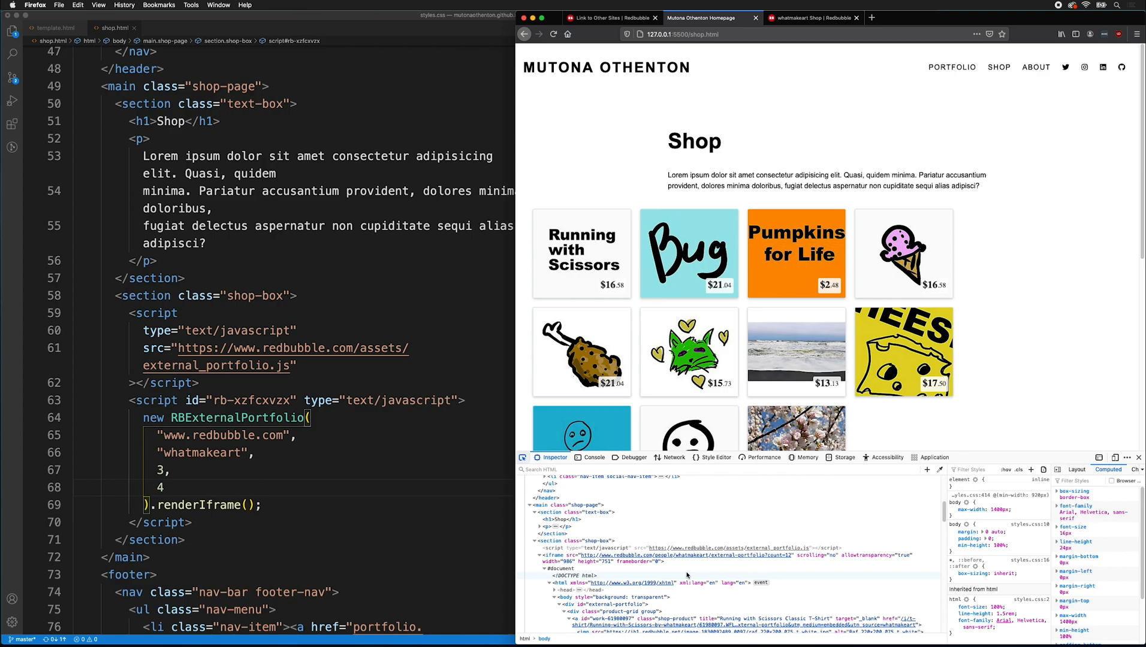
mouse_move(581, 576)
type("1,")
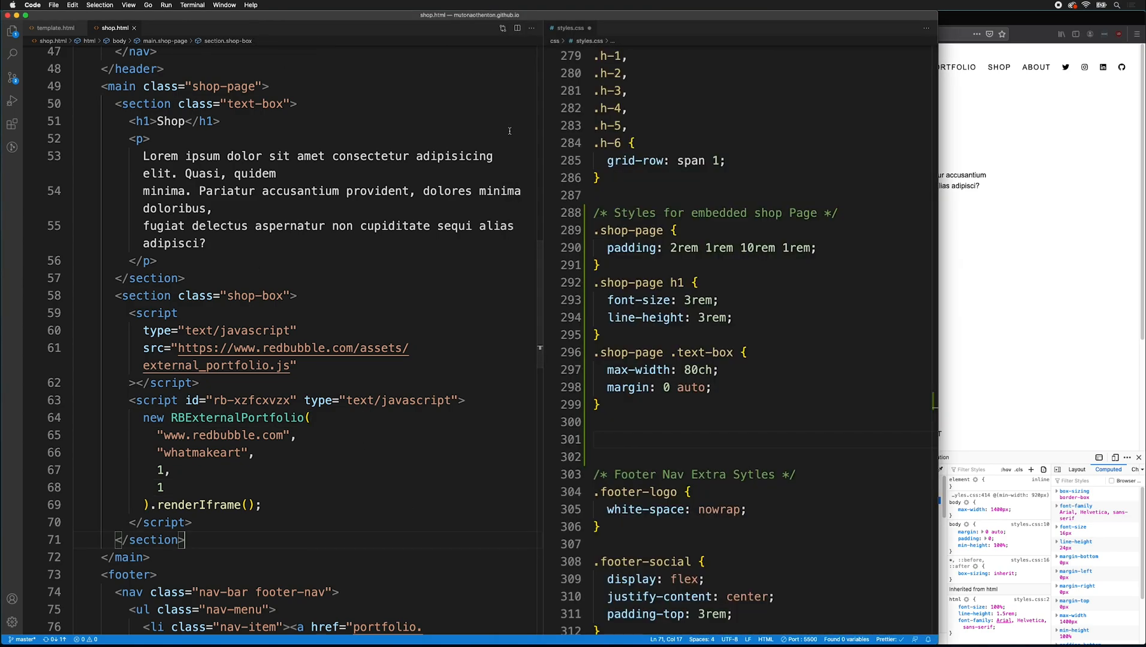
- Add a .shop-box rule with width: 266px and margin: 0 auto in styles.css
left_click(627, 405)
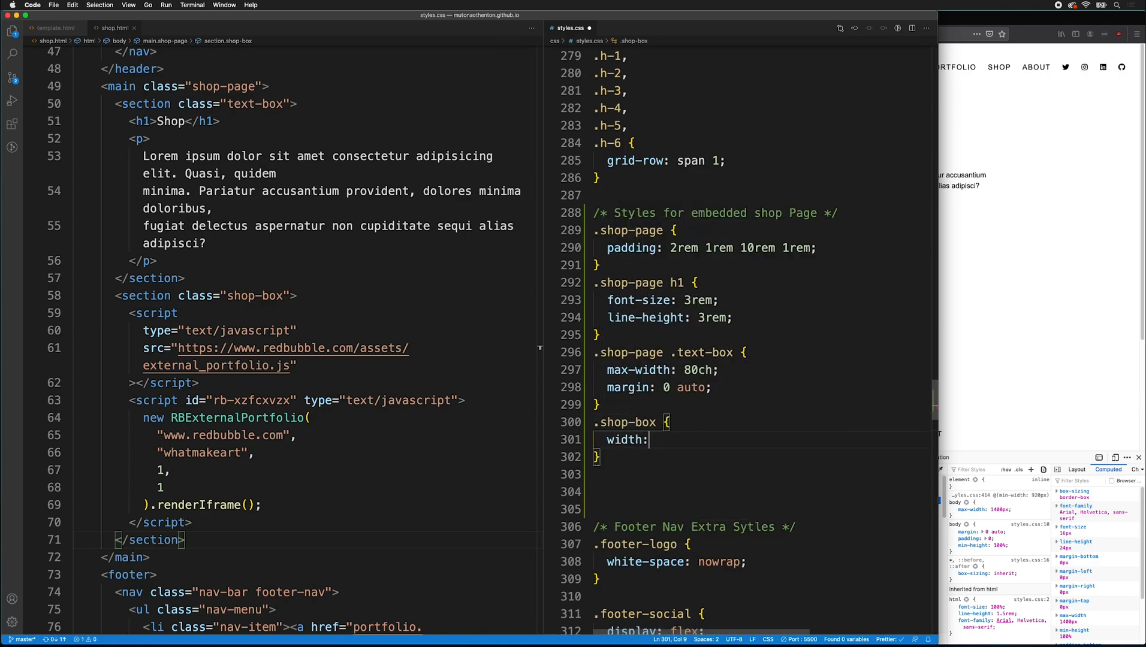
type("266px;")
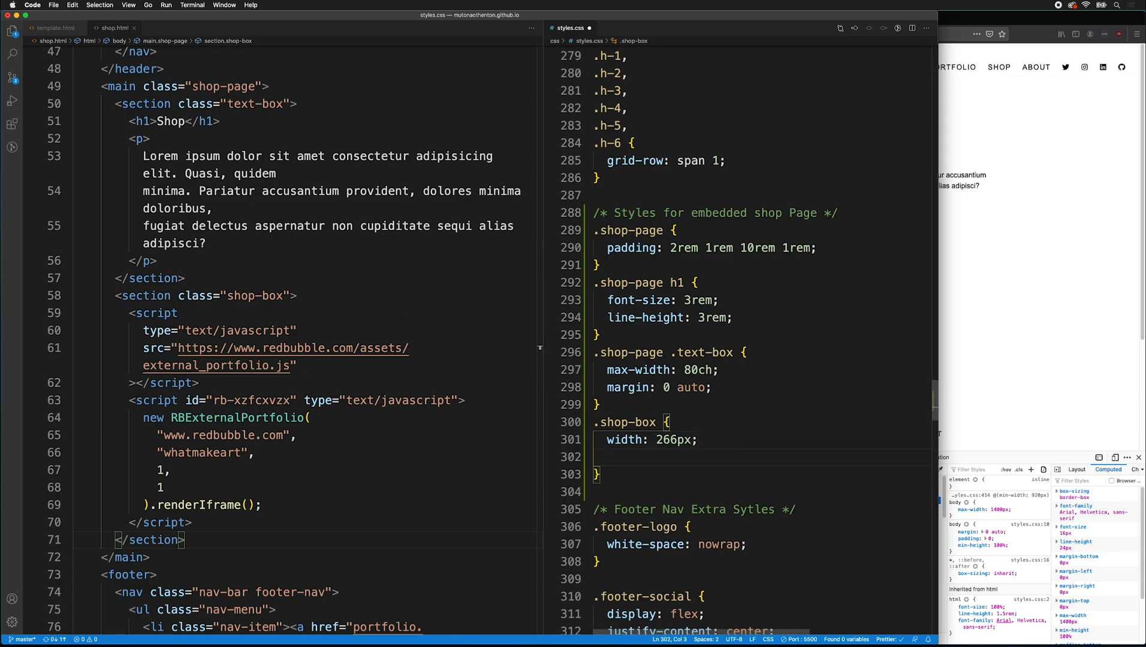
type("margin: 0")
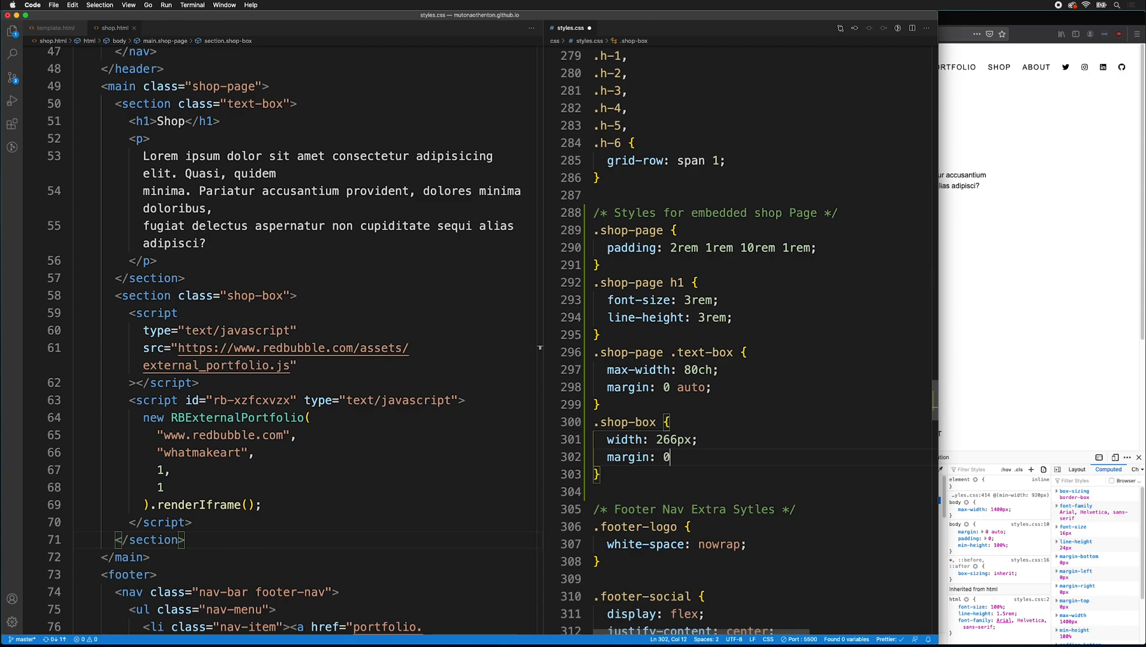
type("auto;")
left_click(341, 486)
type("4")
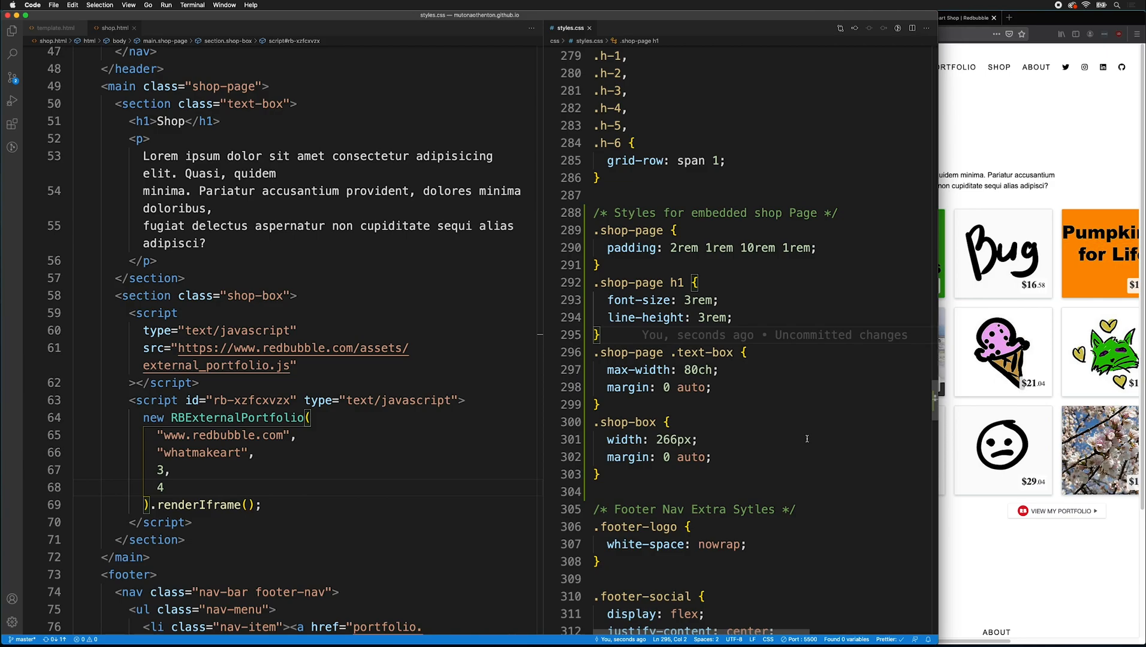
- Add a .shop-box iframe rule at width 100% and raise the embed's item count from 3 to 12
scroll("down", 3)
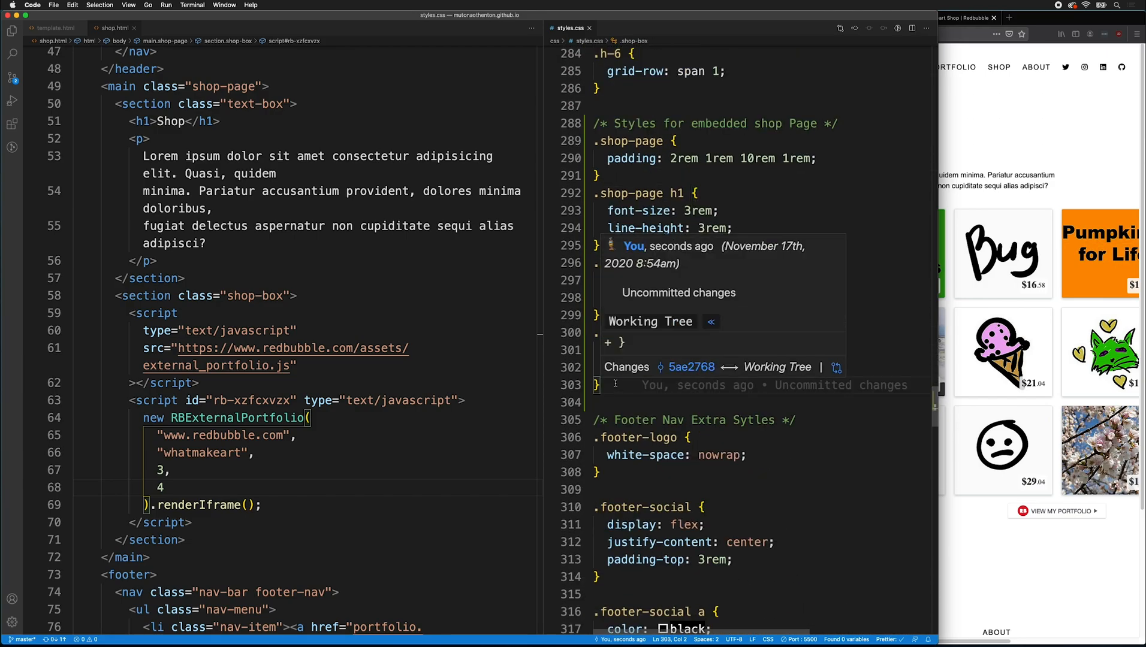
type(".shop-box iframe {")
type("width: 100%;")
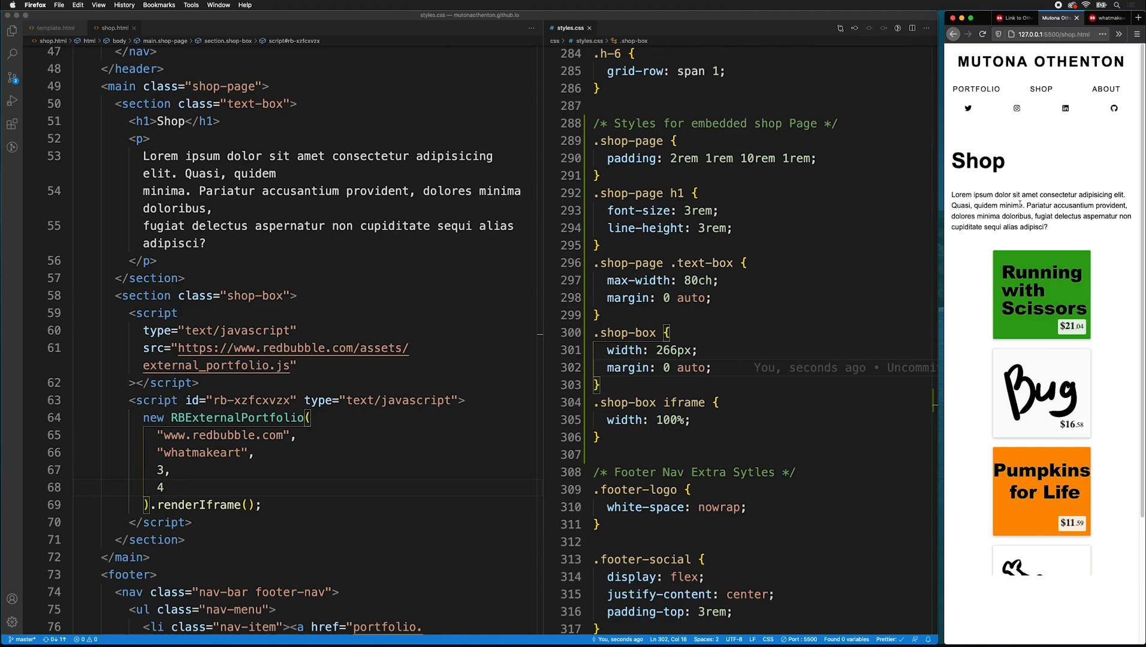
mouse_move(1020, 357)
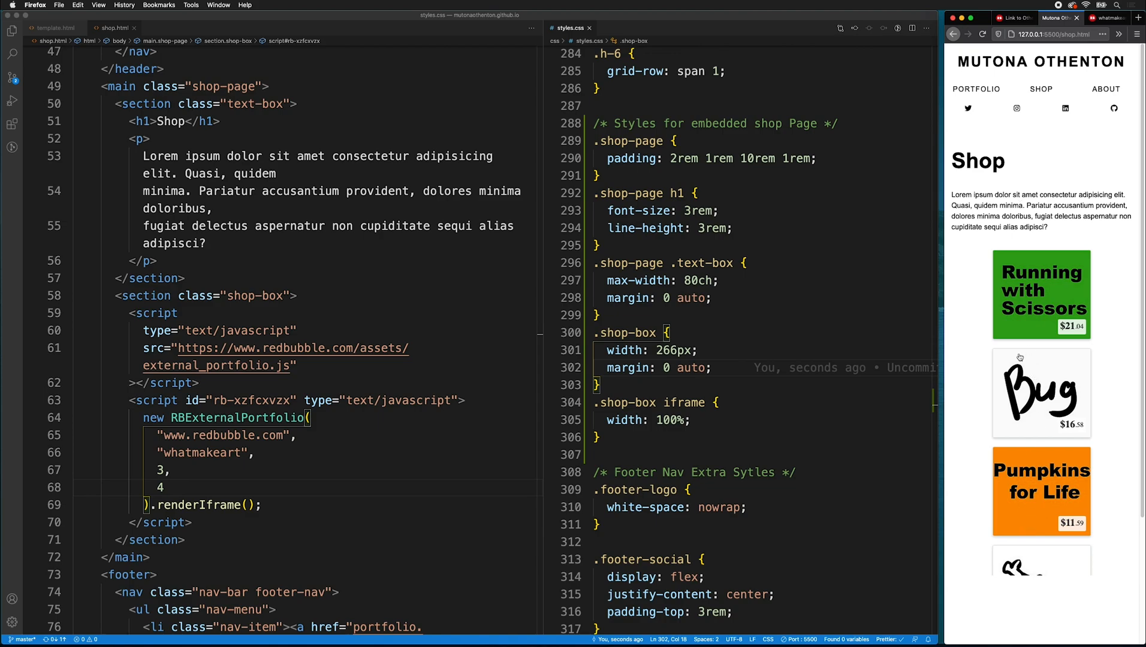
mouse_move(981, 601)
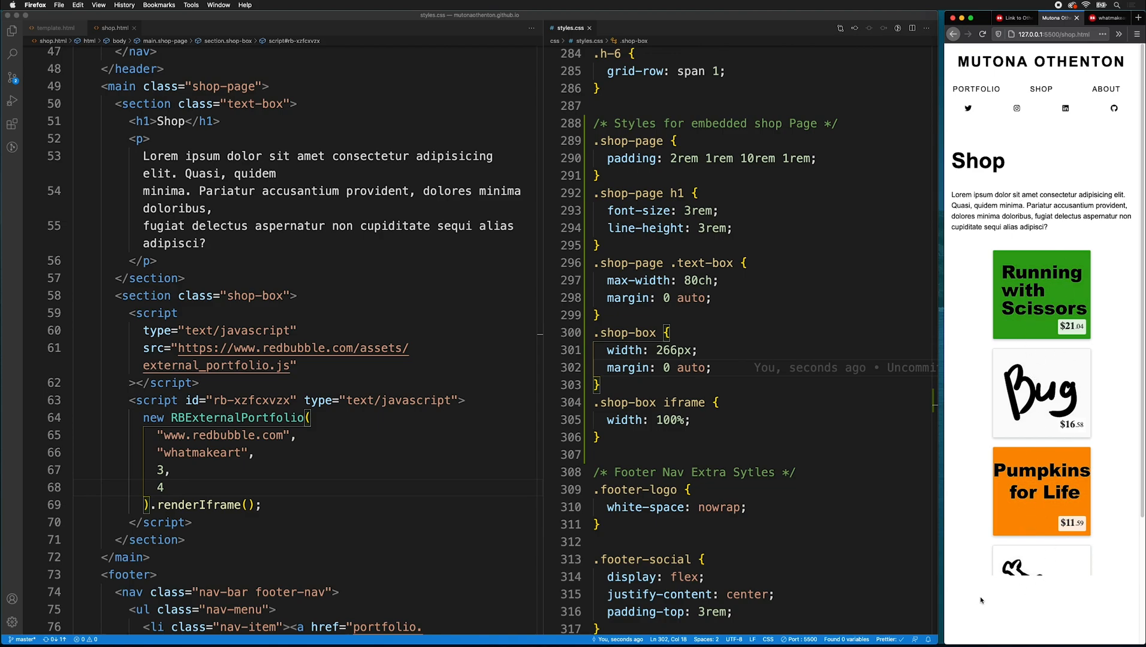
mouse_move(955, 266)
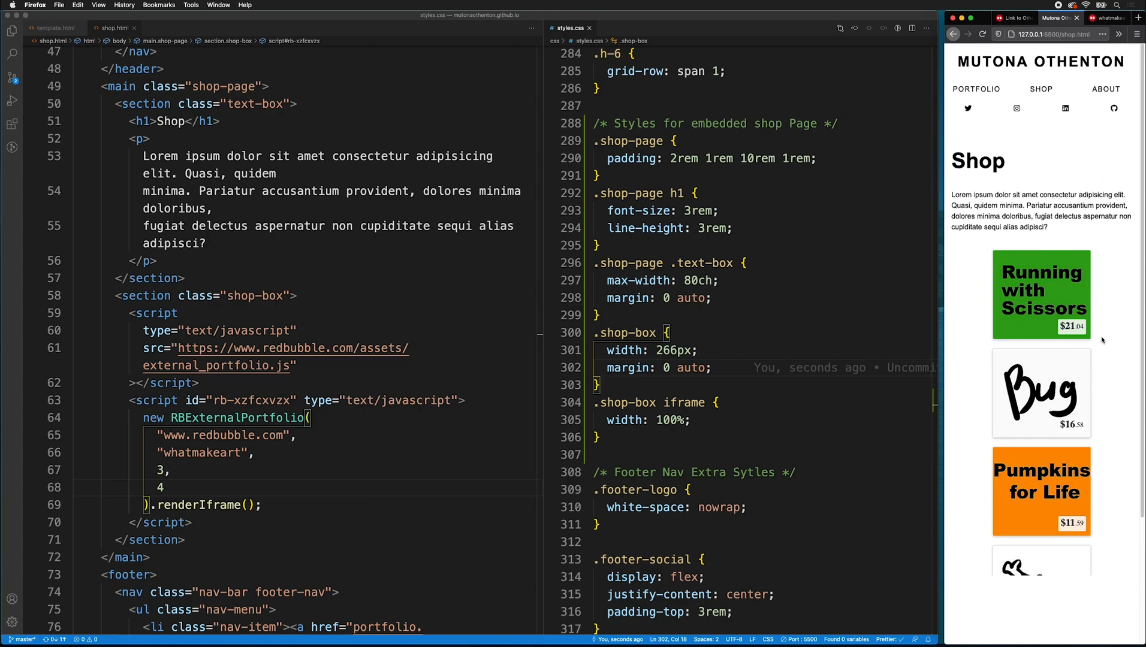
mouse_move(322, 479)
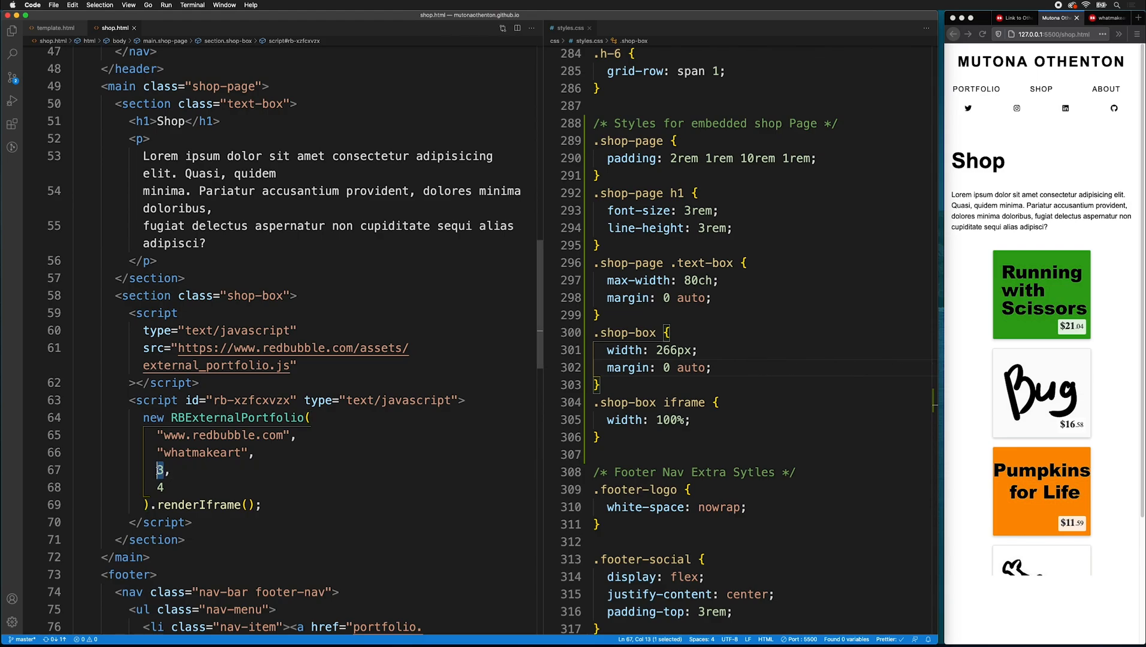
type("12")
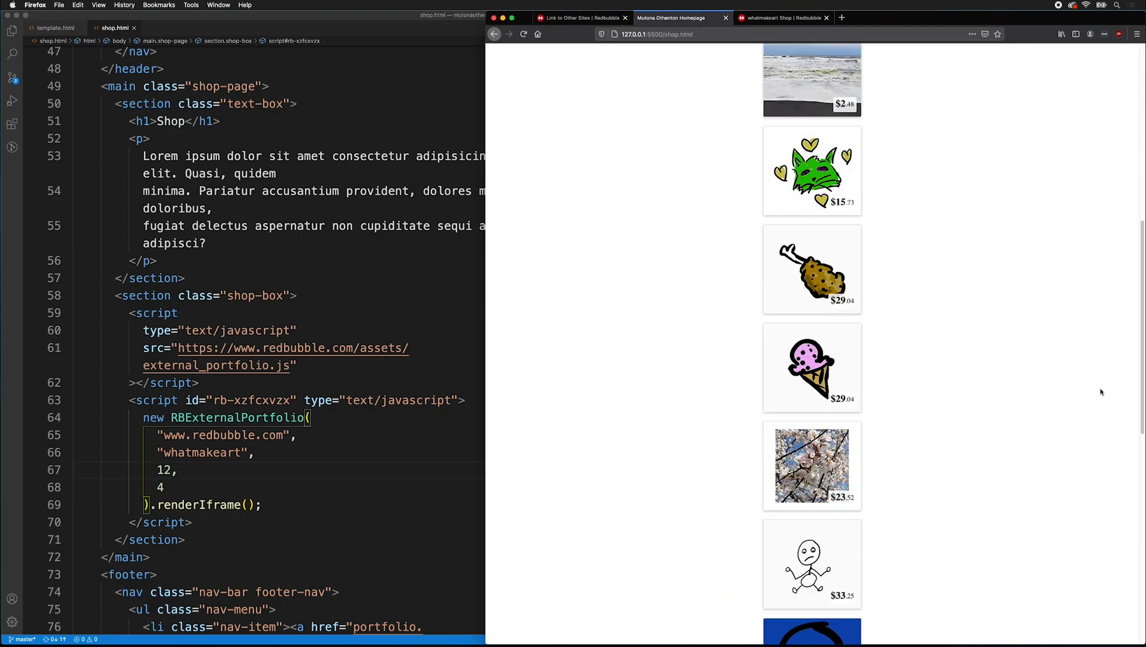
- Review the long single-column item list in Firefox and bring up the page Inspector
scroll("down", 3)
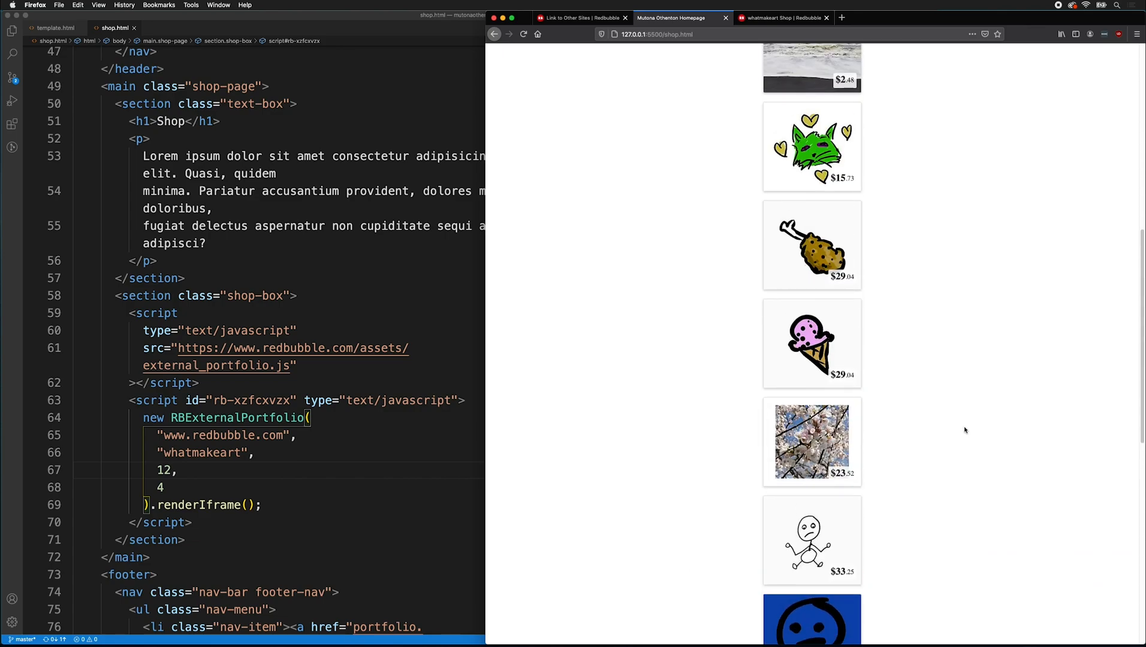
left_click(1137, 35)
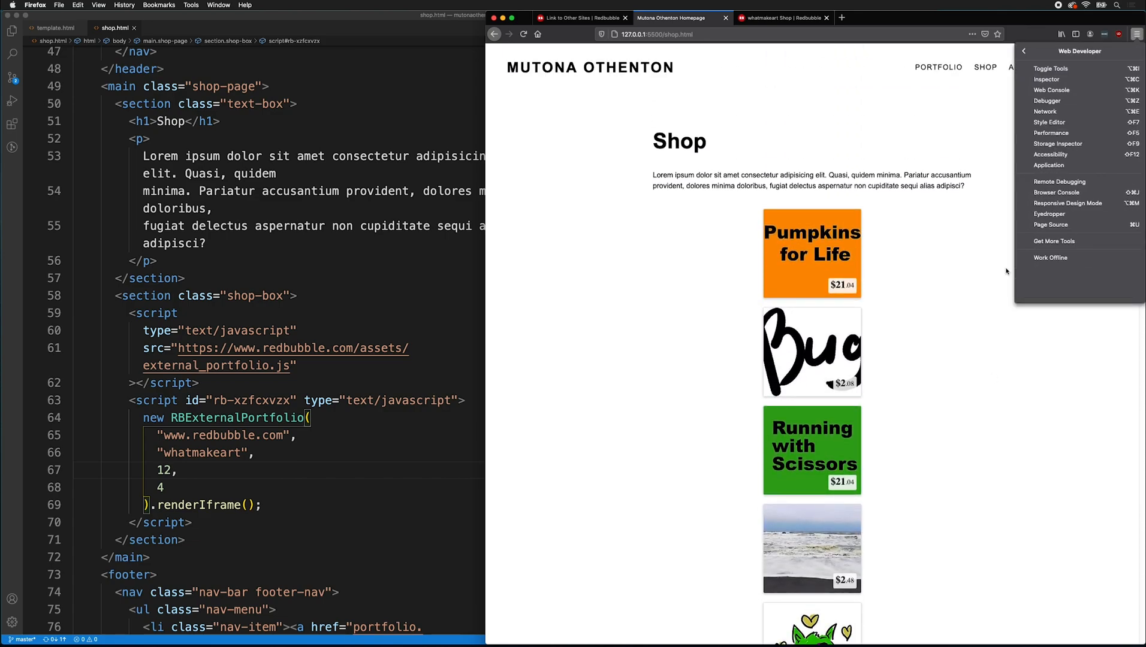
left_click(1045, 79)
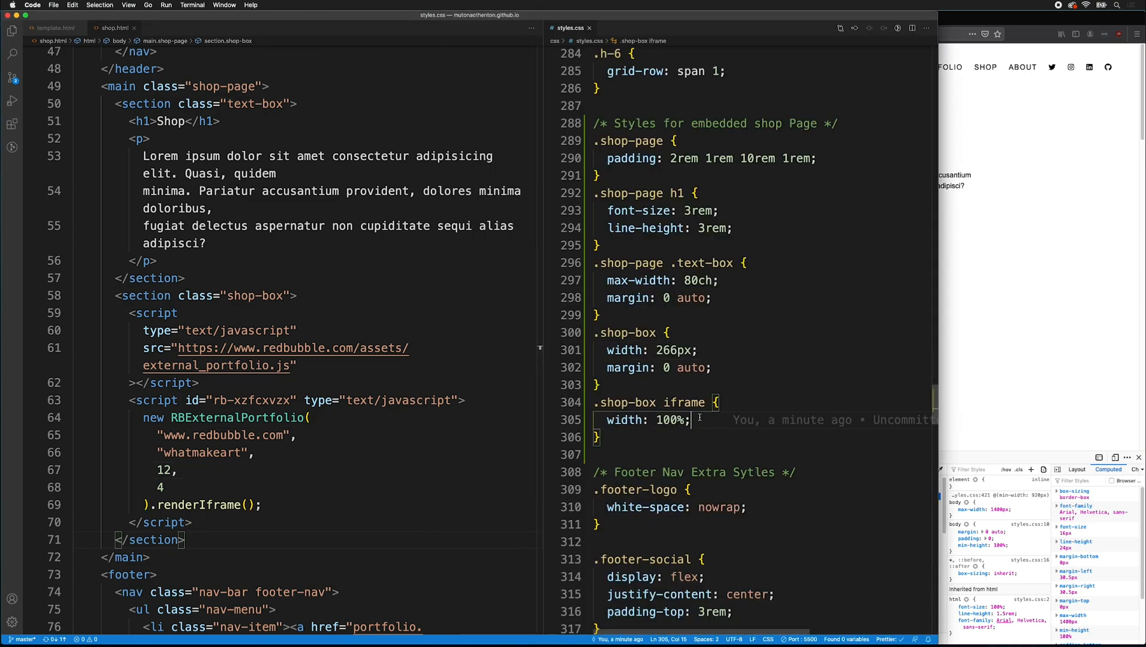
- Set .shop-box iframe height to 2749px commented '12 items tall' and restore the item count to 3
type("heidth: 2749px:")
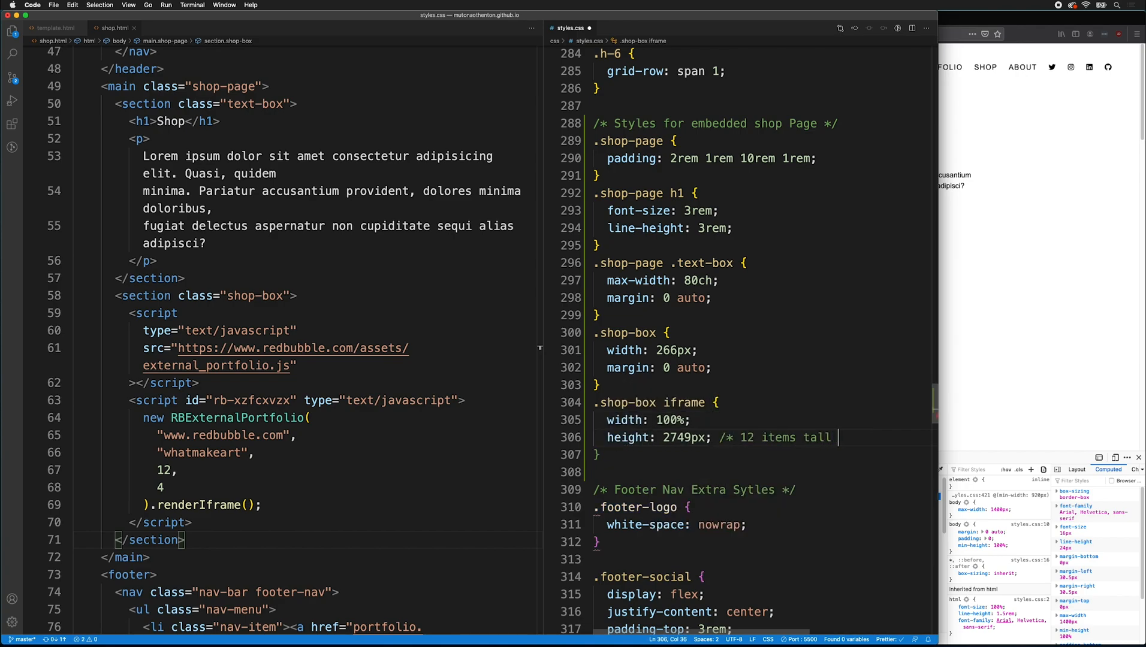
type("/")
left_click(335, 470)
type("3,")
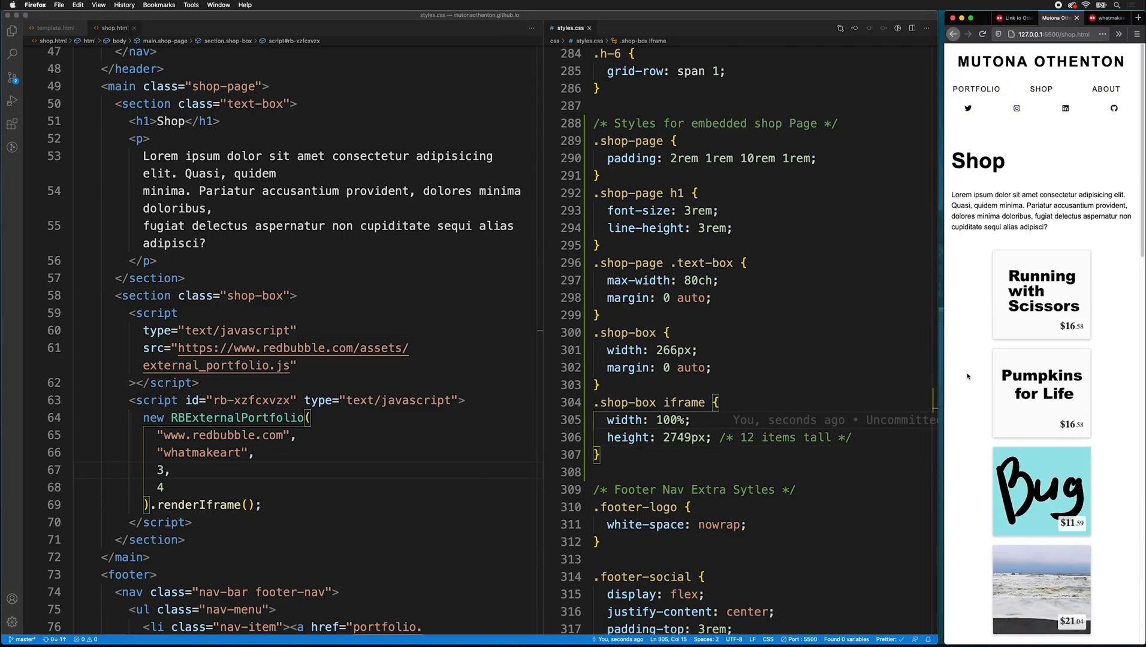
scroll("down", 3)
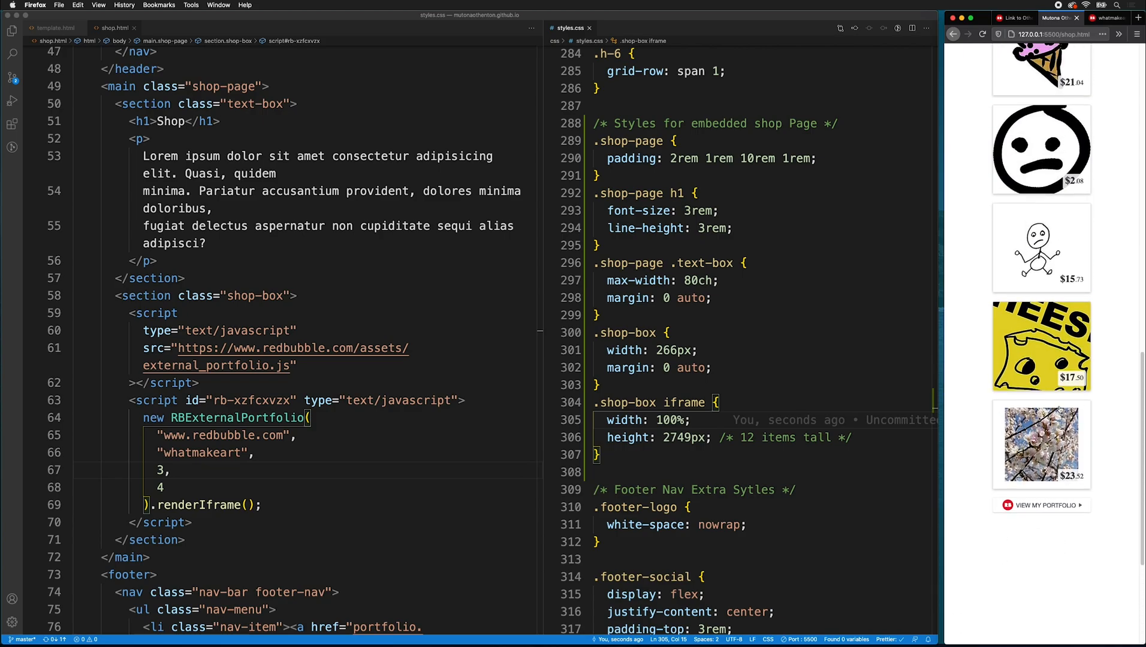
scroll("up", 3)
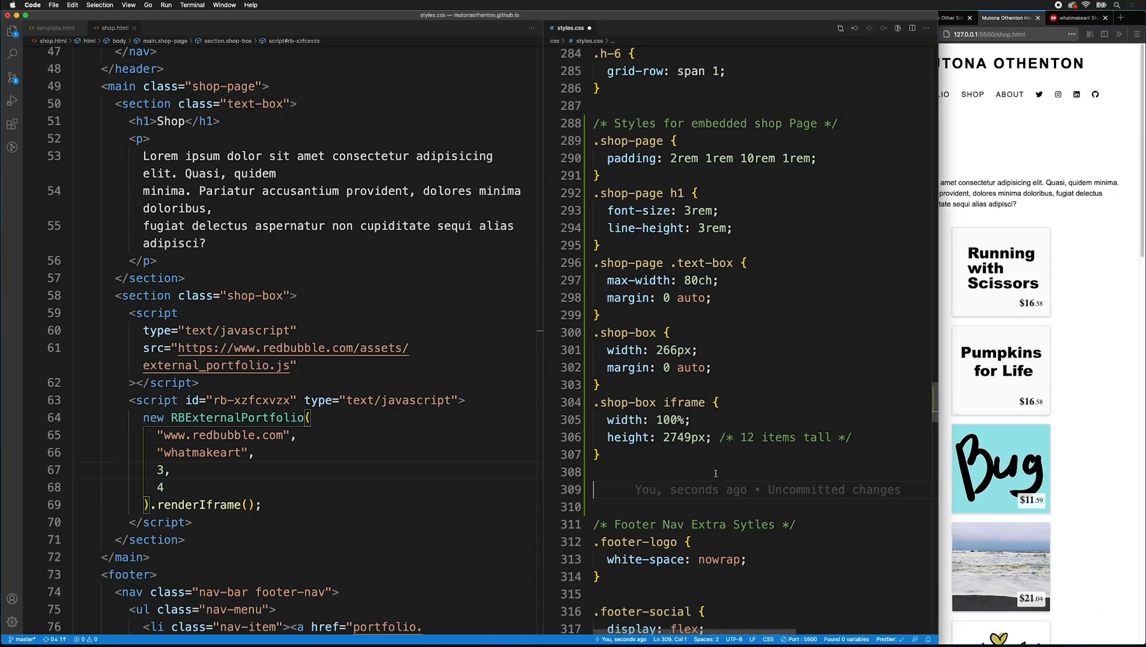
type("@media (min-width: 5")
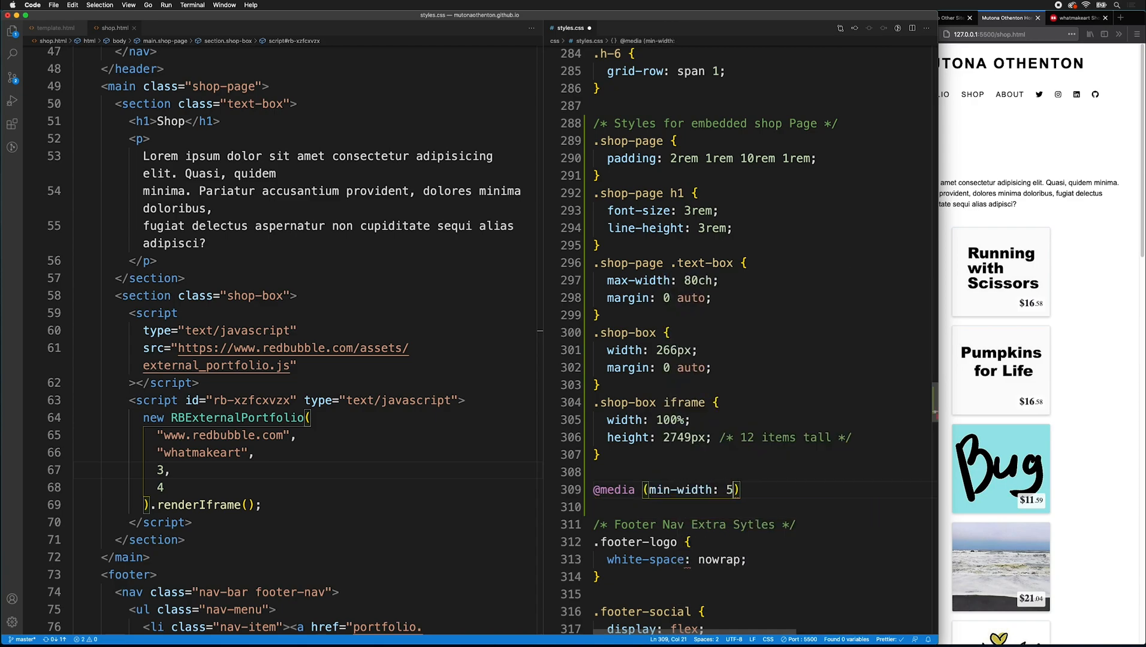
type("06px) {")
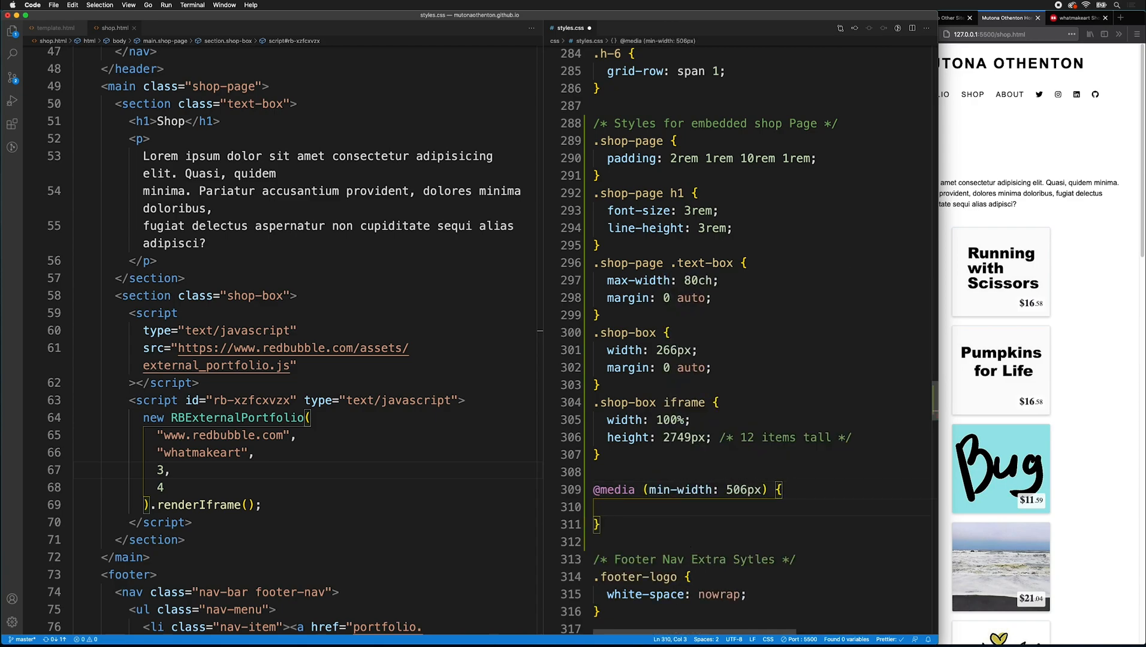
type(".shop-box {")
type("width: 506px;")
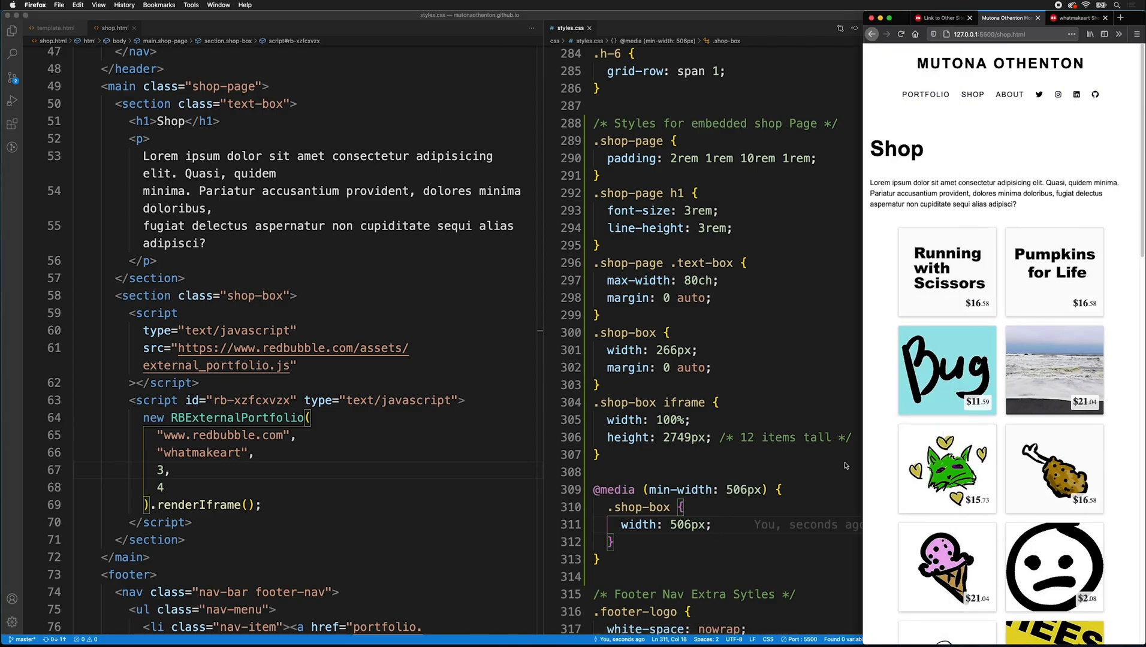
mouse_move(860, 248)
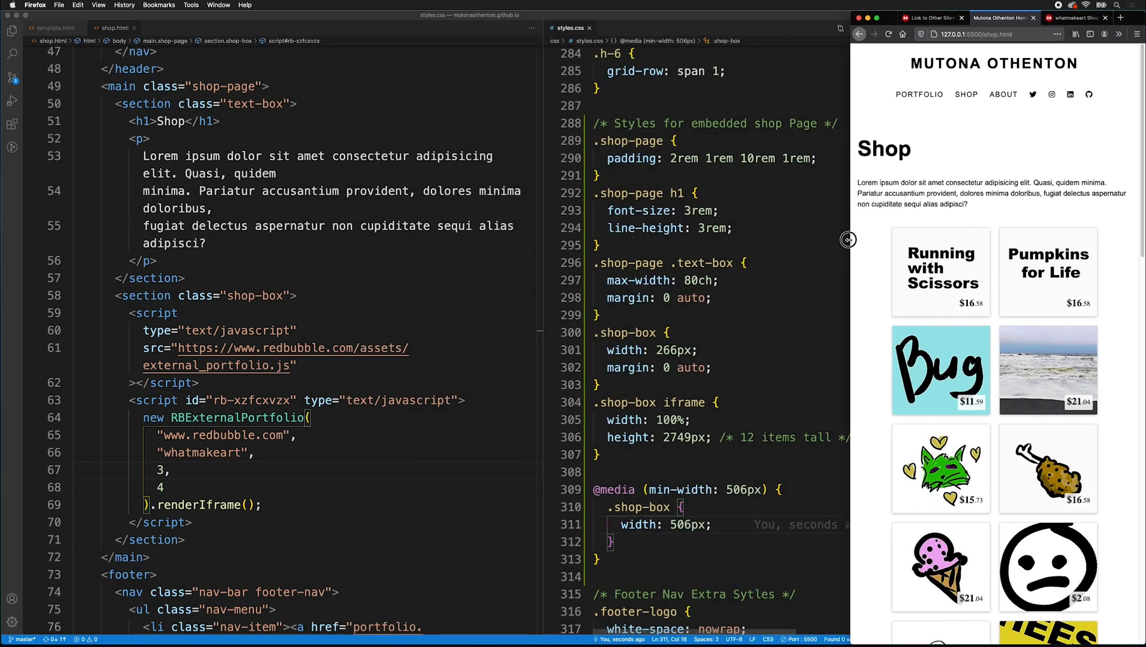
scroll("down", 3)
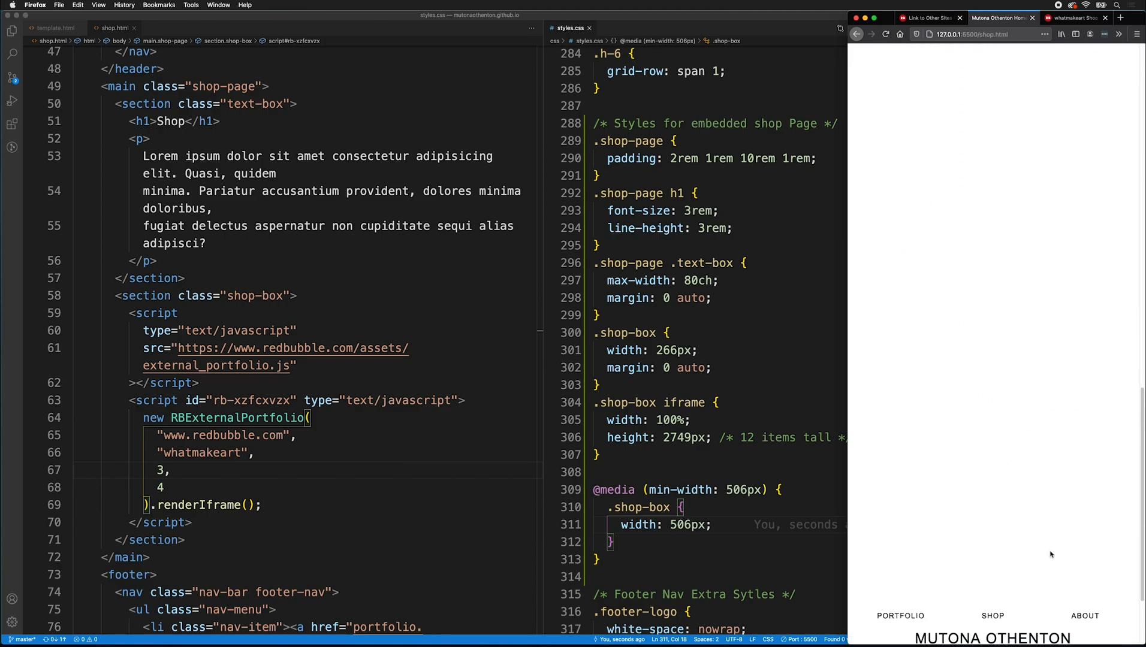
mouse_move(644, 566)
type(".shop-box iframe")
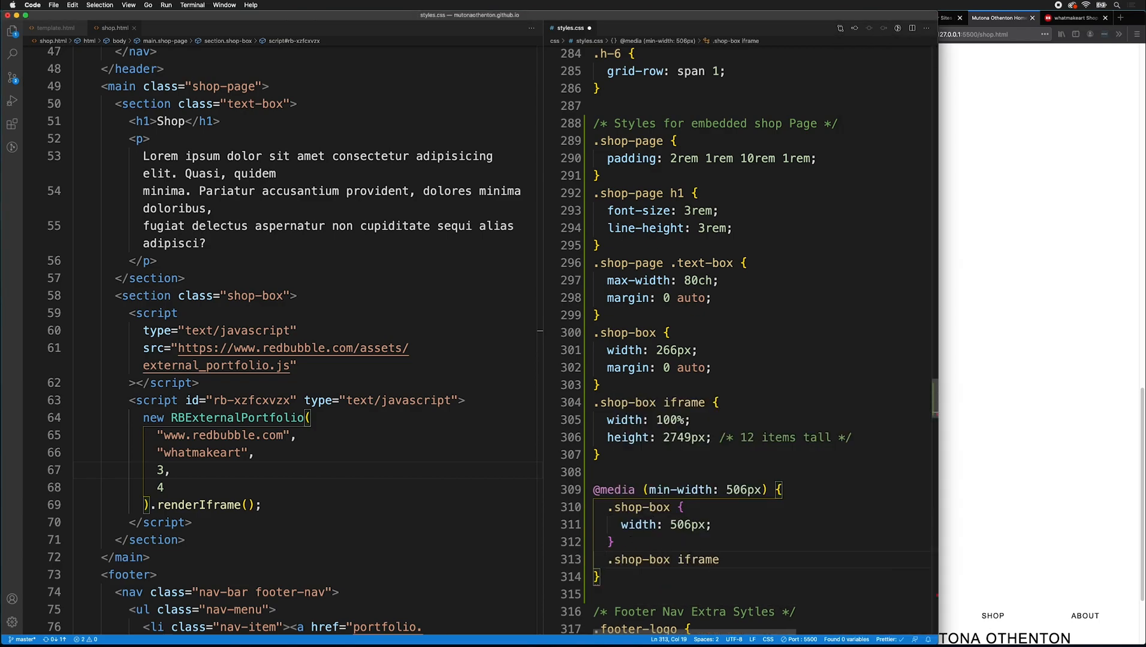
- Inside the 506px query give .shop-box iframe height 1417px commented '6 items tall' and set the count to 6
type("height: 14")
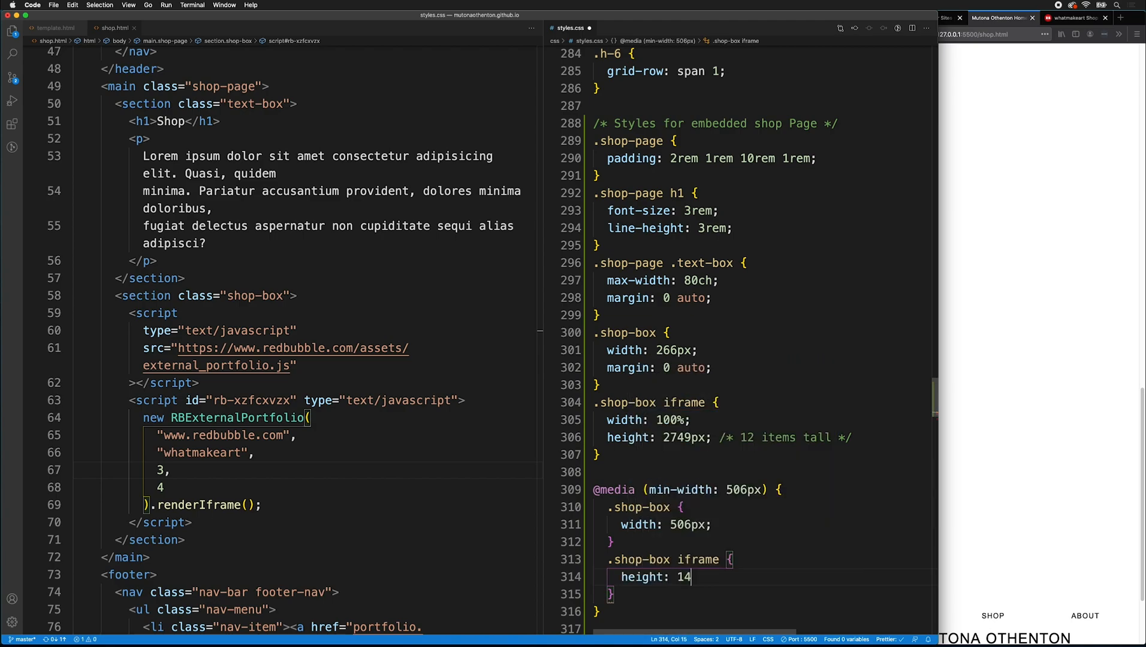
type("17px; /*")
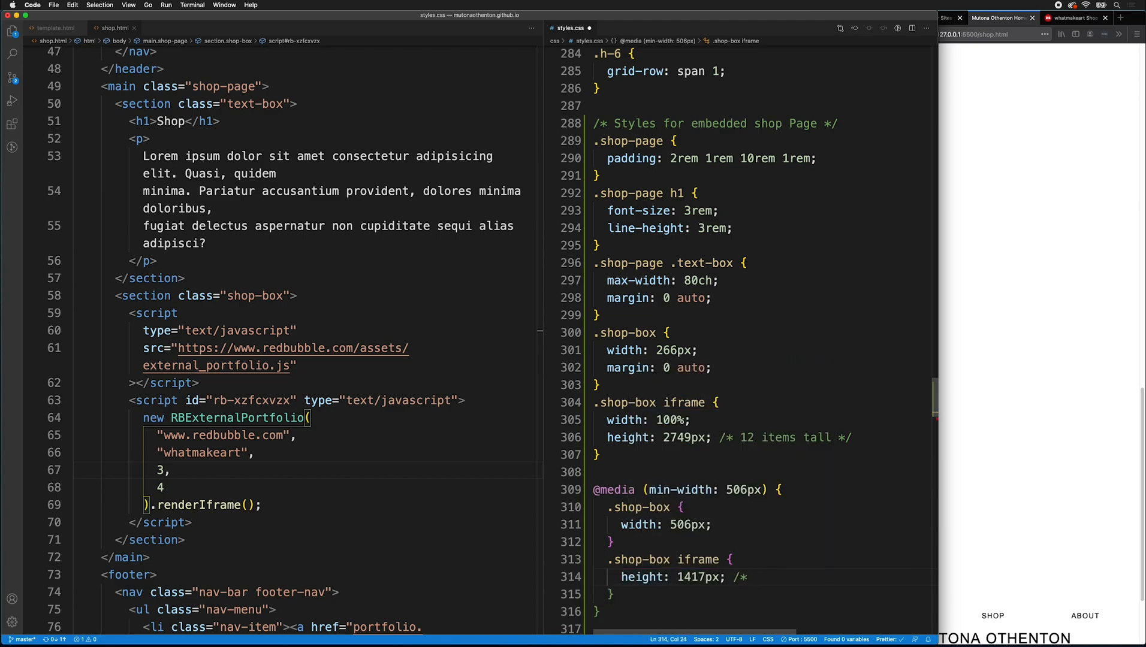
type("6 items tall */")
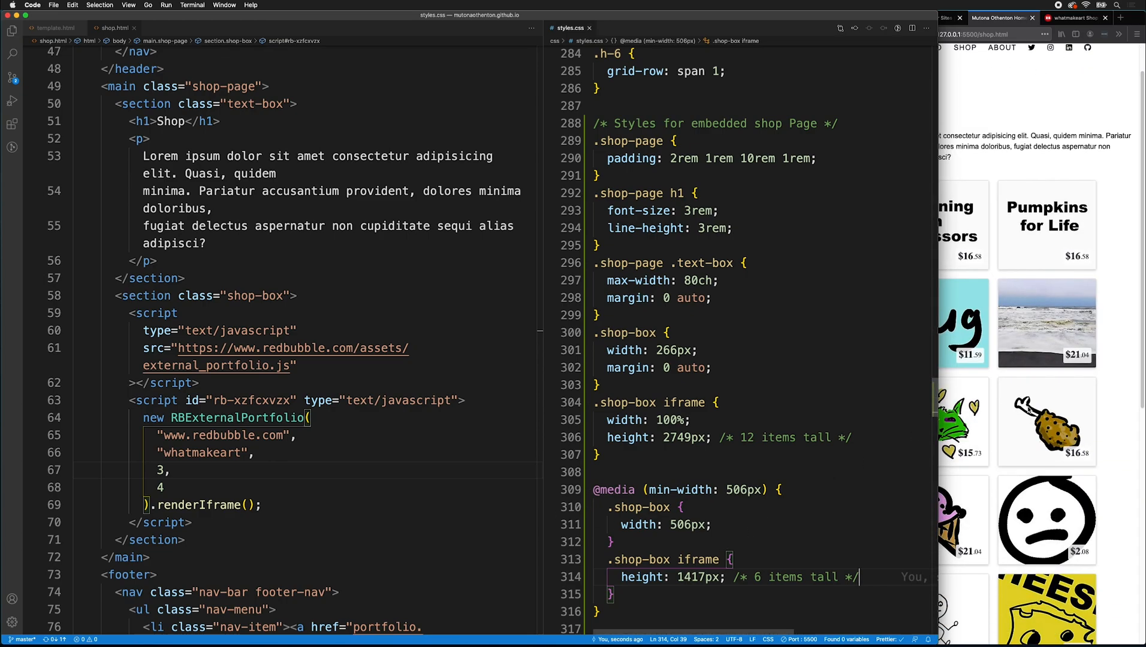
scroll("down", 3)
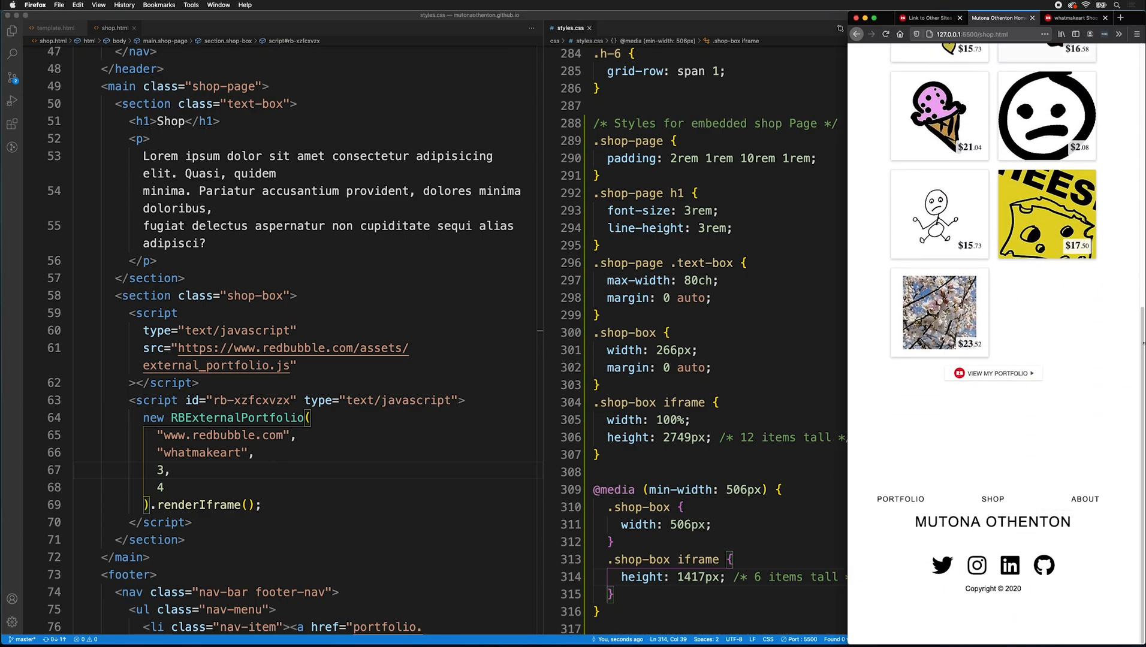
scroll("up", 3)
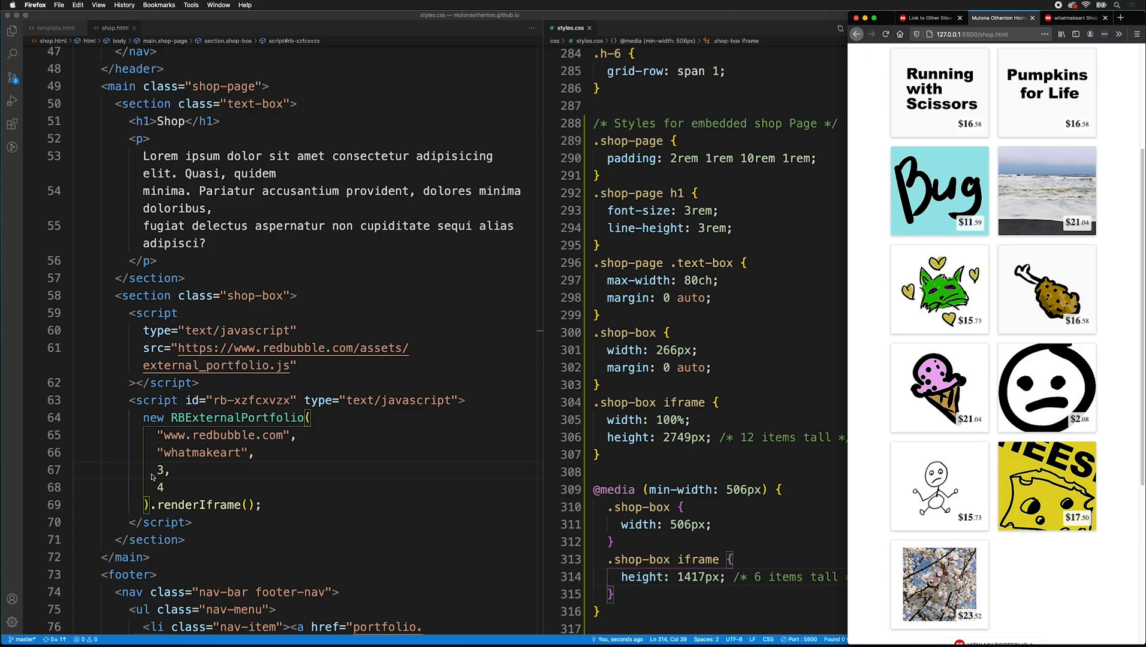
mouse_move(819, 474)
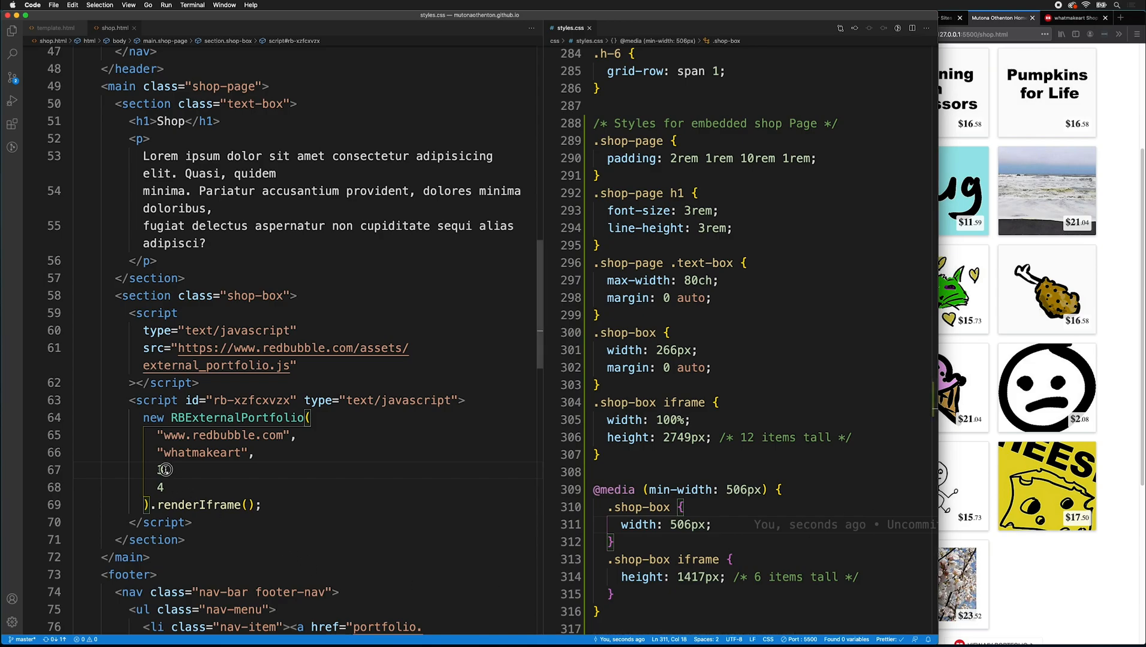
type("6,")
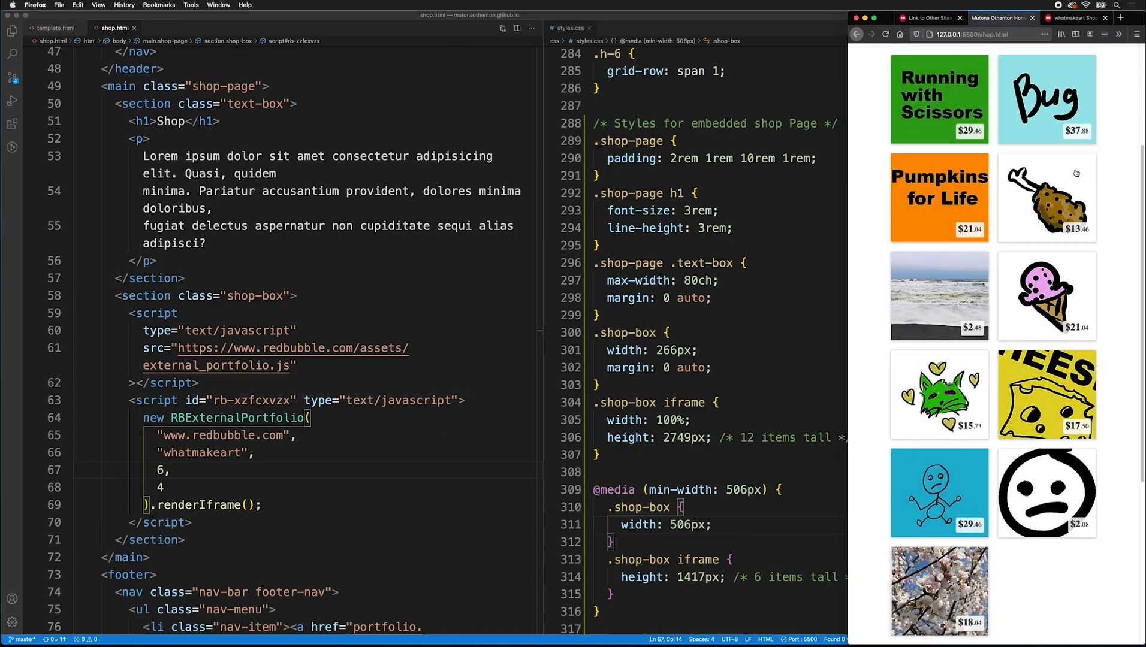
- Inspect the three-across grid in Firefox and start the 746px breakpoint's .shop-box rule
left_click(1135, 34)
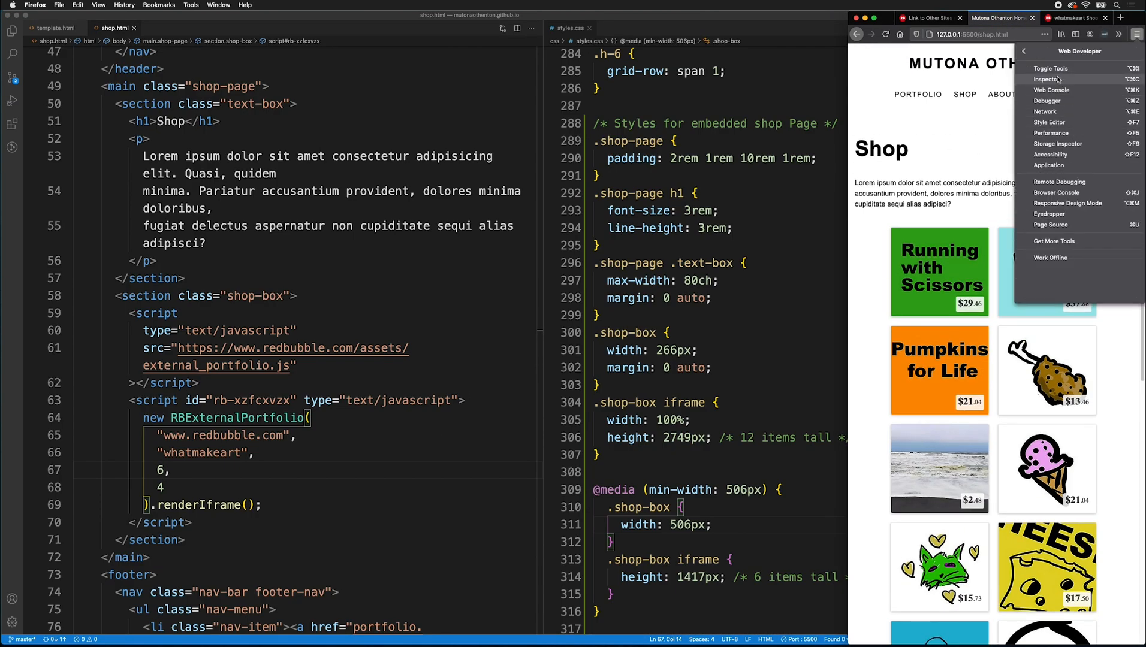
left_click(1045, 79)
type("@media (min-width: 746px) {")
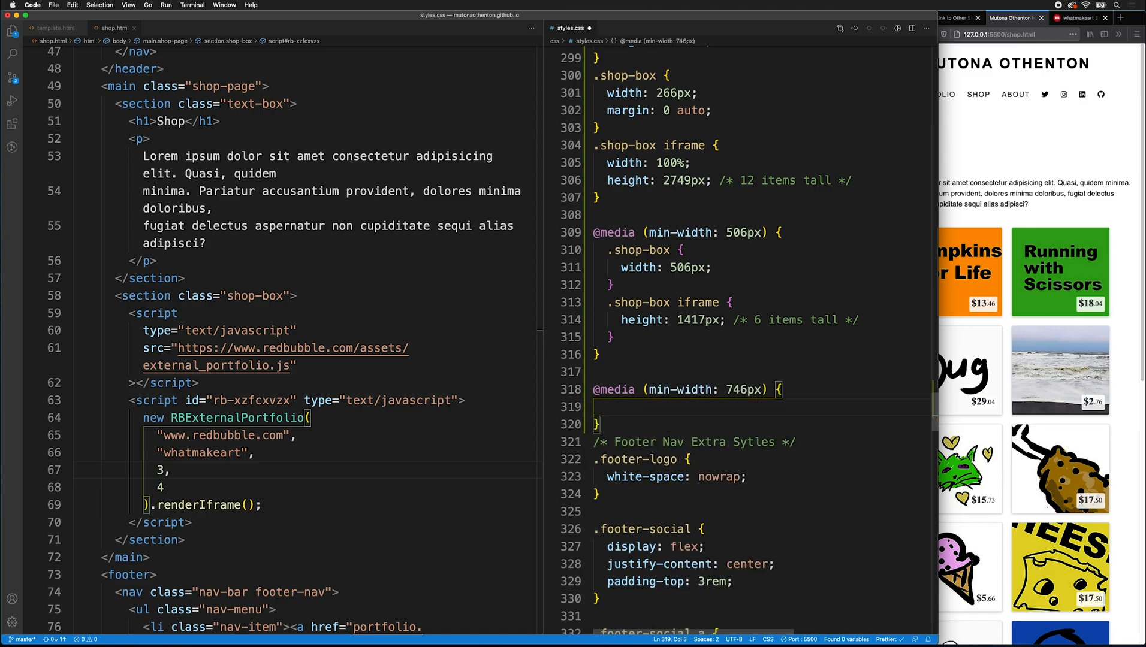
type(".shop-box {")
type("width: 746px;")
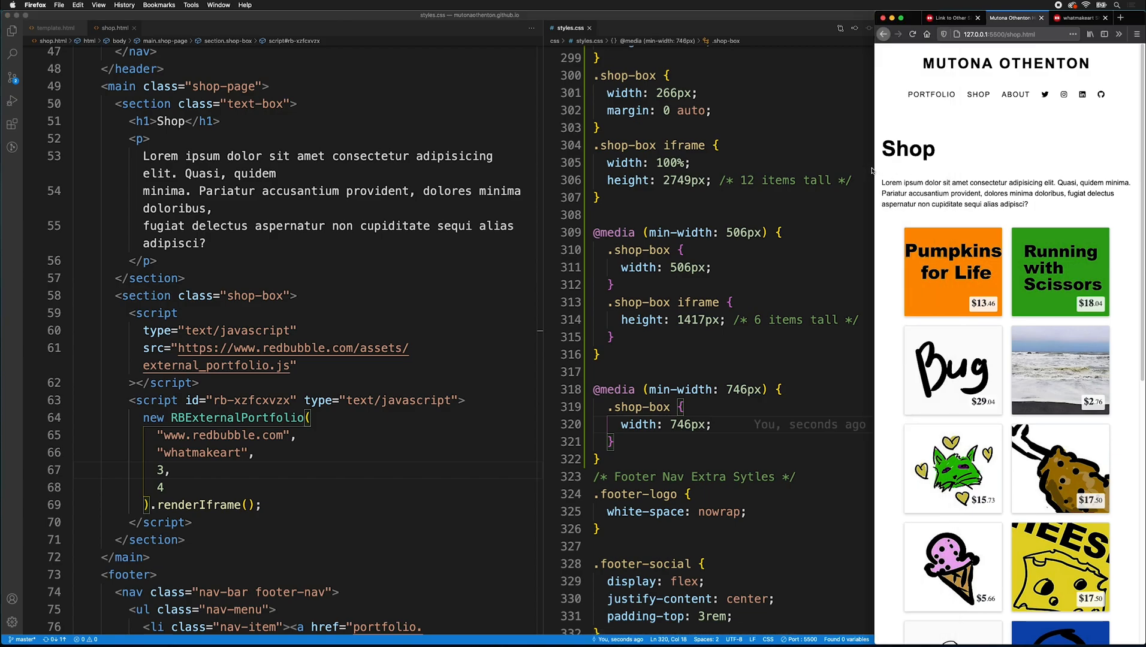
scroll("down", 3)
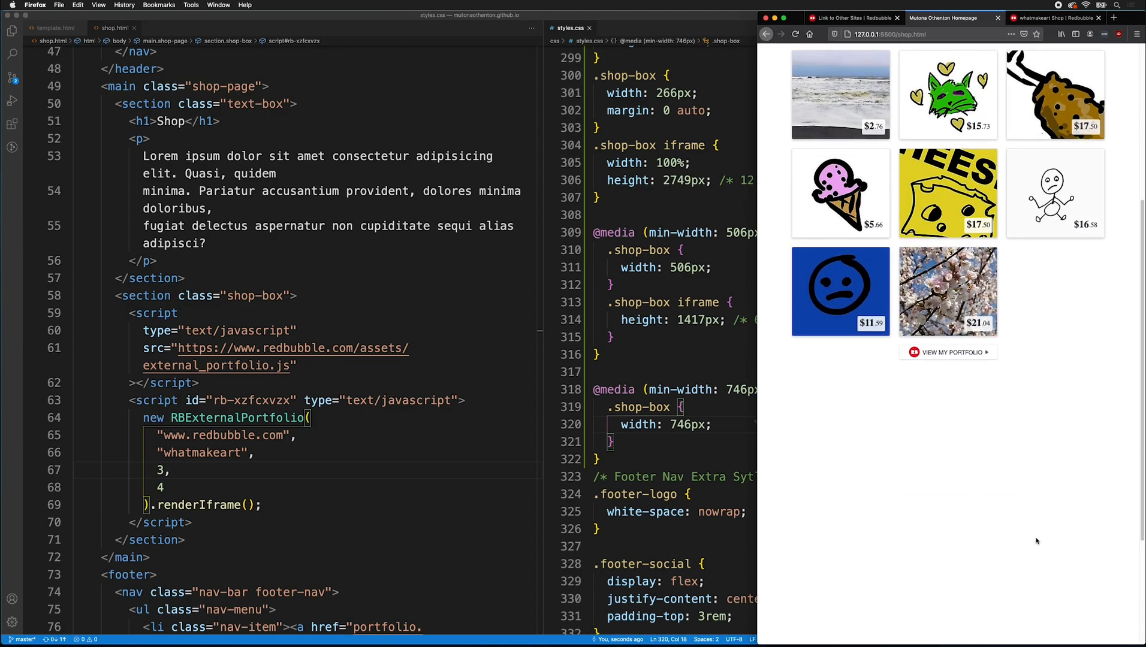
scroll("down", 3)
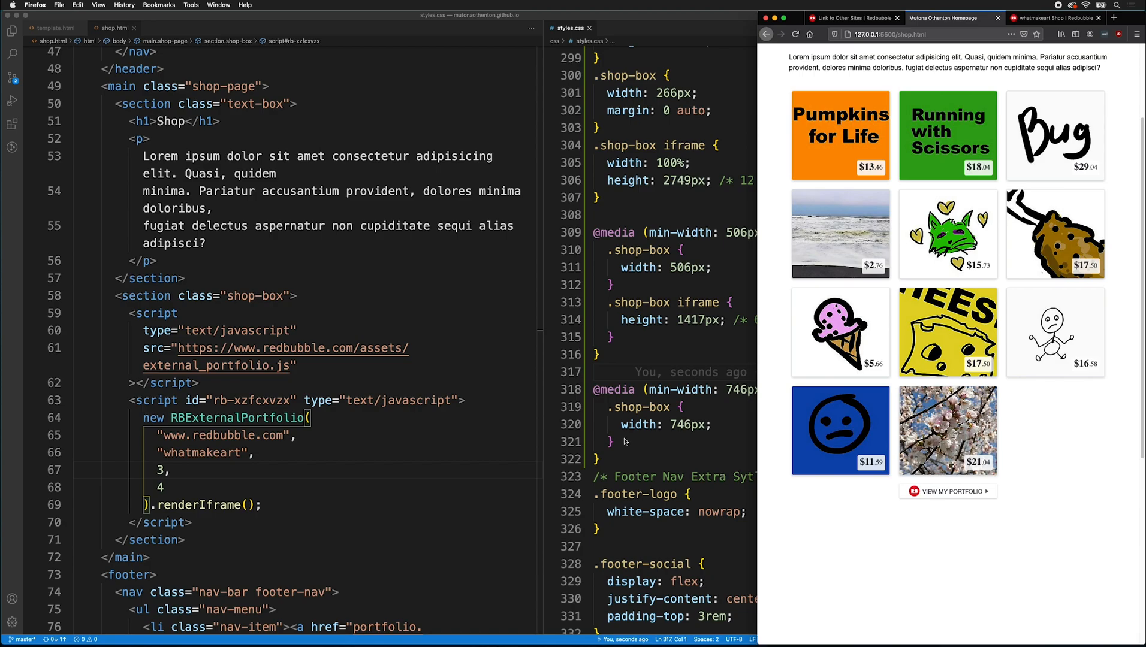
- Inside the 746px query give .shop-box iframe height 973px commented '4 items tall'
type(".shop-box iframe {")
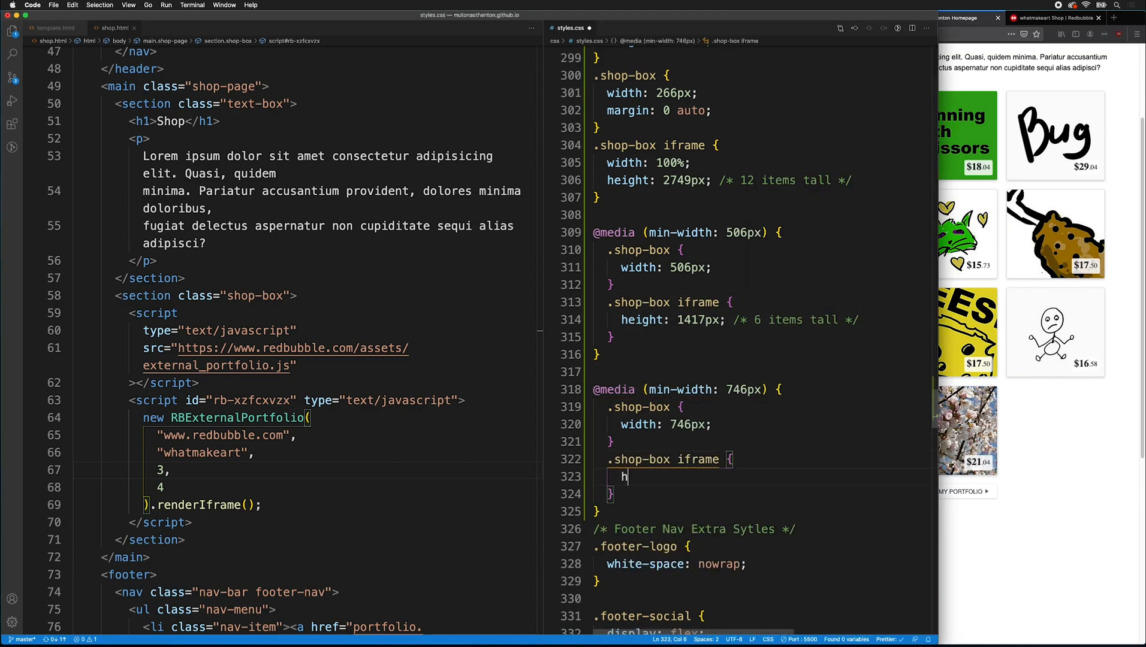
type("eight: 973px;")
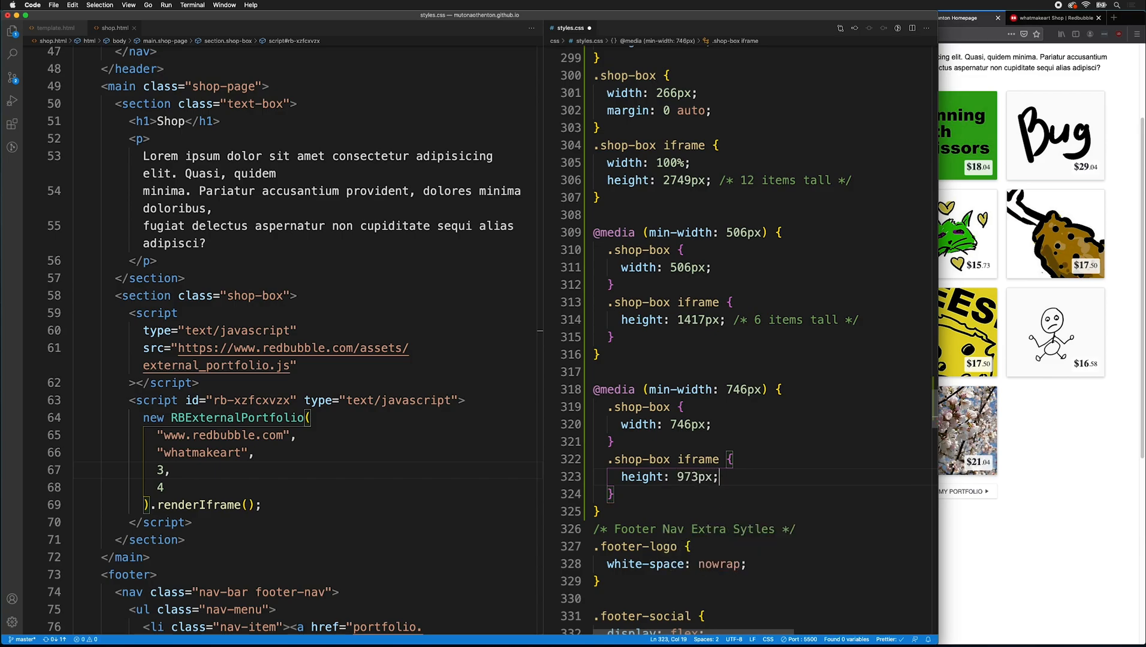
type("/* 4 itmes tall */")
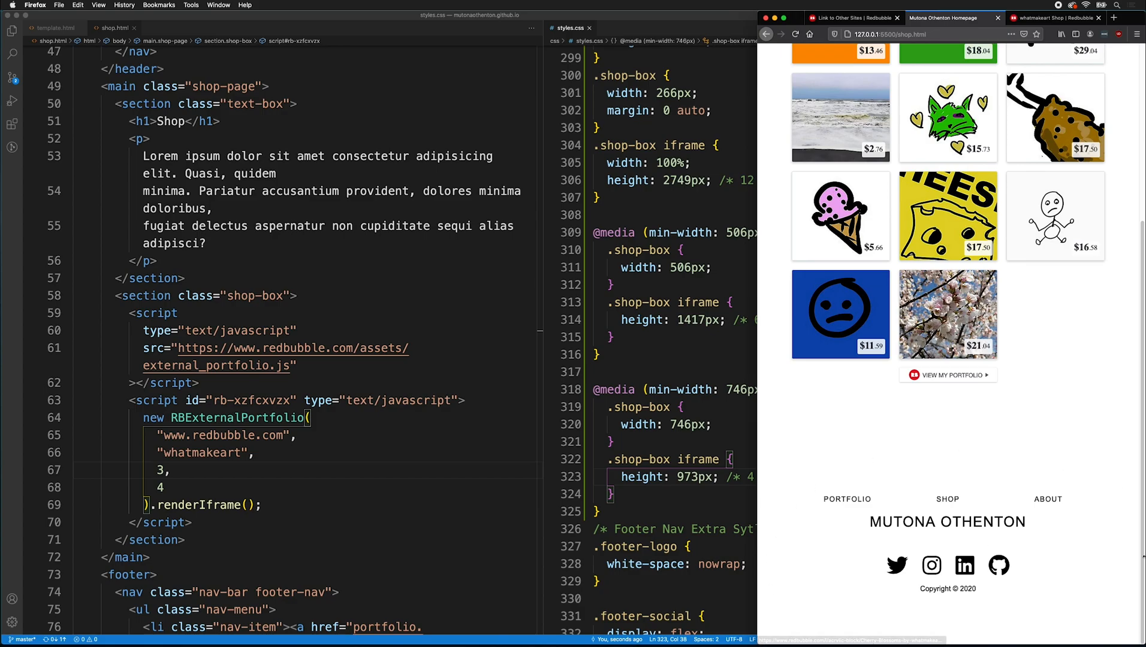
mouse_move(738, 441)
type("@media (min-width:")
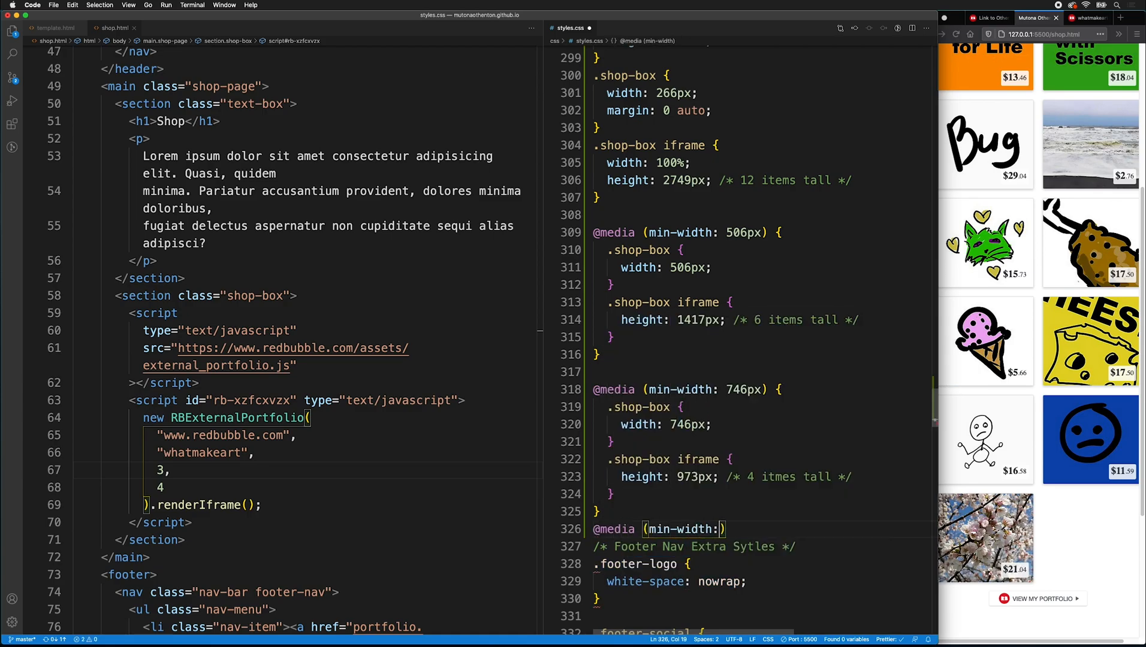
type("986px) {")
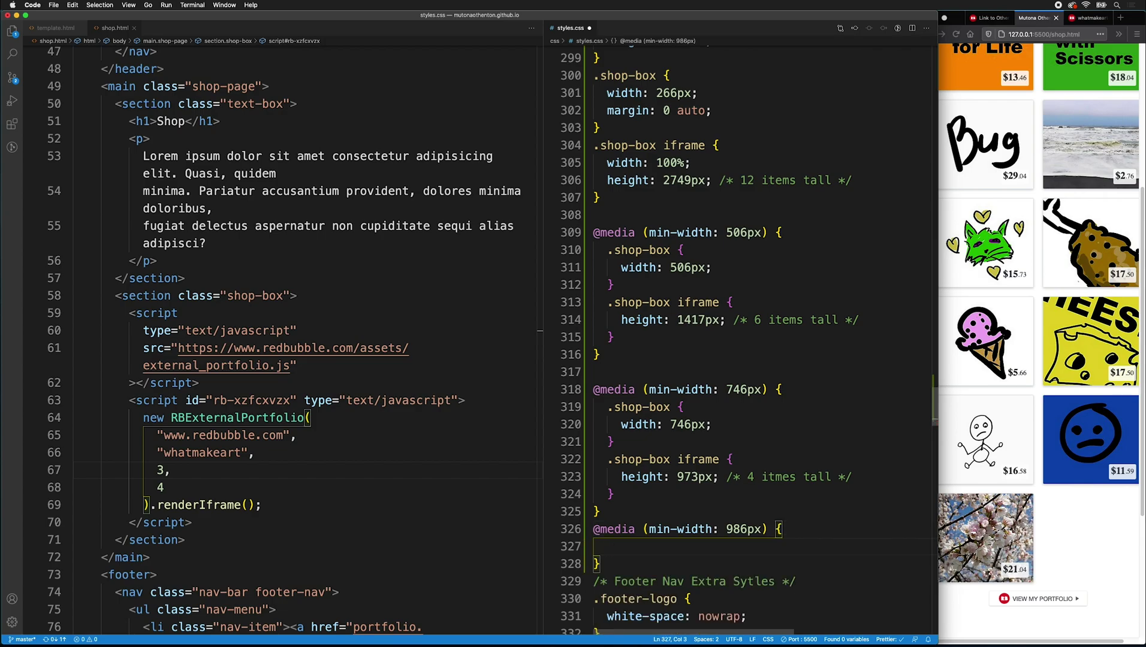
type(".shop-box {")
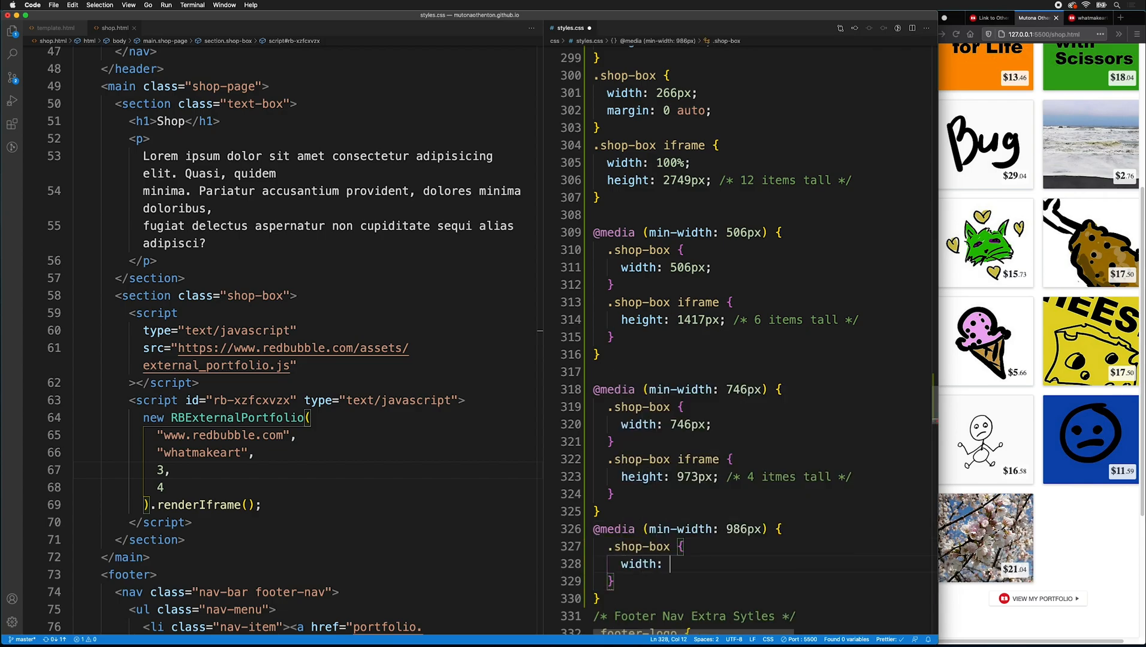
type("986px;")
type("height:")
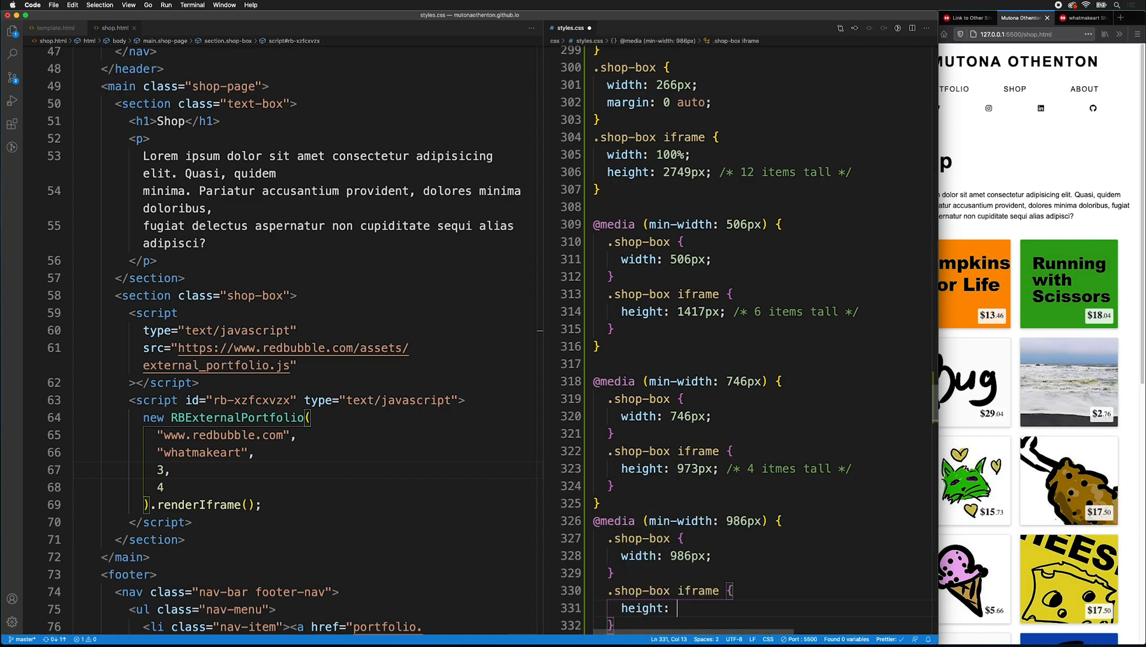
type("751px; /* 3 items tall */")
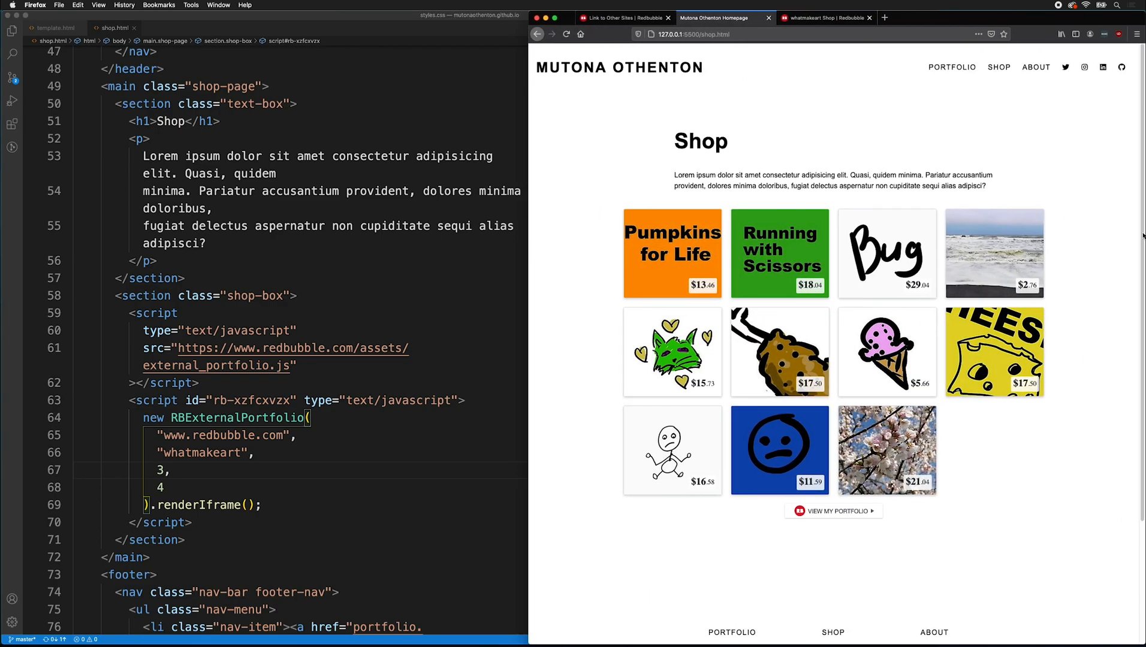
scroll("down", 3)
type("@media")
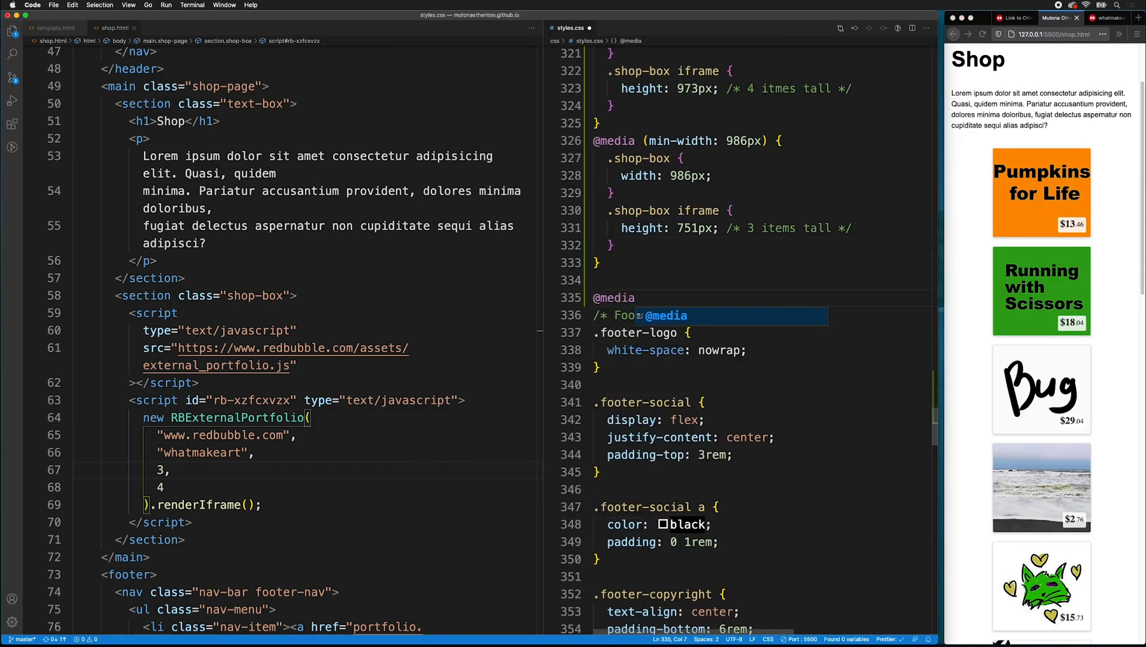
type("(min-width: 1")
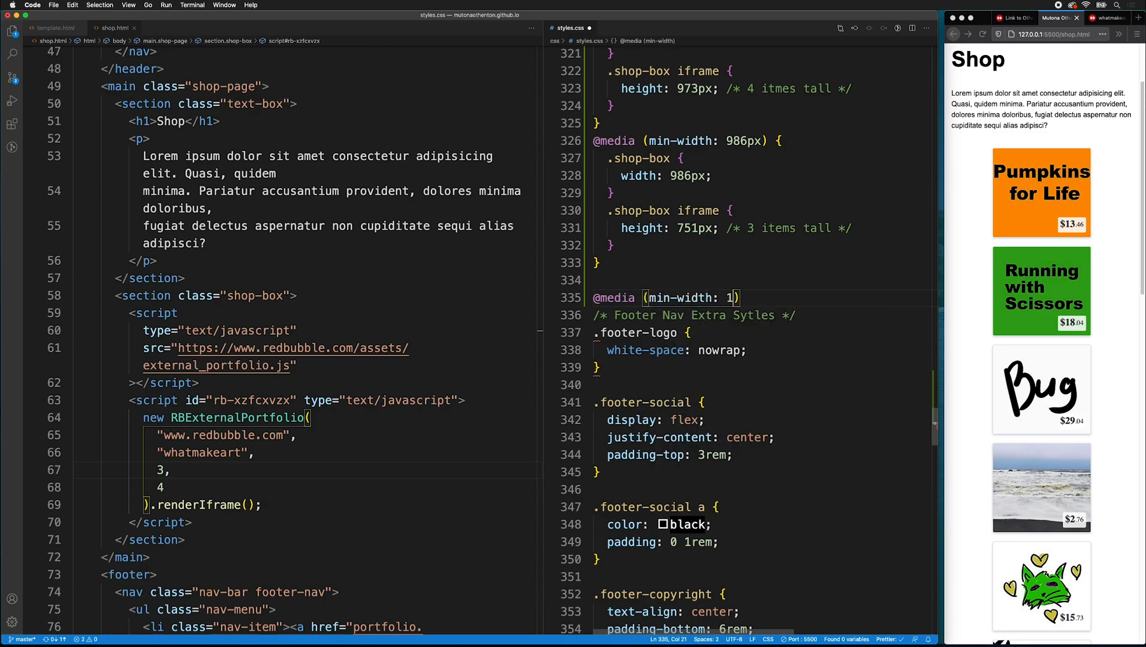
type("226px) {")
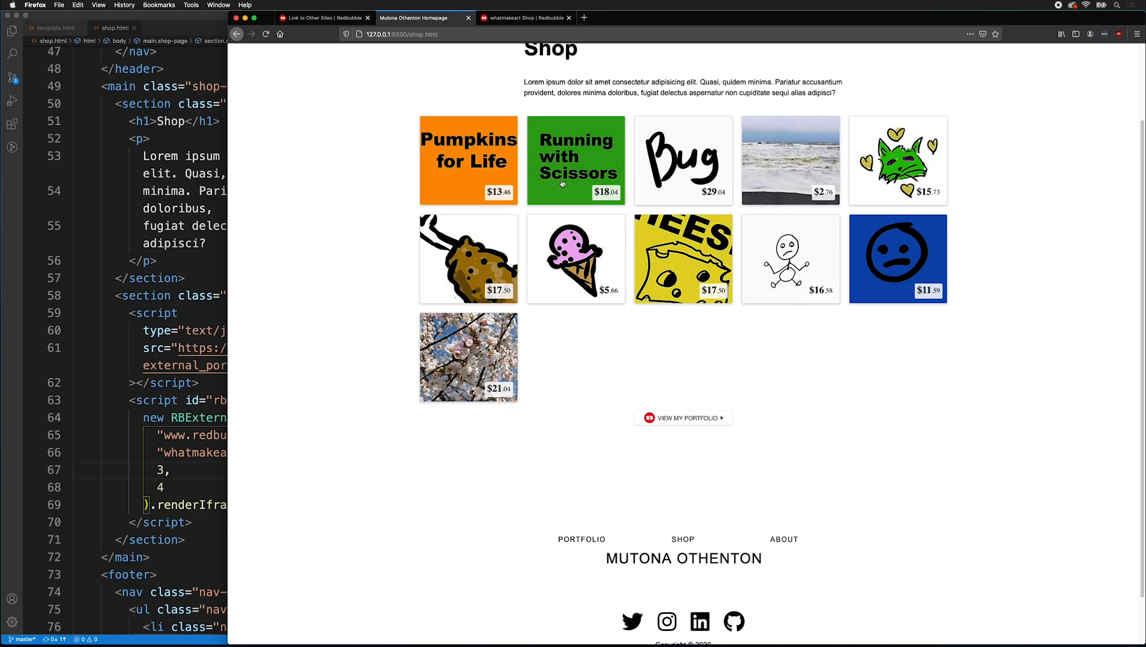
mouse_move(718, 138)
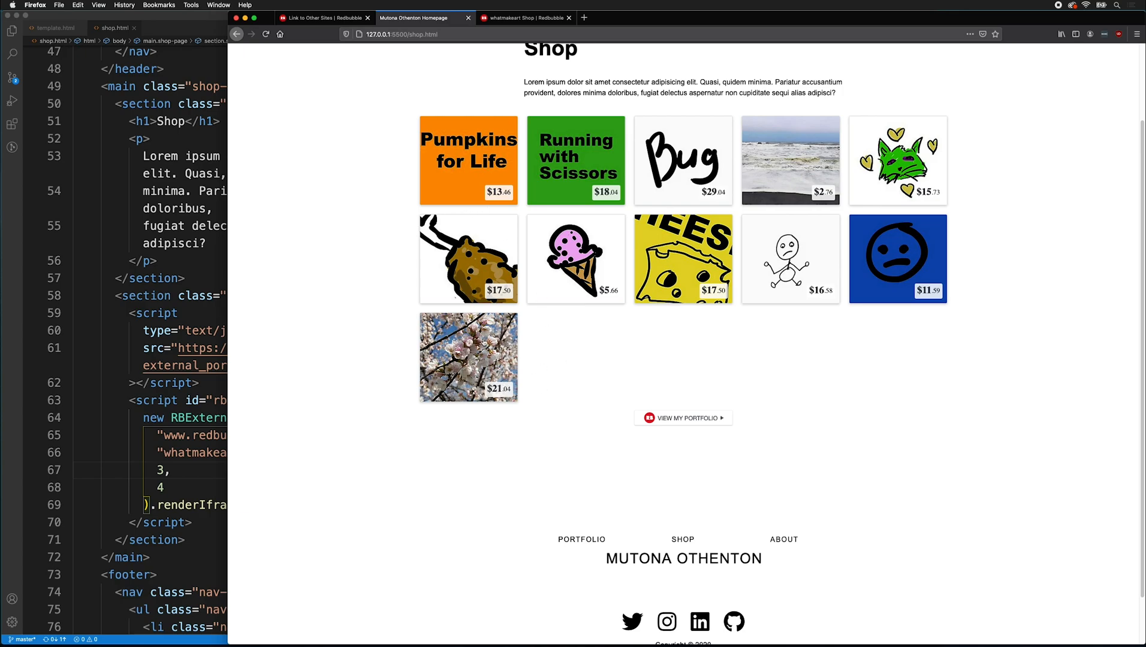
mouse_move(243, 229)
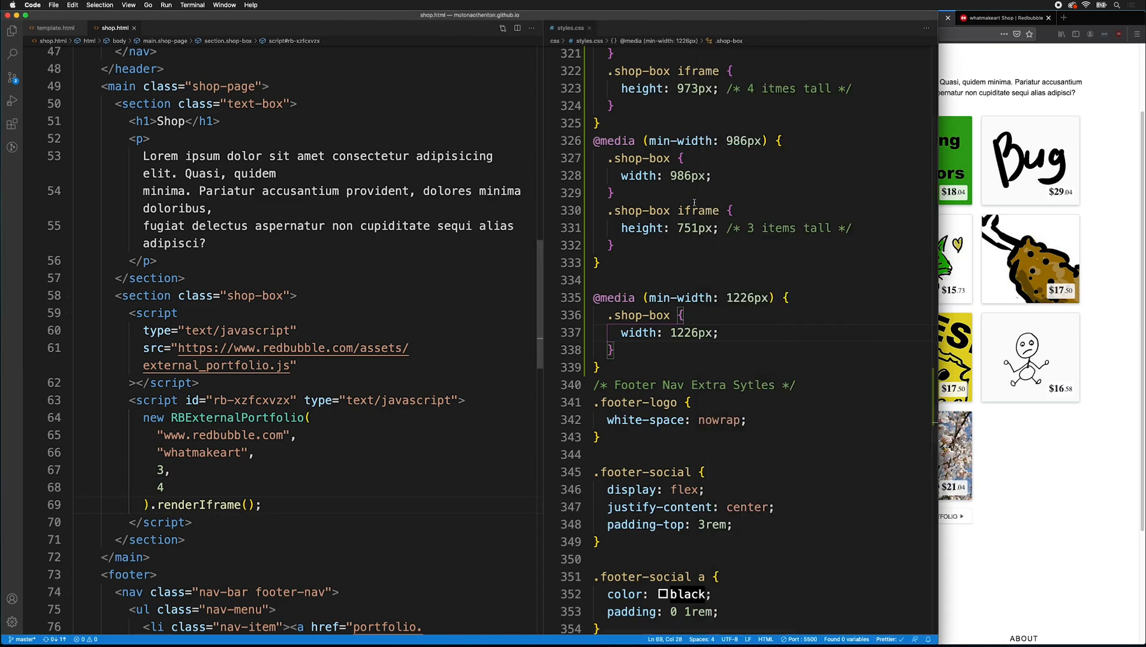
scroll("up", 3)
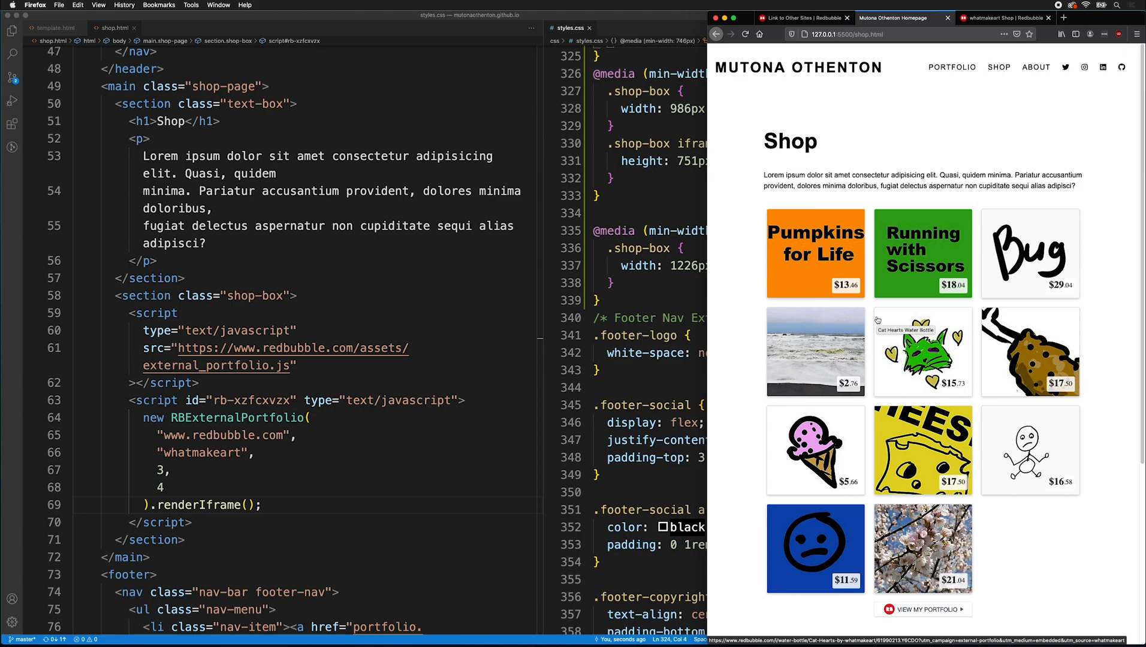
mouse_move(1020, 224)
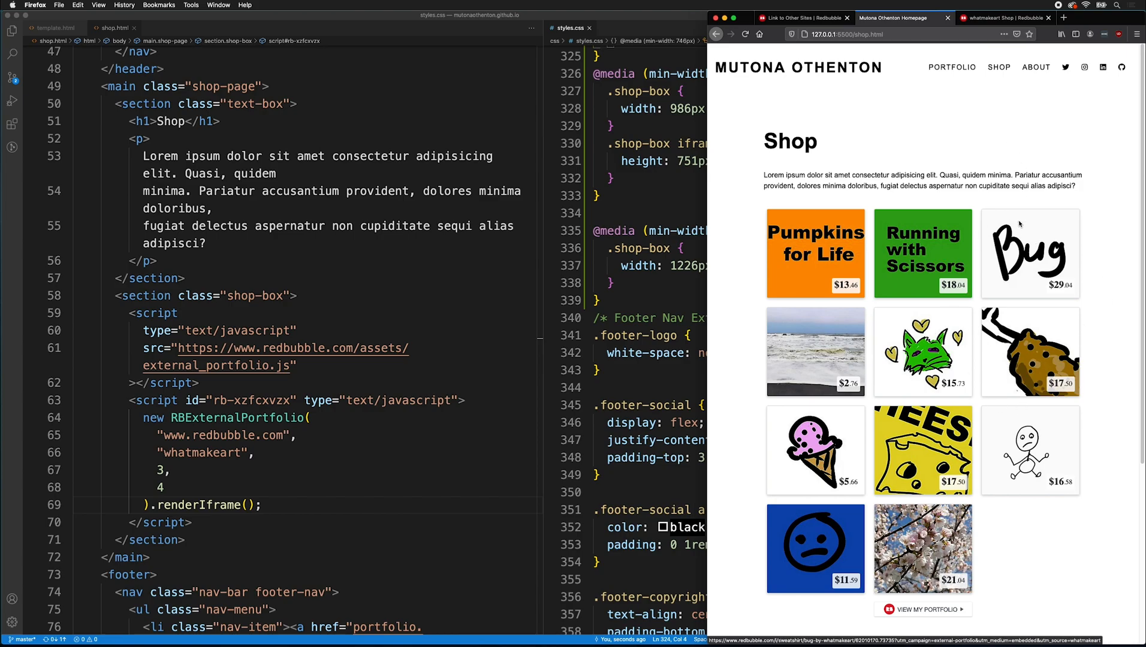
mouse_move(1052, 489)
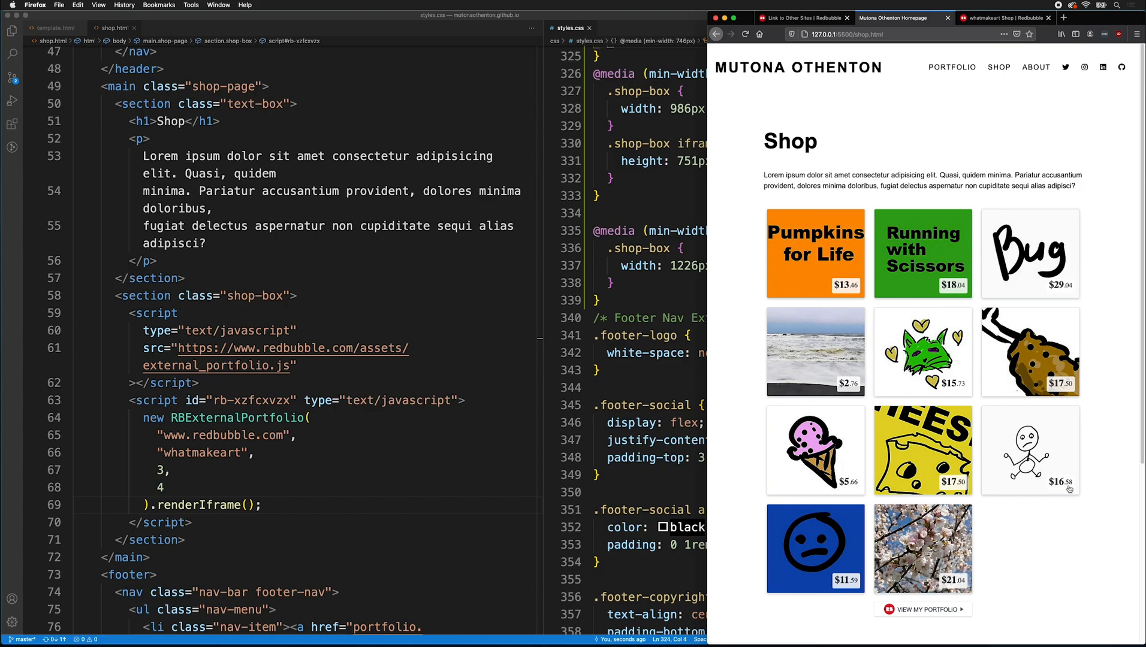
mouse_move(1051, 467)
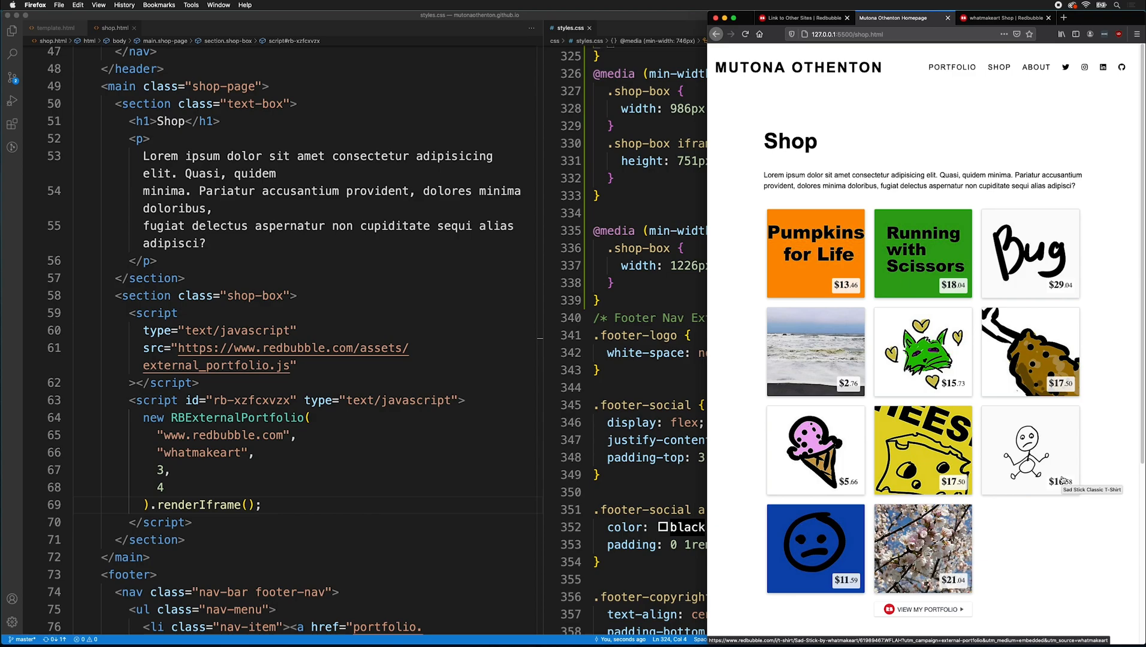
mouse_move(860, 281)
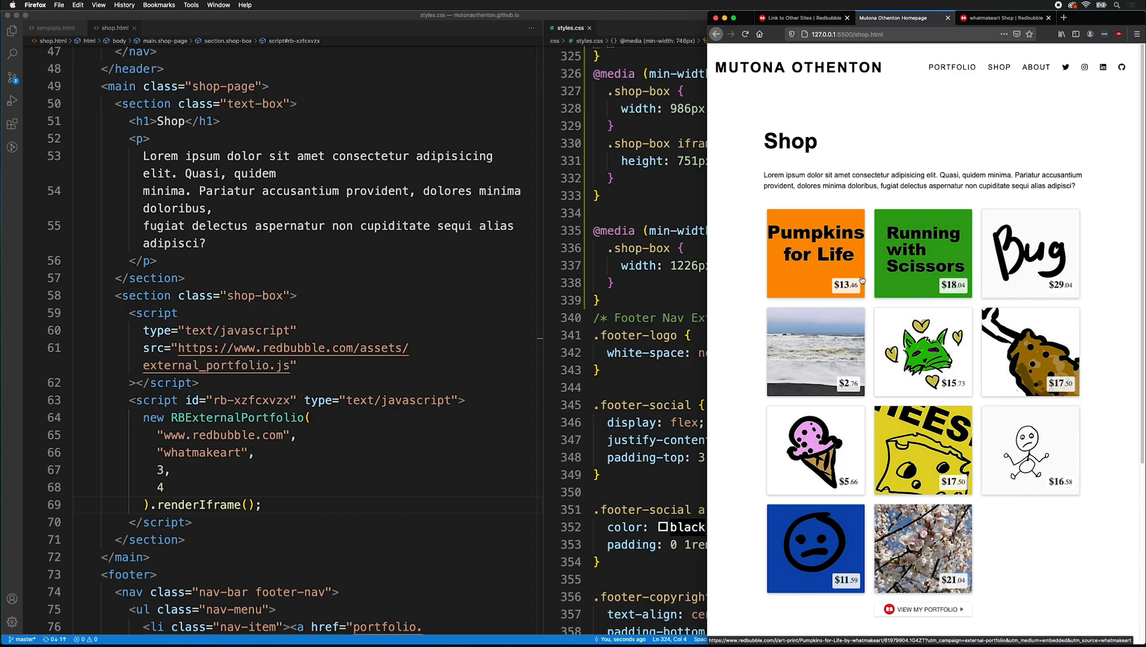
- From the reloaded shop grid, follow the Pumpkins for Life tile to its Redbubble product page
left_click(814, 253)
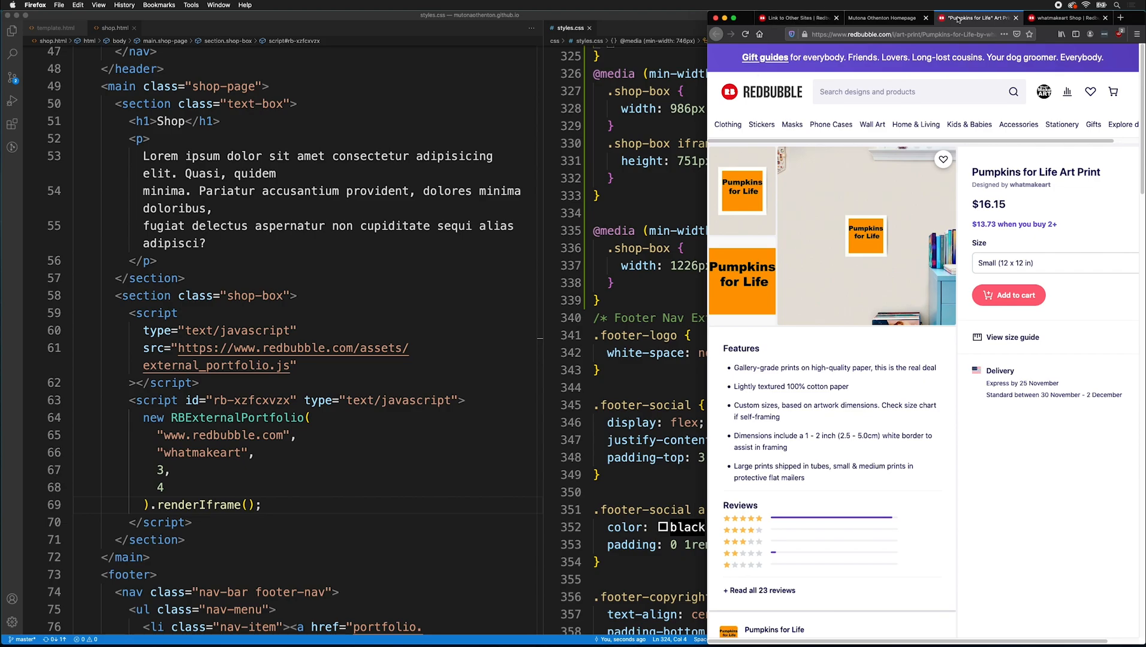
left_click(887, 18)
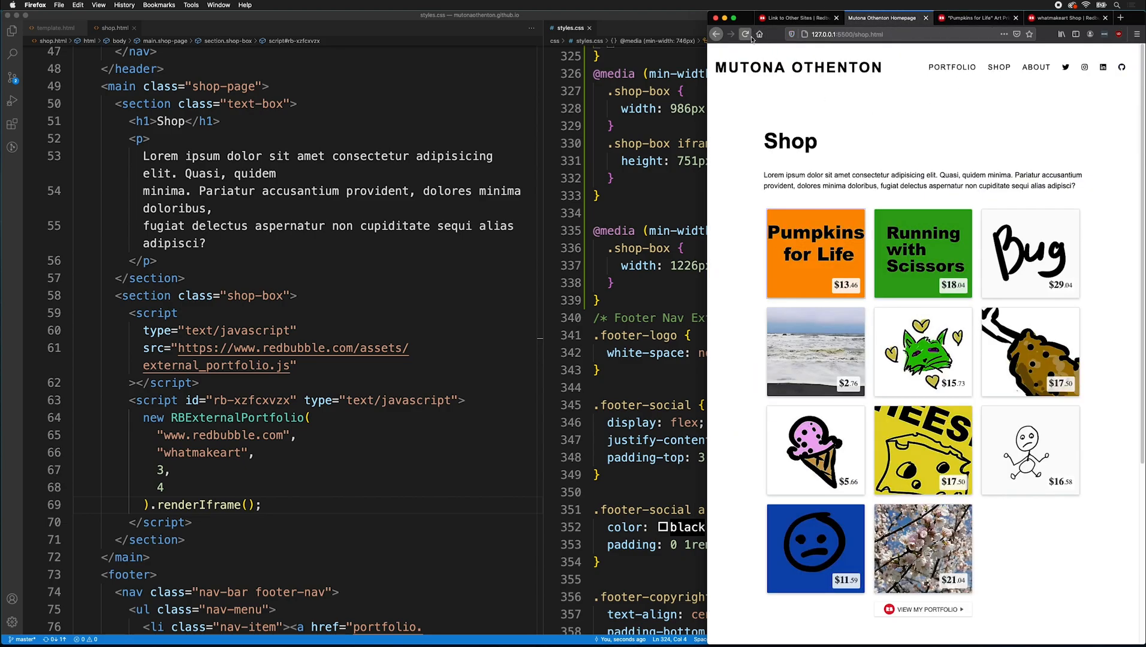
left_click(744, 35)
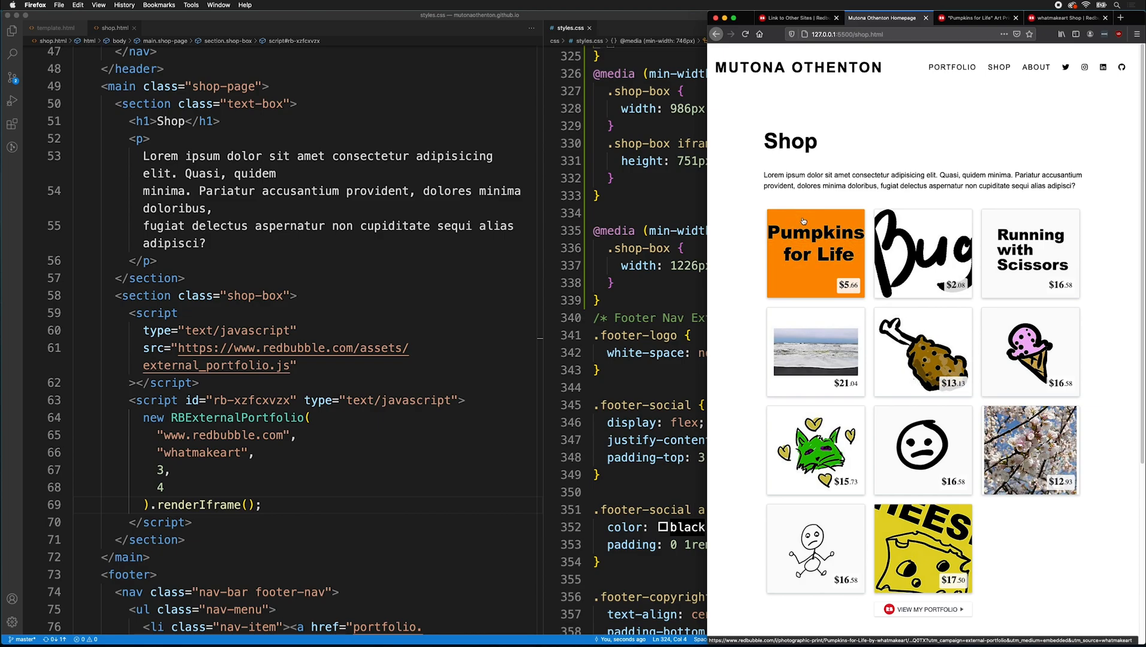
left_click(814, 253)
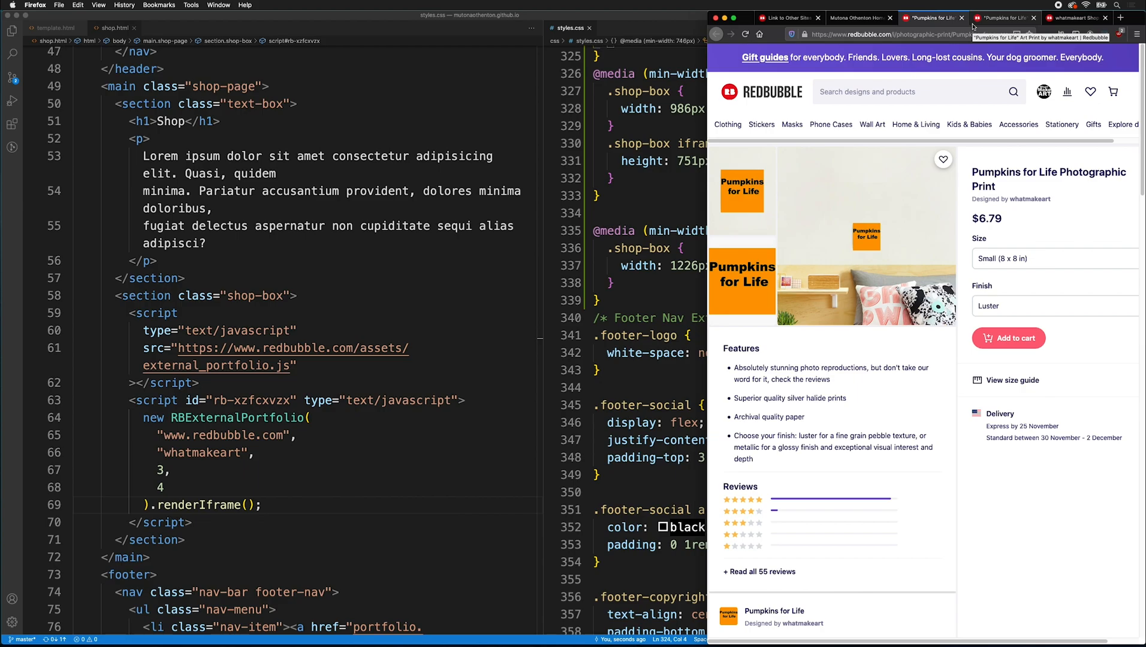
mouse_move(1027, 99)
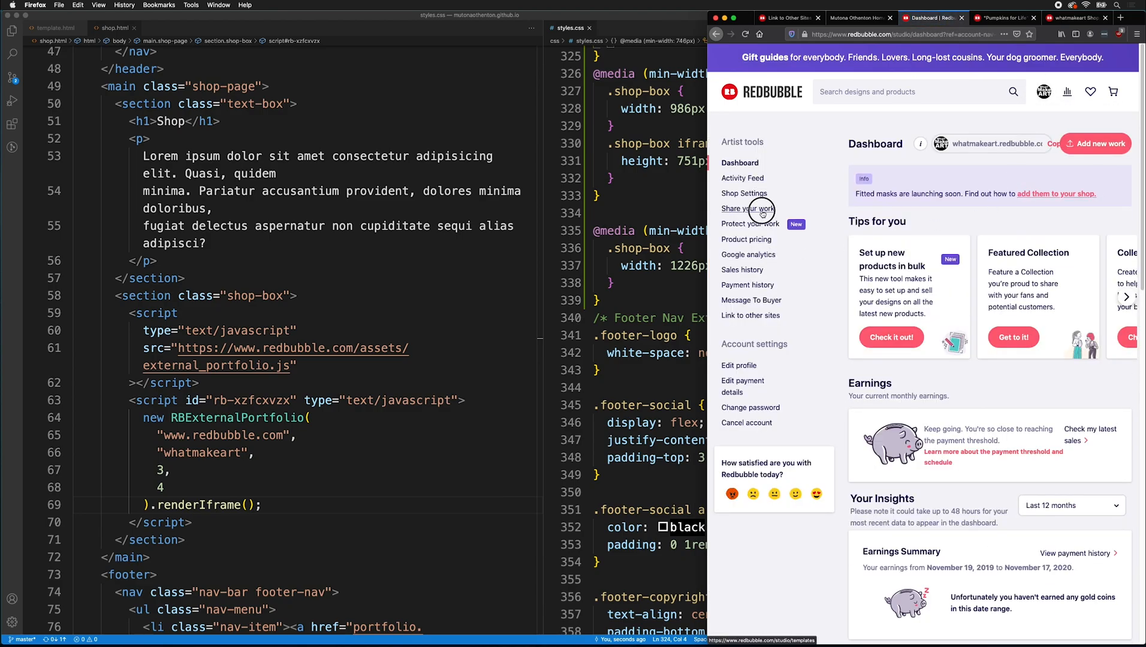
- Reach the Cat Hearts design's sharing images and scroll to the All Over Print Tote Bag listing
left_click(748, 209)
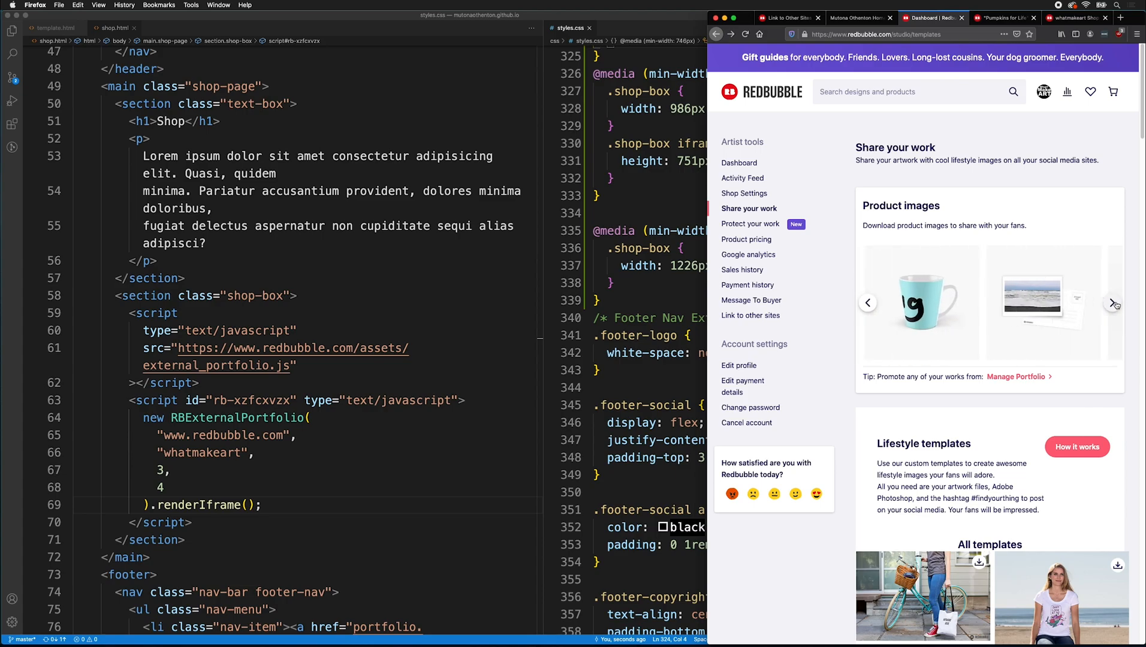
left_click(1112, 302)
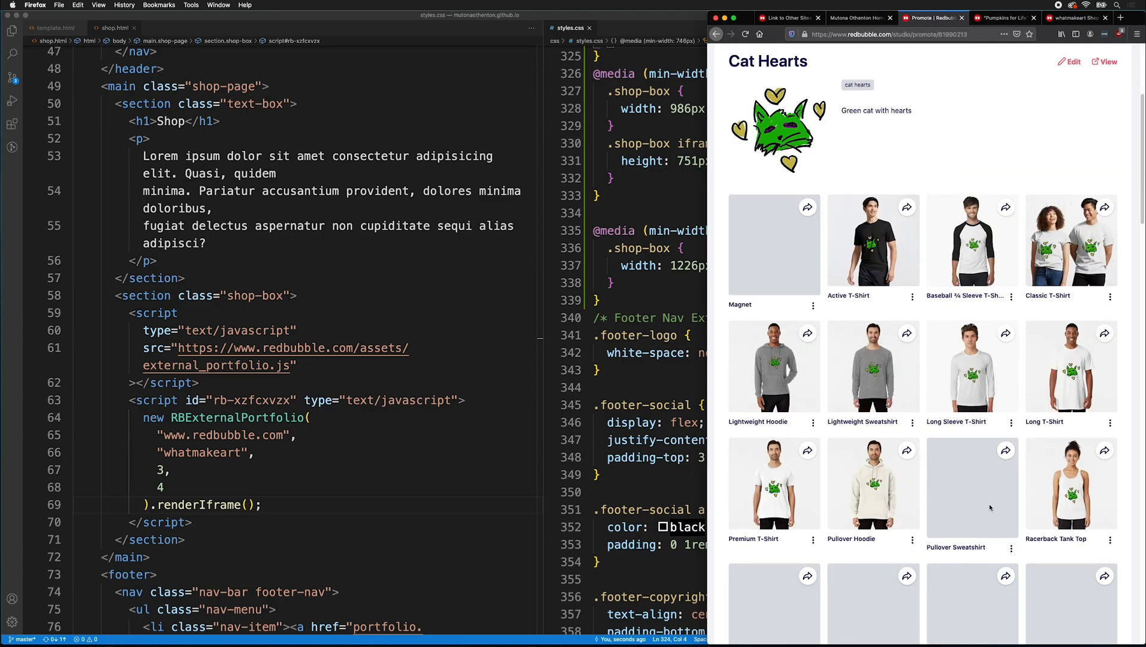
scroll("down", 3)
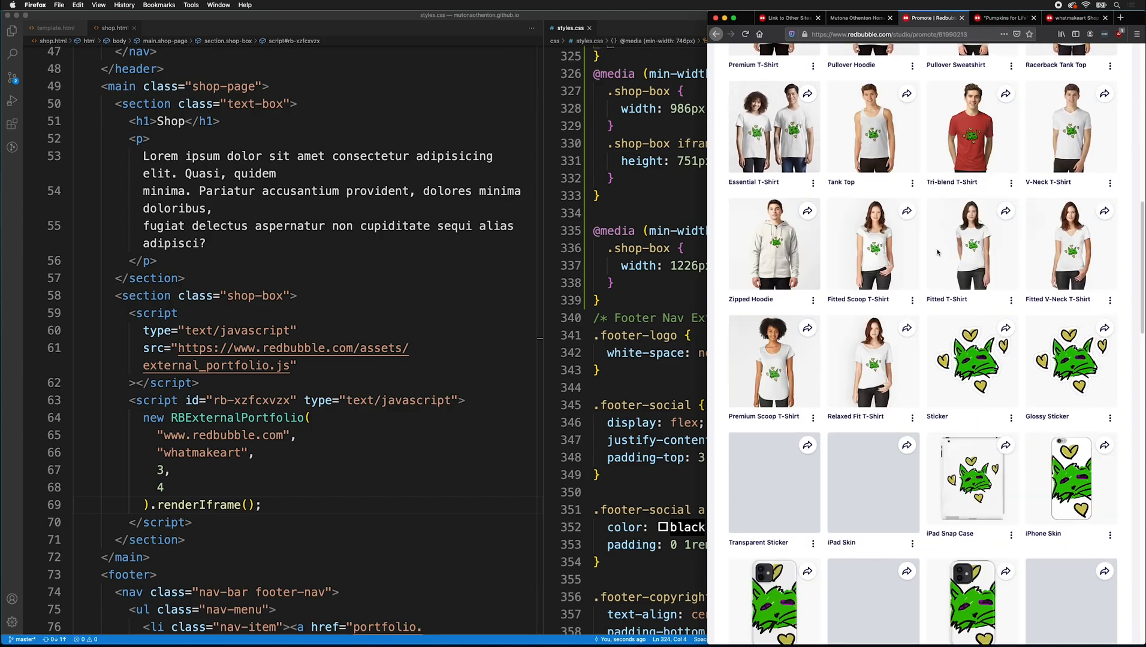
scroll("down", 3)
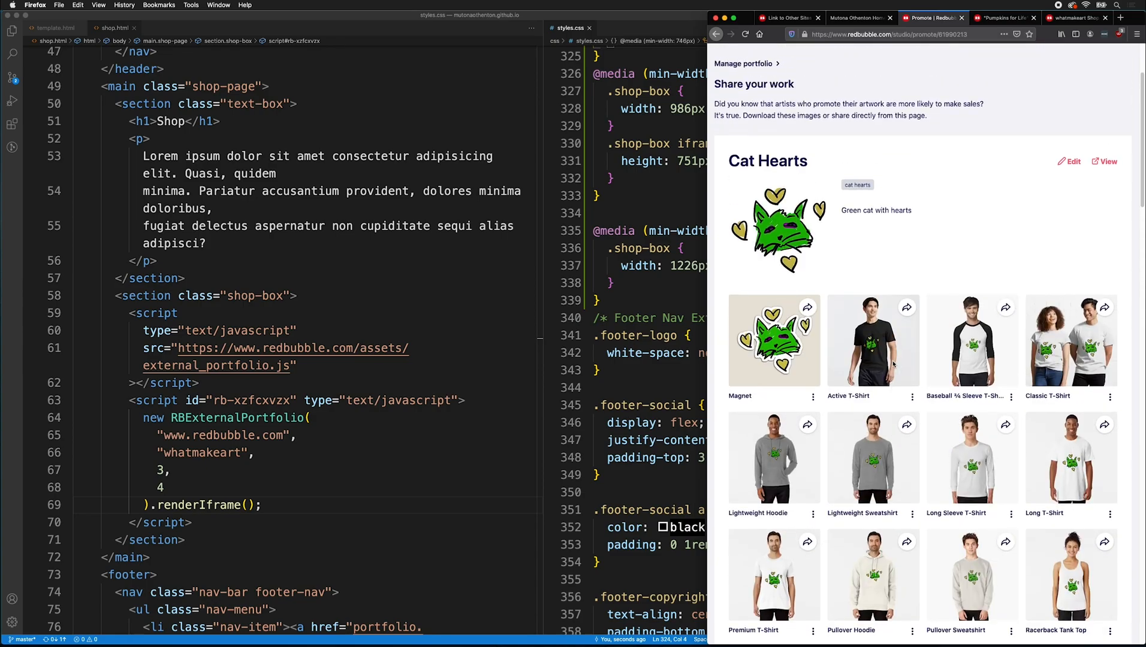
scroll("down", 3)
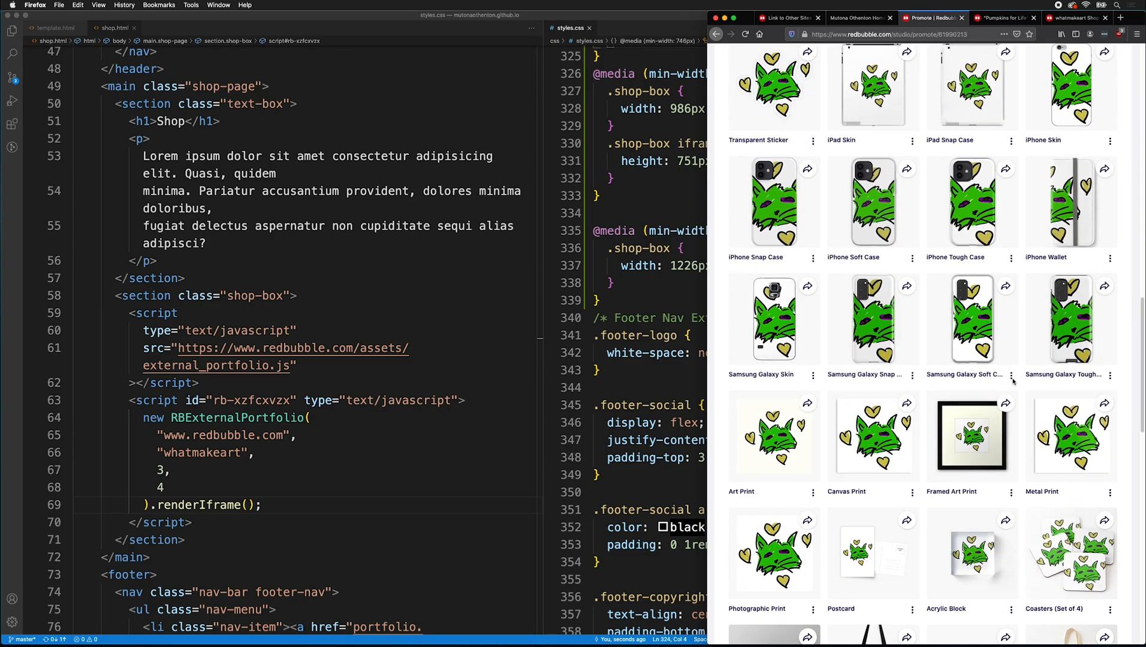
scroll("down", 3)
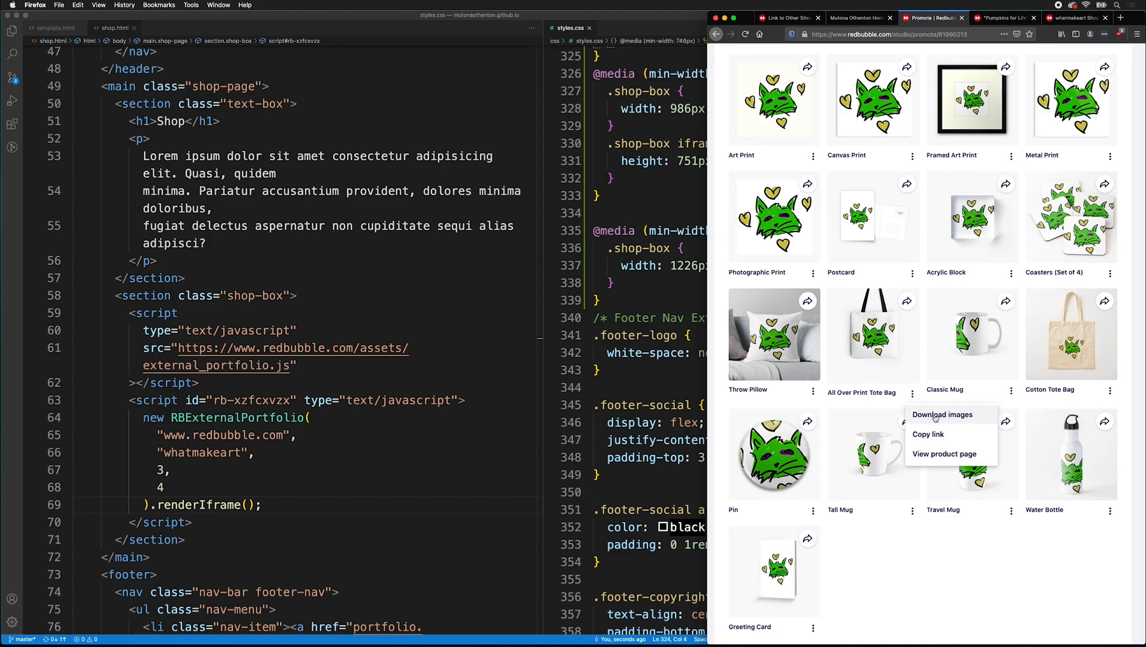
- From the tote bag's menu view Download images, go to its product page, then return to the code
left_click(944, 414)
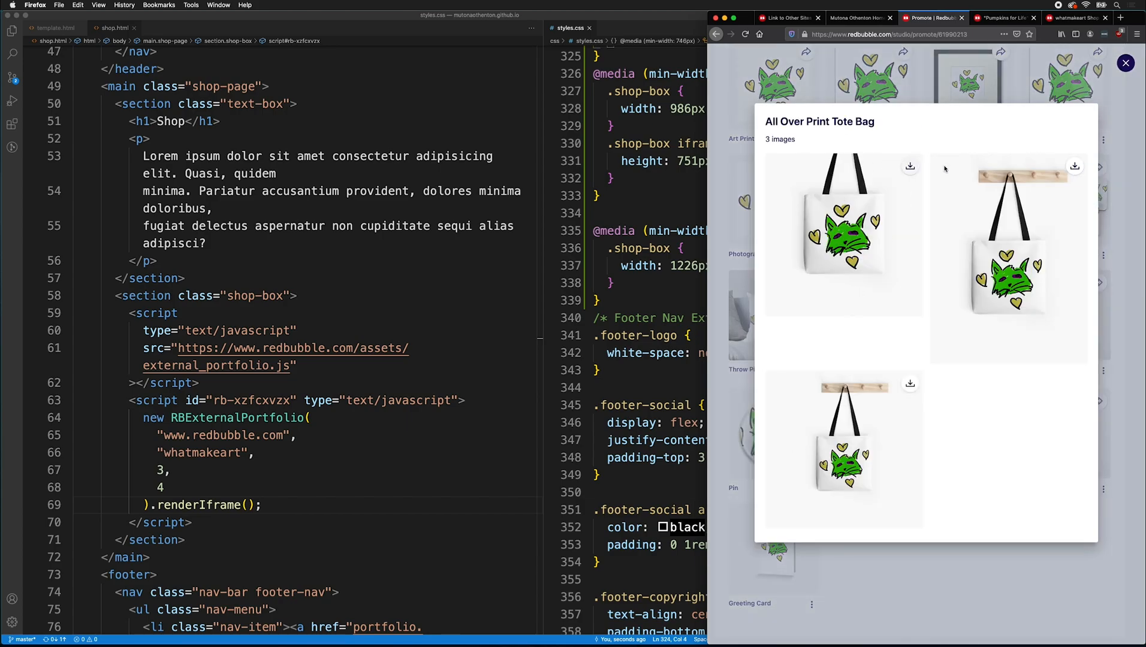
mouse_move(924, 472)
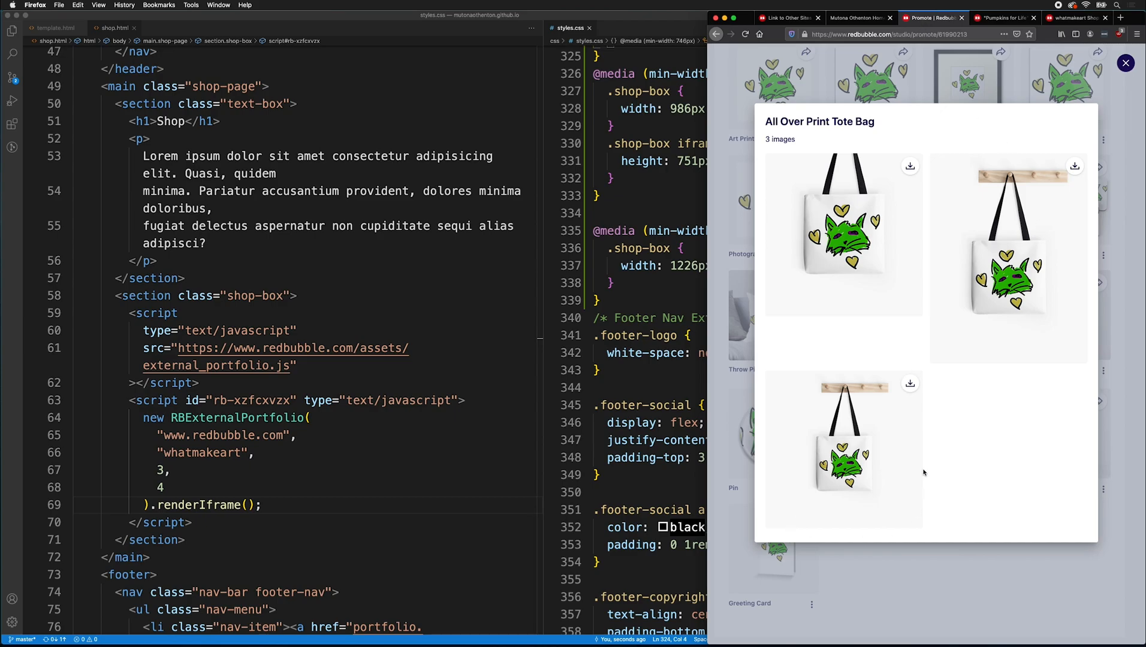
mouse_move(901, 403)
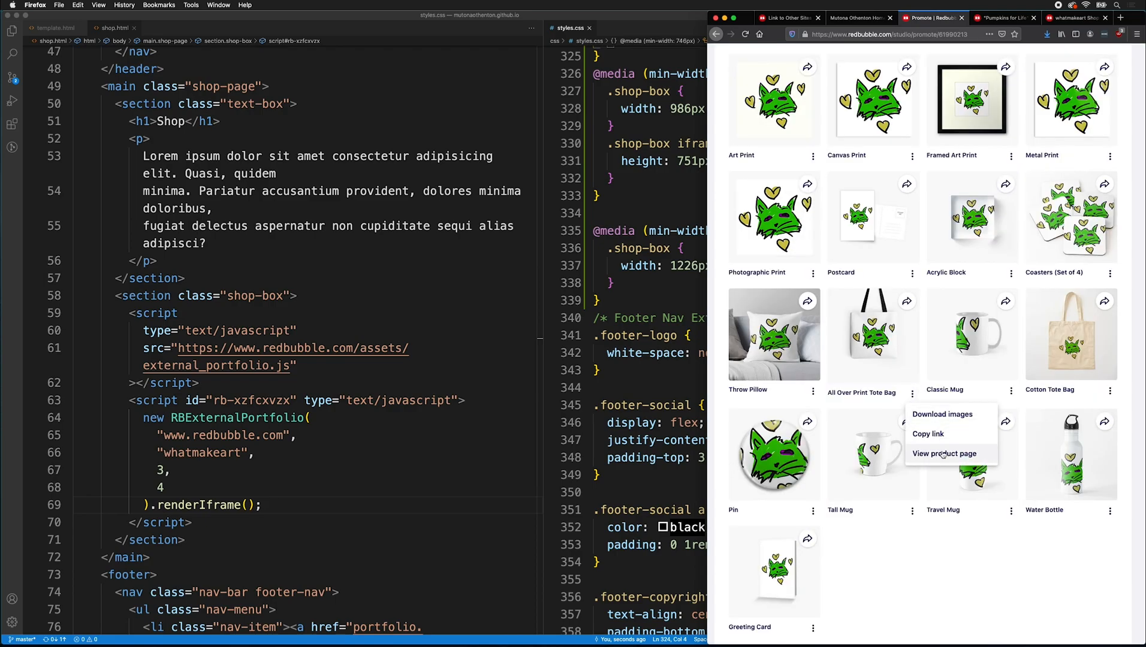
left_click(944, 453)
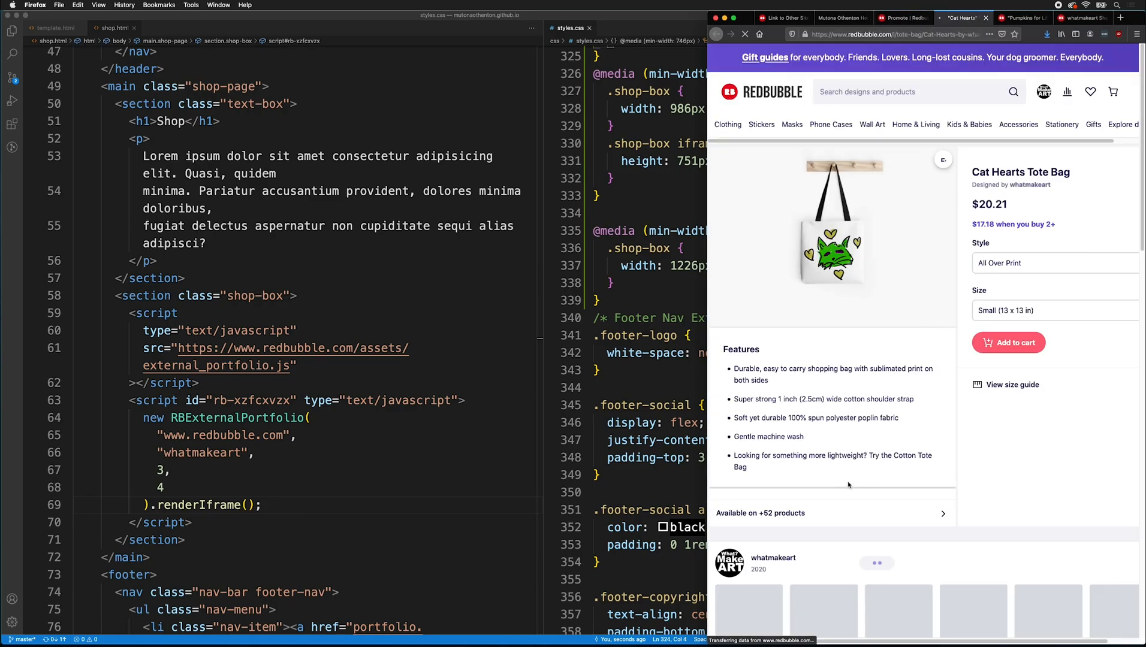
left_click(412, 320)
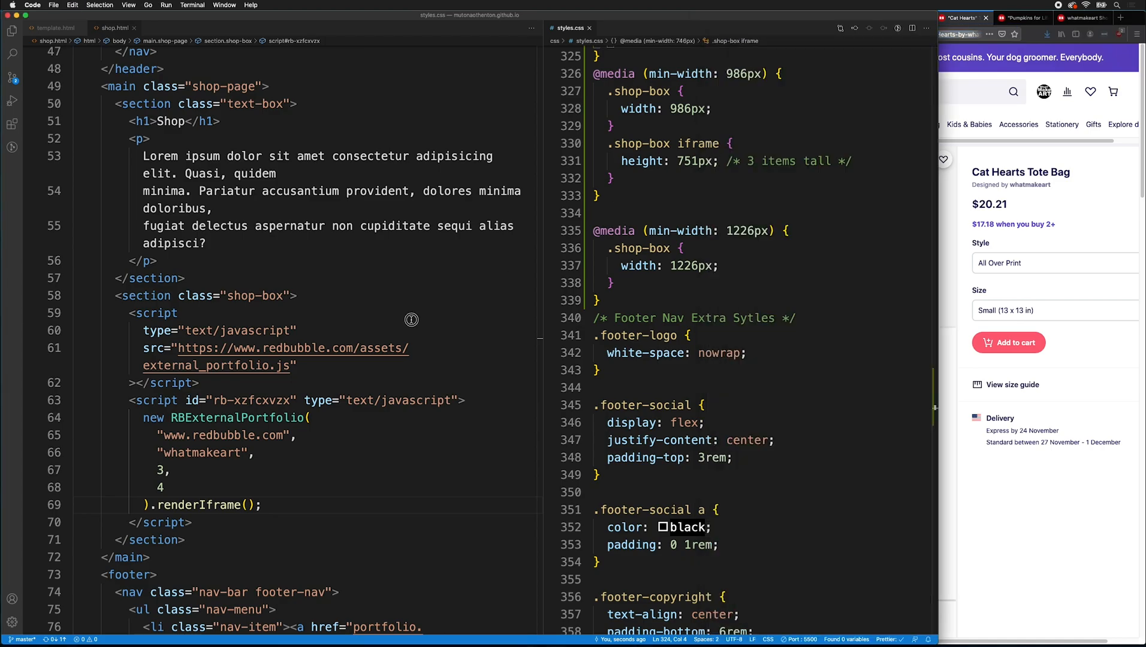
- Add section.curated-shop with a div.shop-item holding a link to the Cat Hearts tote bag URL
scroll("down", 3)
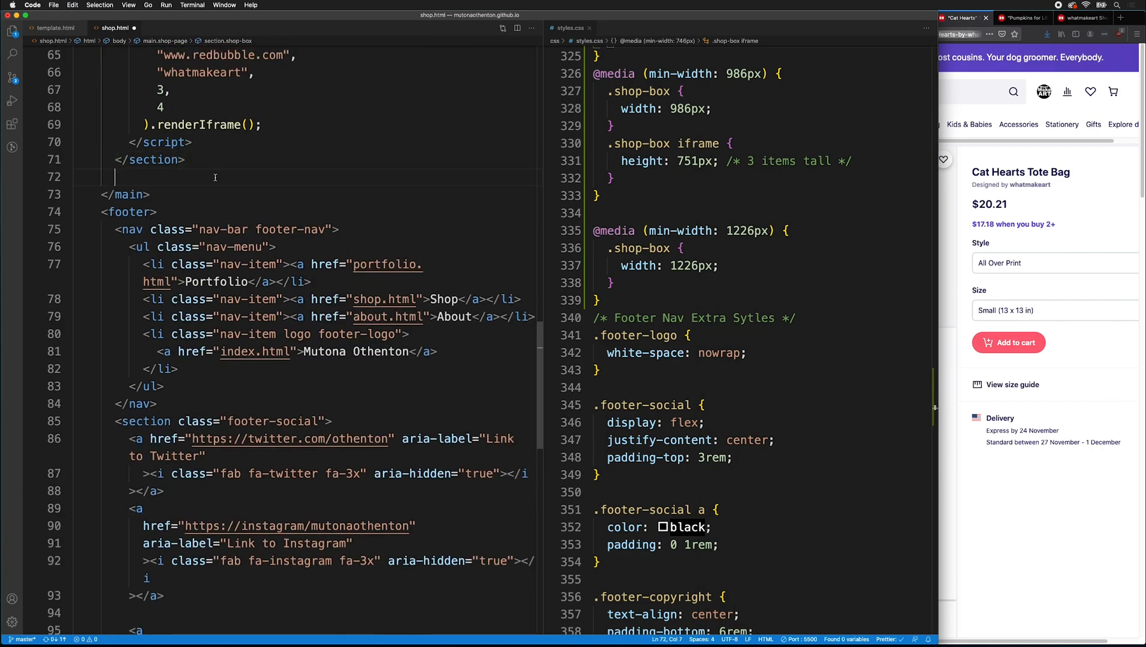
scroll("up", 3)
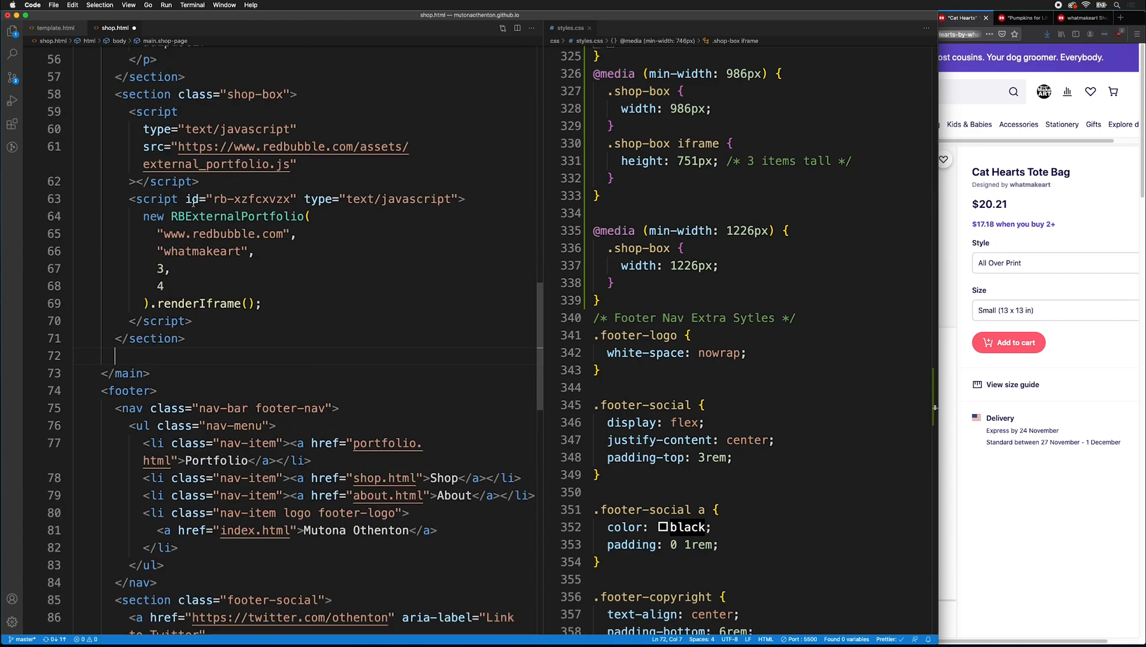
mouse_move(237, 263)
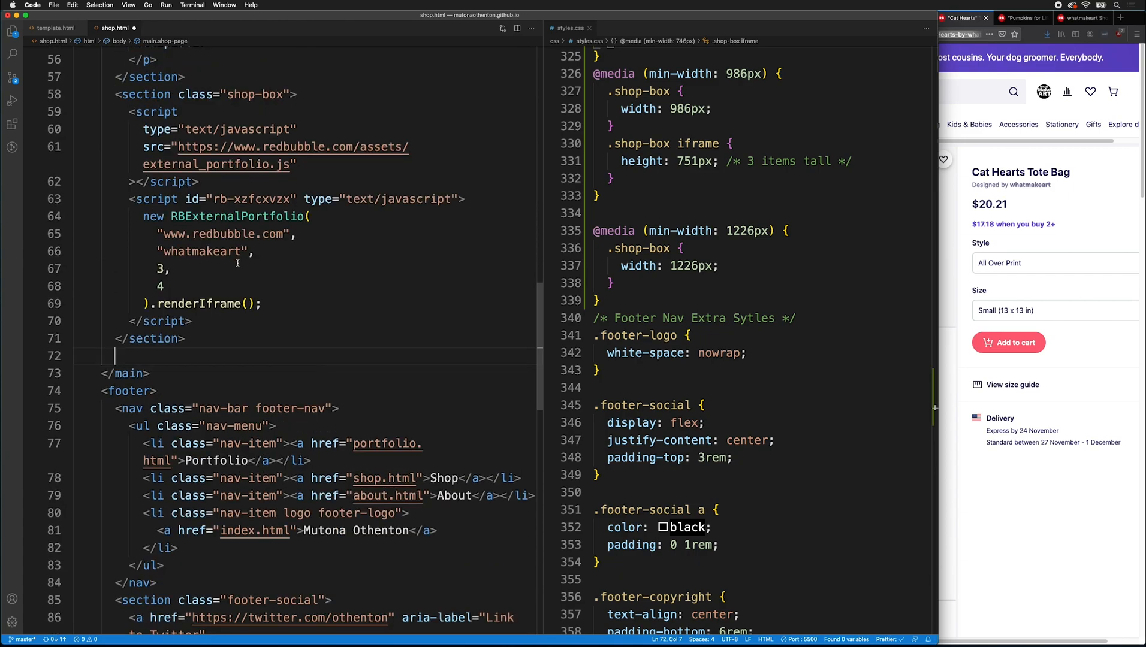
type("section.curated")
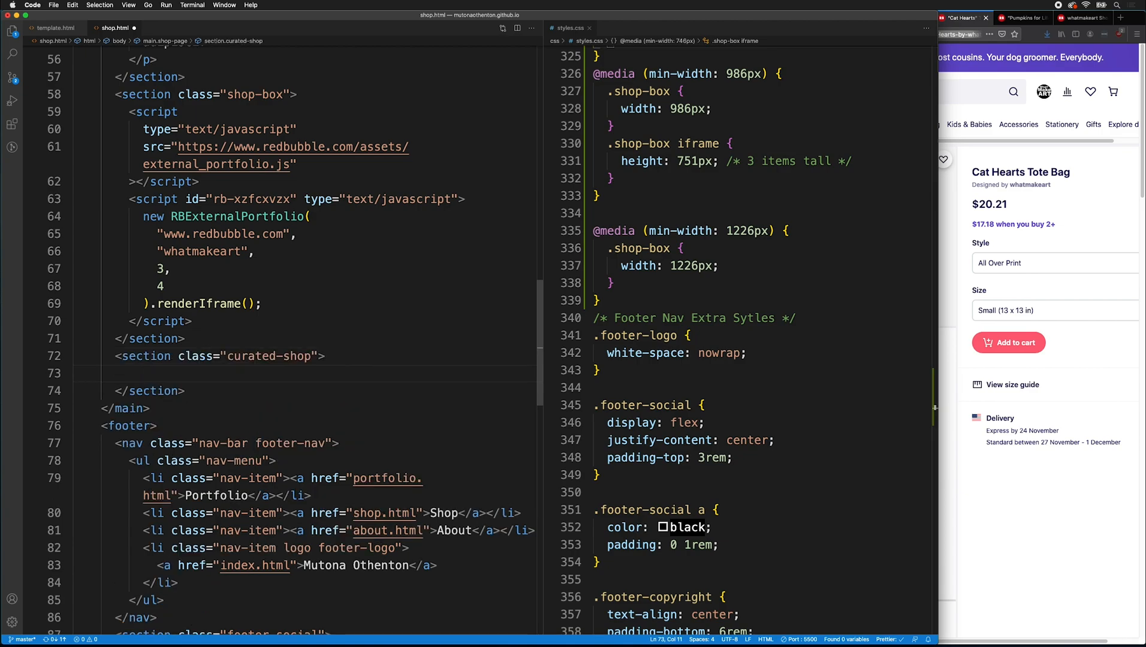
type("div.shop")
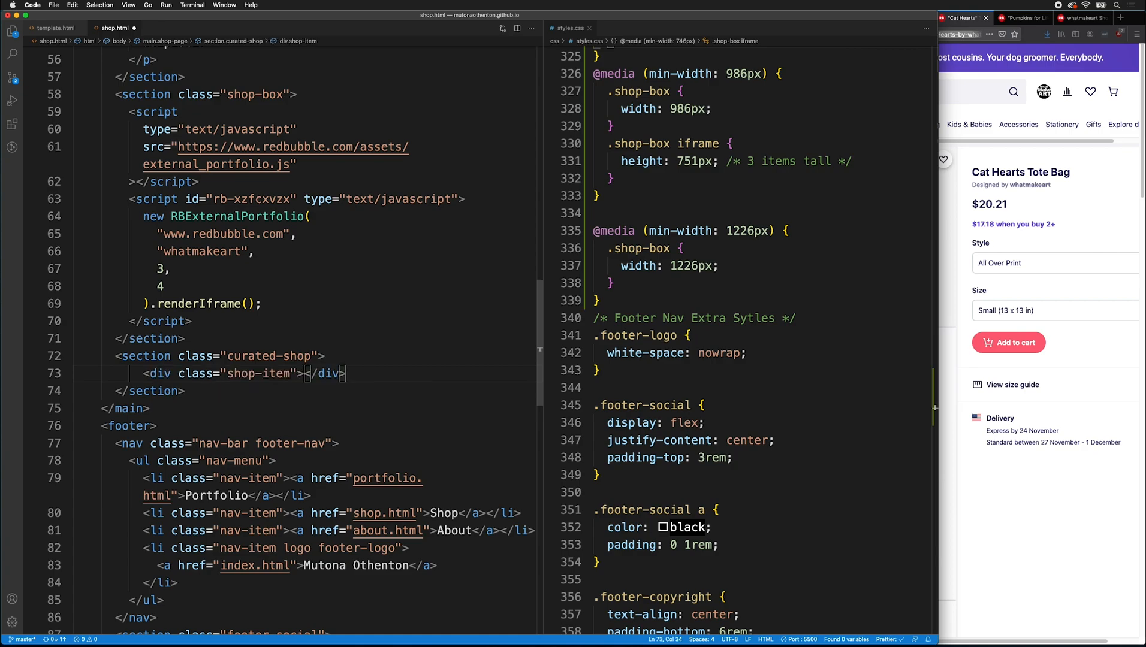
type("a")
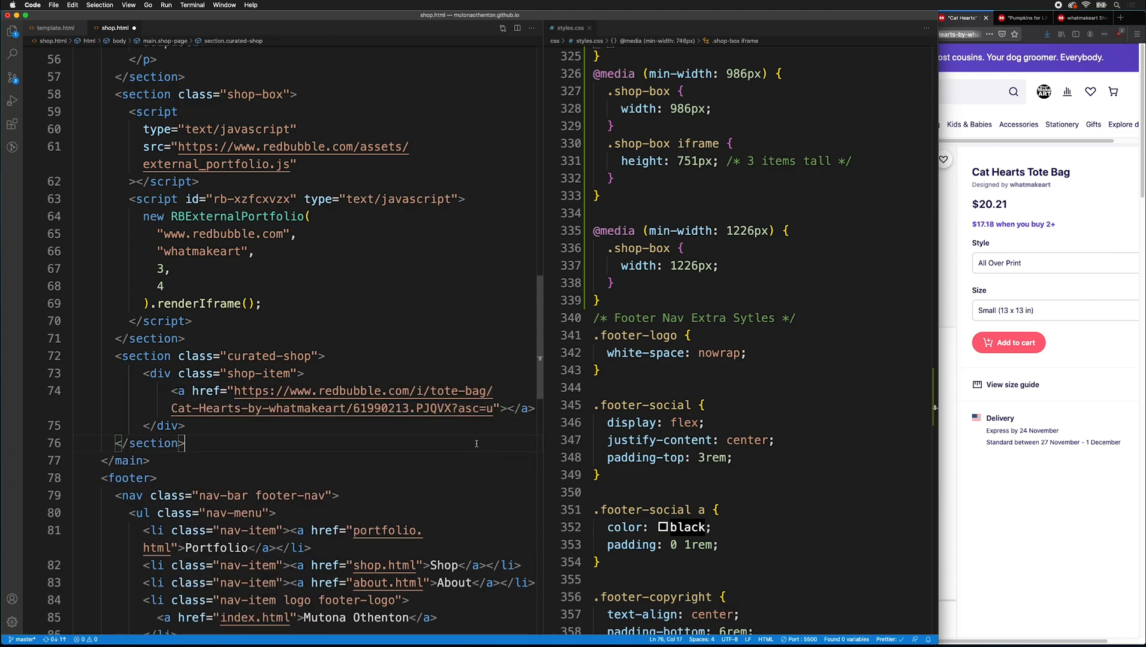
left_click(514, 409)
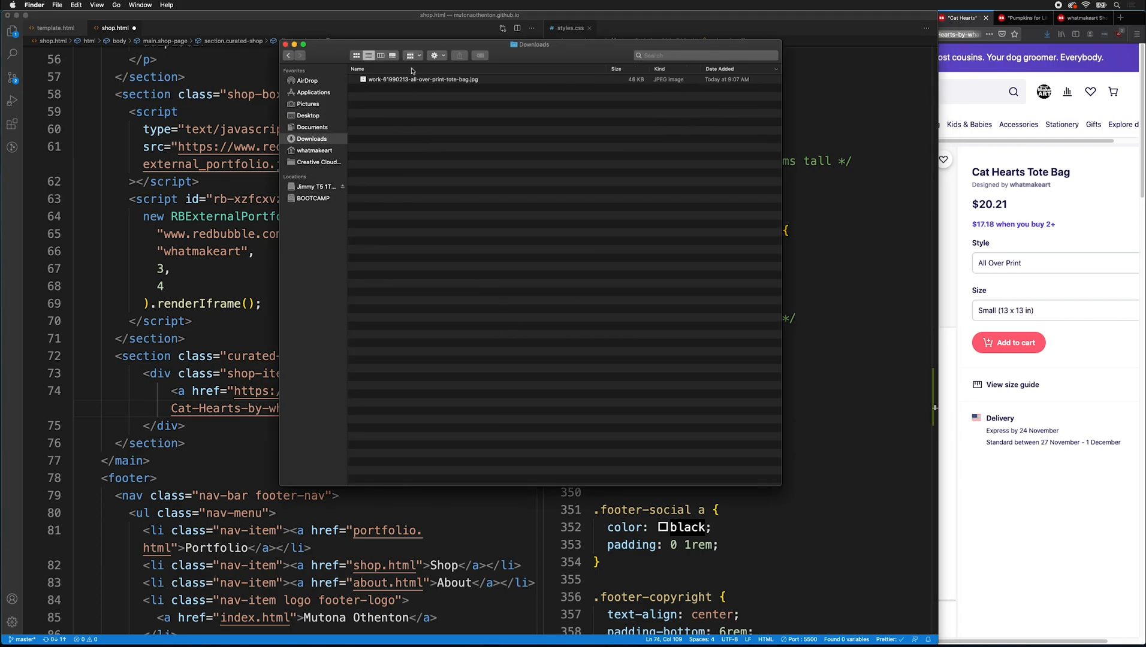
- Drag the downloaded tote bag JPG from Downloads into the site's img folder
left_click(421, 79)
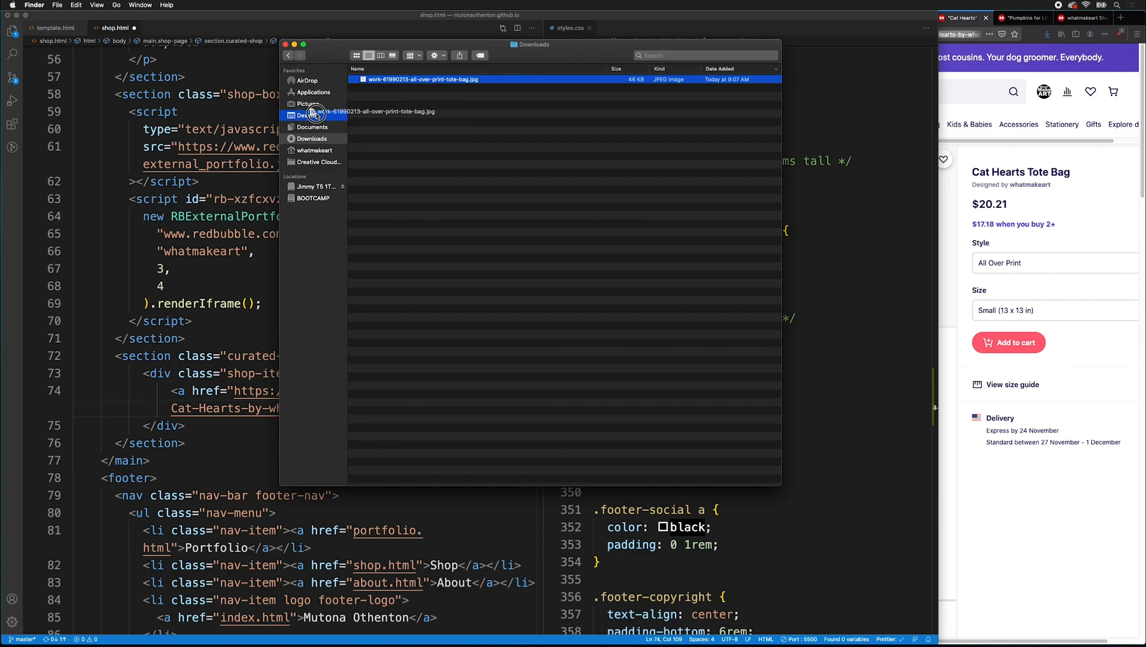
left_click(307, 115)
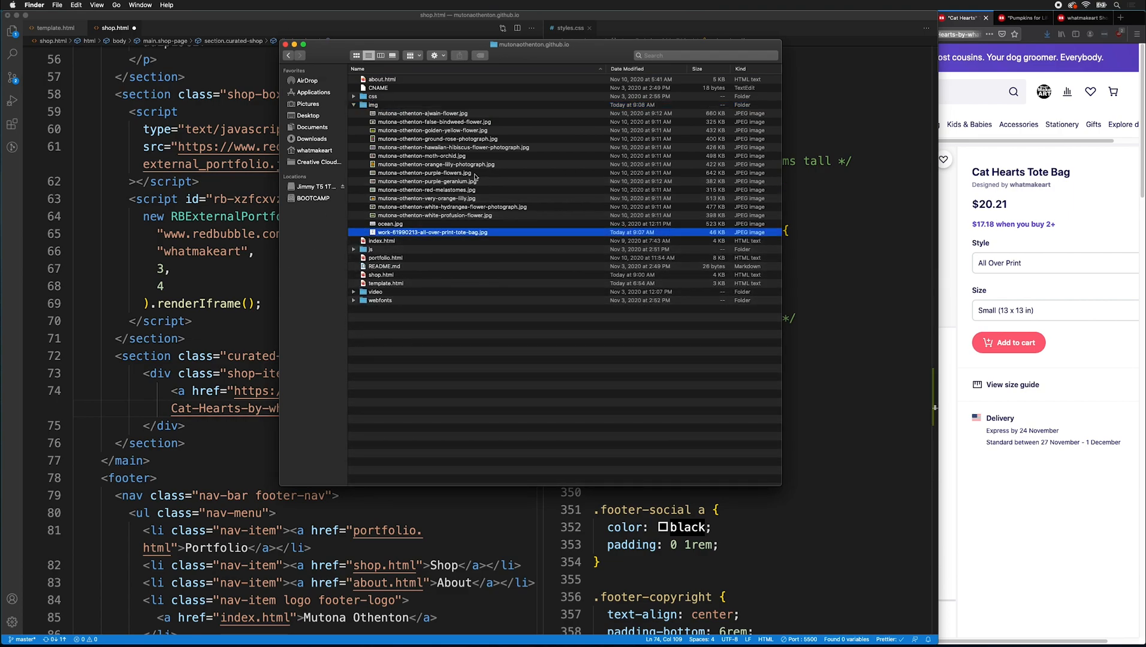
mouse_move(398, 240)
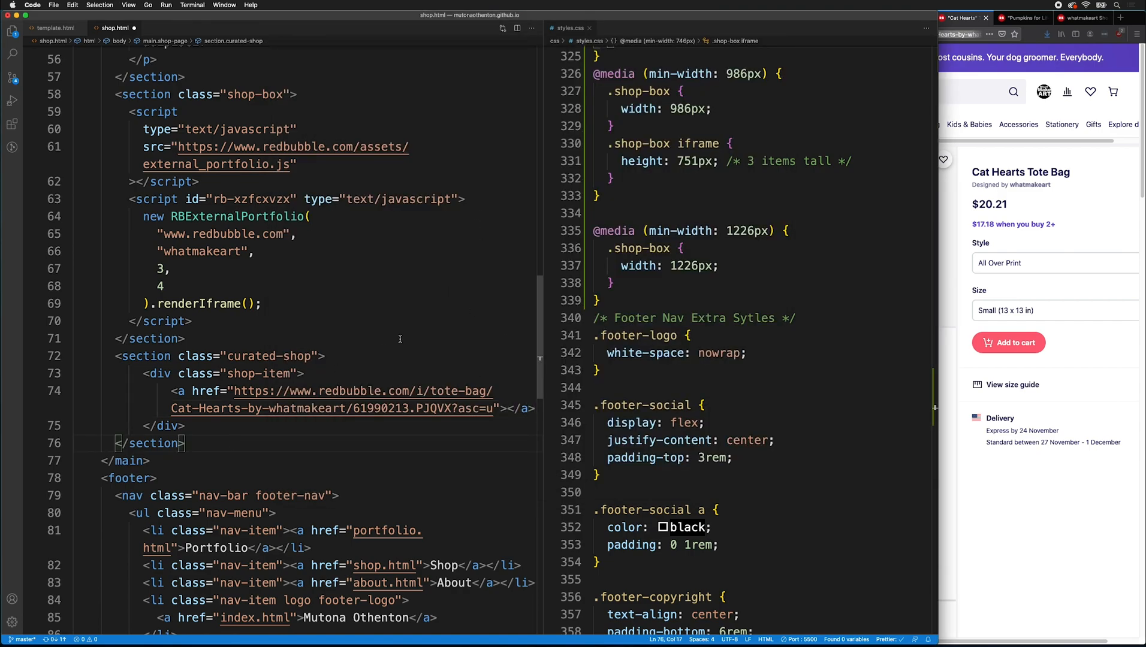
- Wrap img/work-61990213-all-over-print-tote-bag.jpg in the link with cute-cat tote bag alt text
type("img")
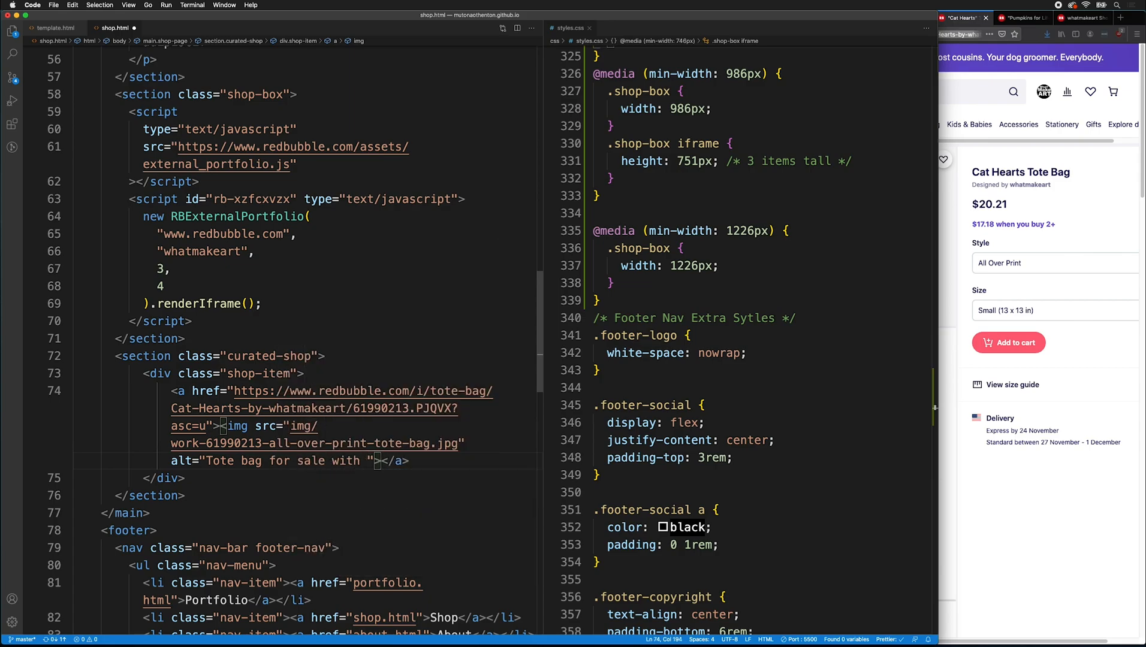
type("cute cat.")
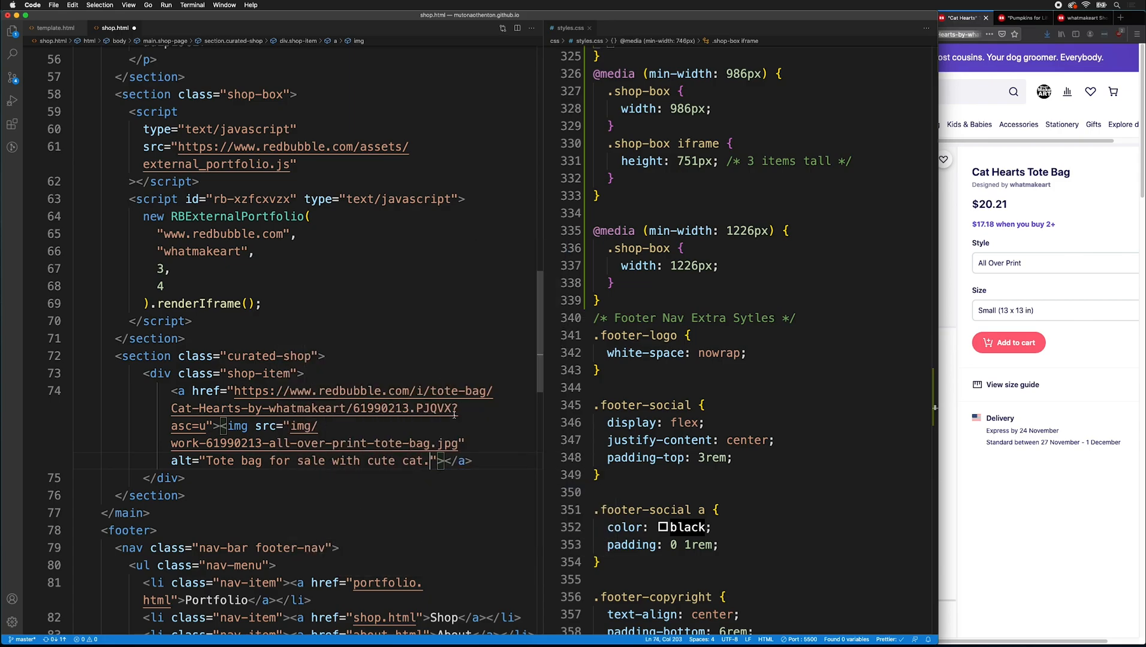
- Reload the localhost shop page and scroll to the tote bag photo below the grid
left_click(839, 18)
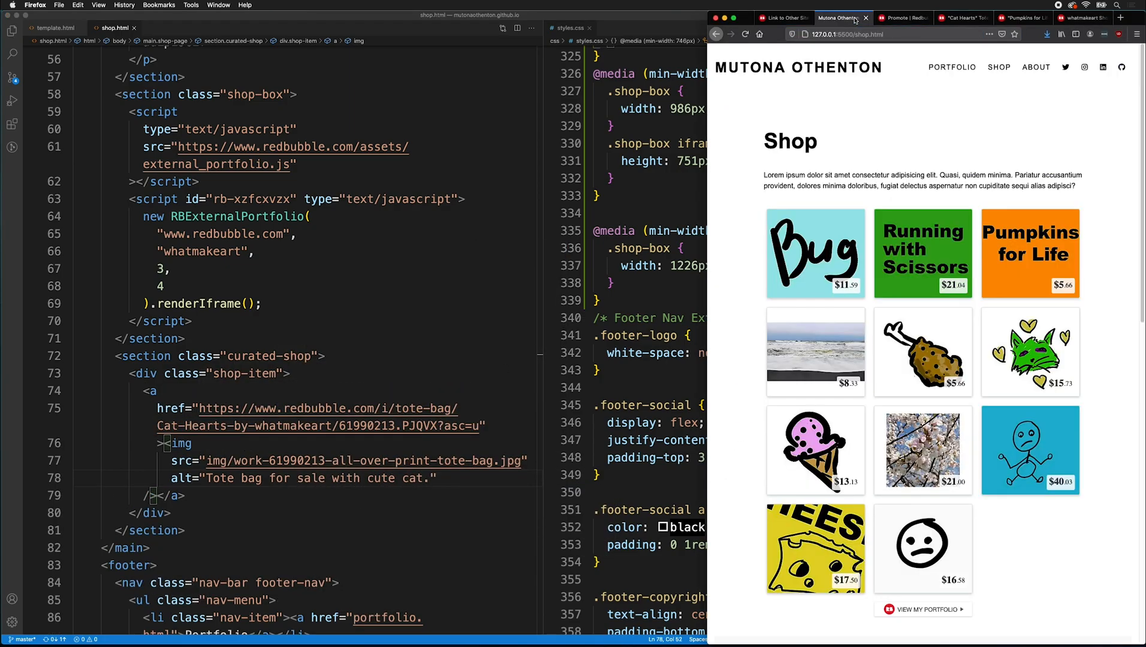
scroll("down", 3)
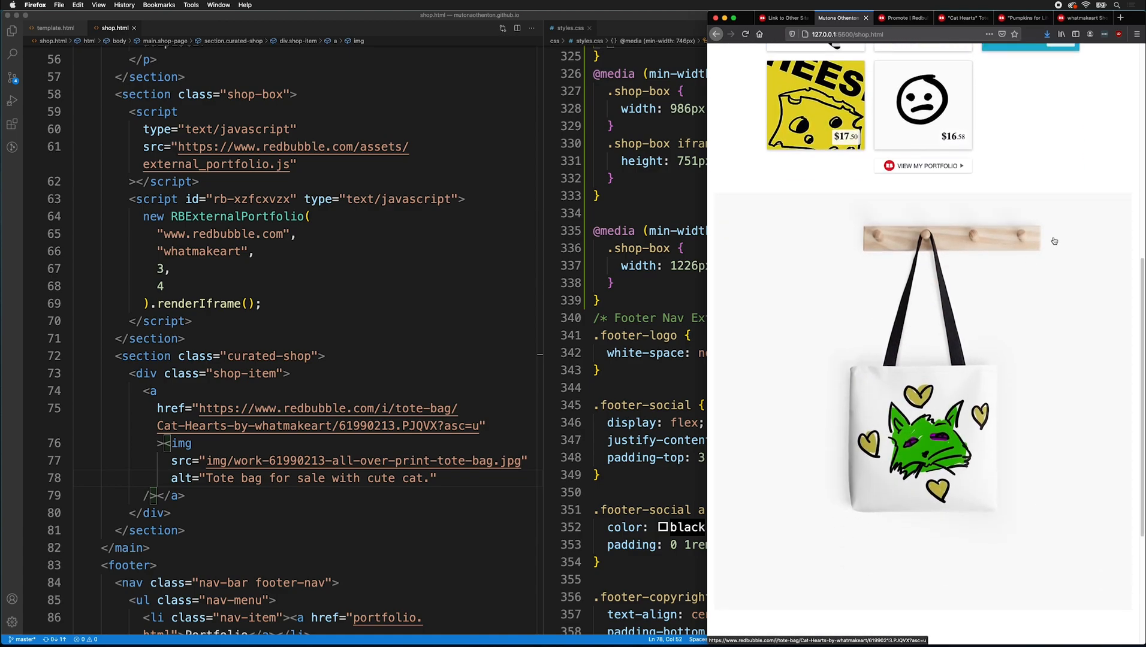
scroll("down", 3)
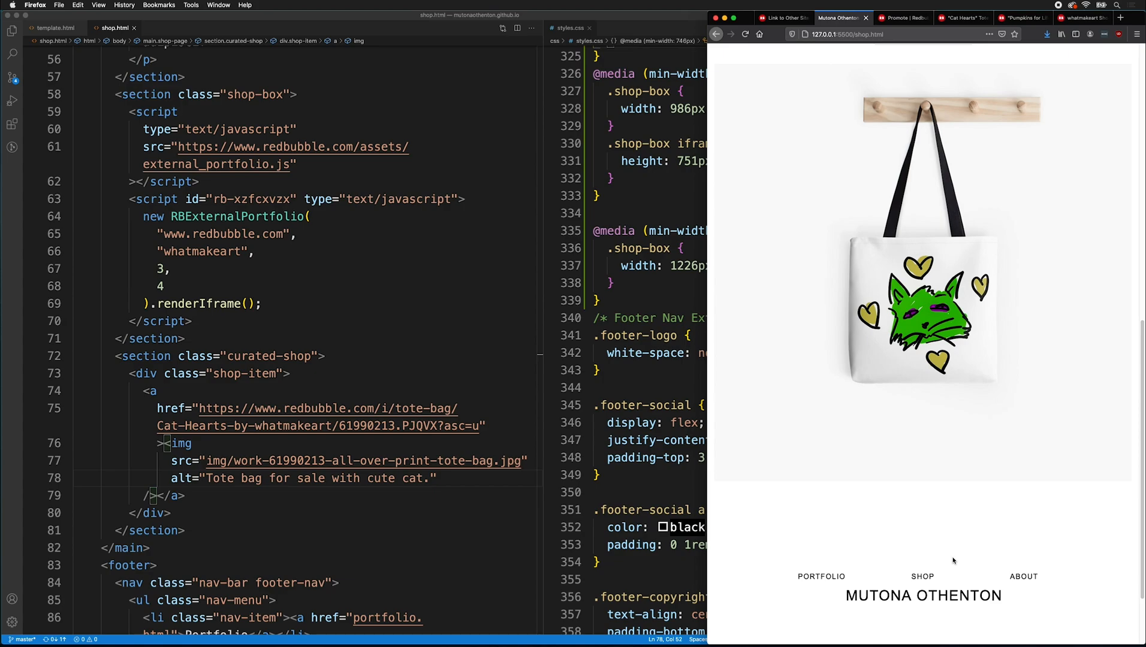
mouse_move(721, 339)
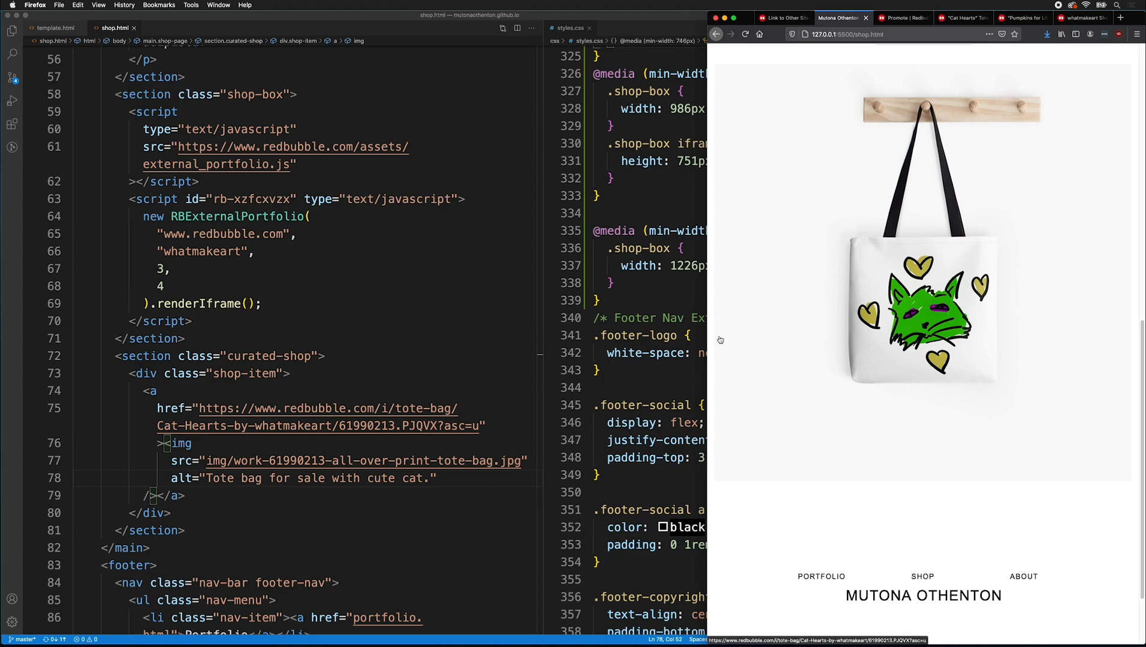
- Add an h2 'Cat Tote Bag', a green-cat description paragraph and a Buy Now link to the product
type("<h2></h2>")
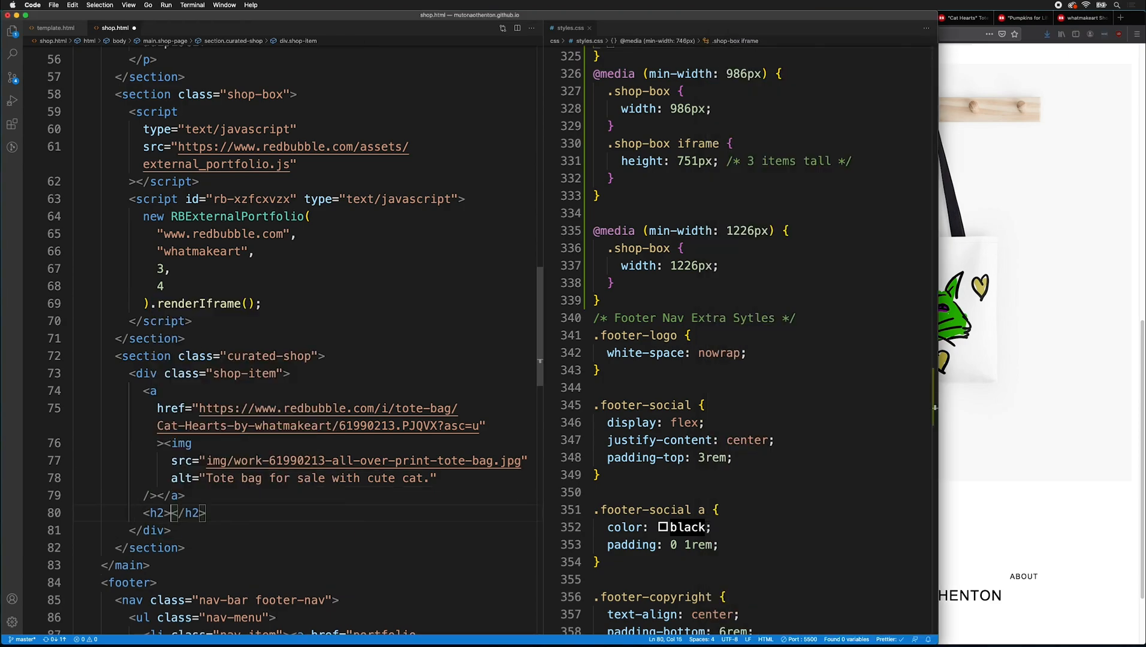
type("Cat Tote Bag")
type("<p></p>")
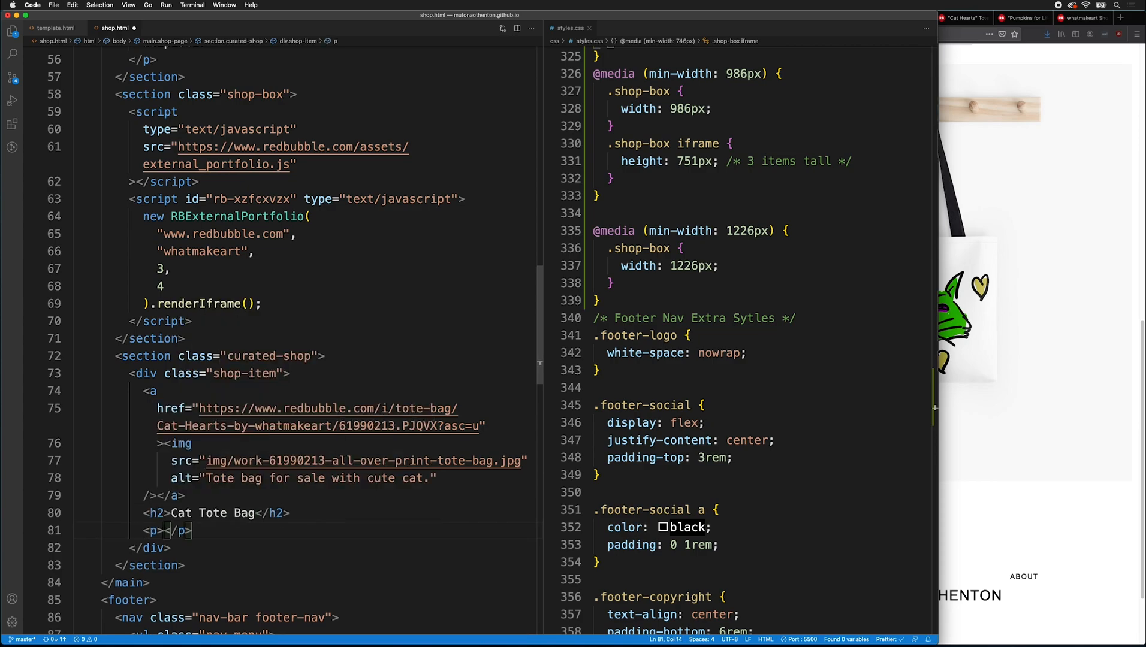
type("Green cat on a tote bag is pwer")
type("<a href=\"\"></a>")
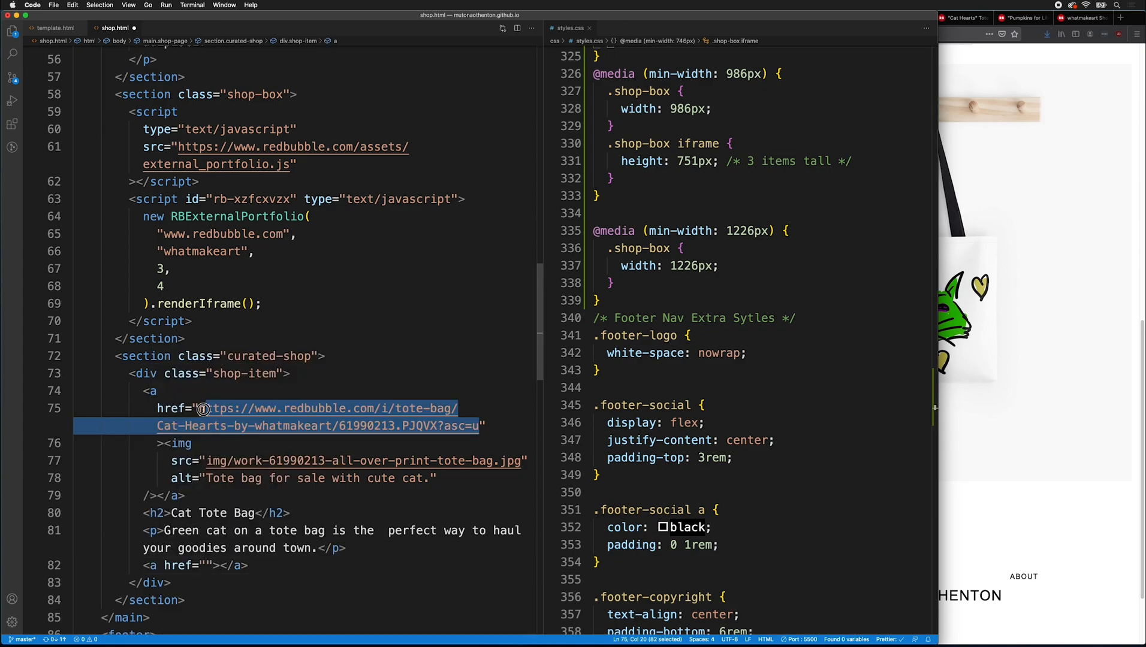
left_click(208, 566)
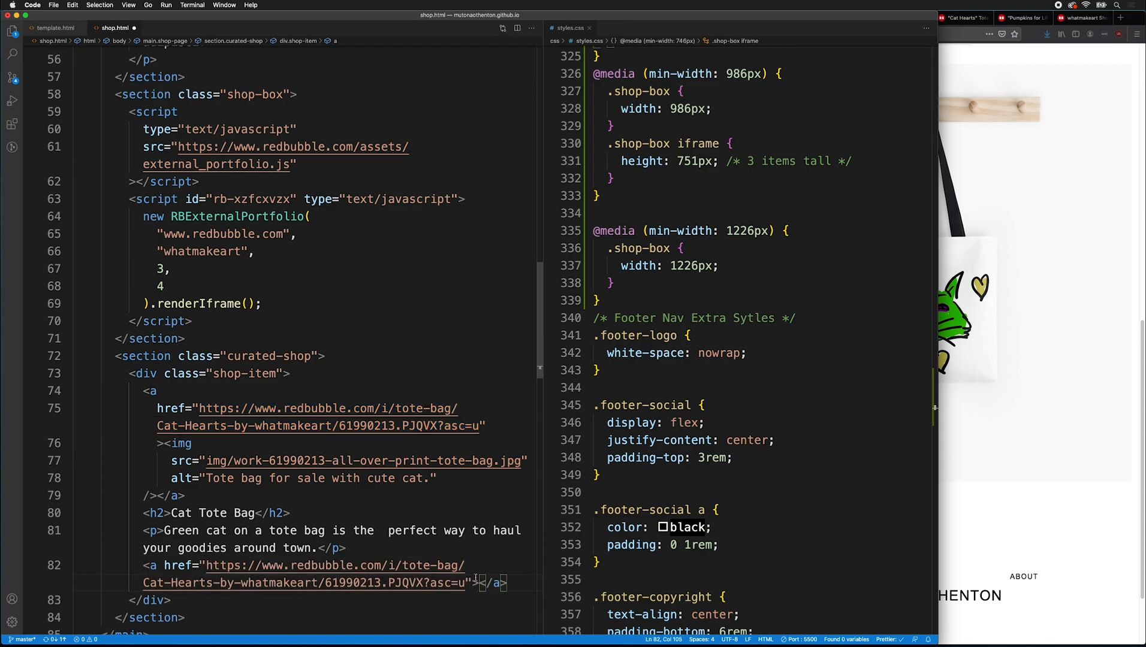
type("Buy Now")
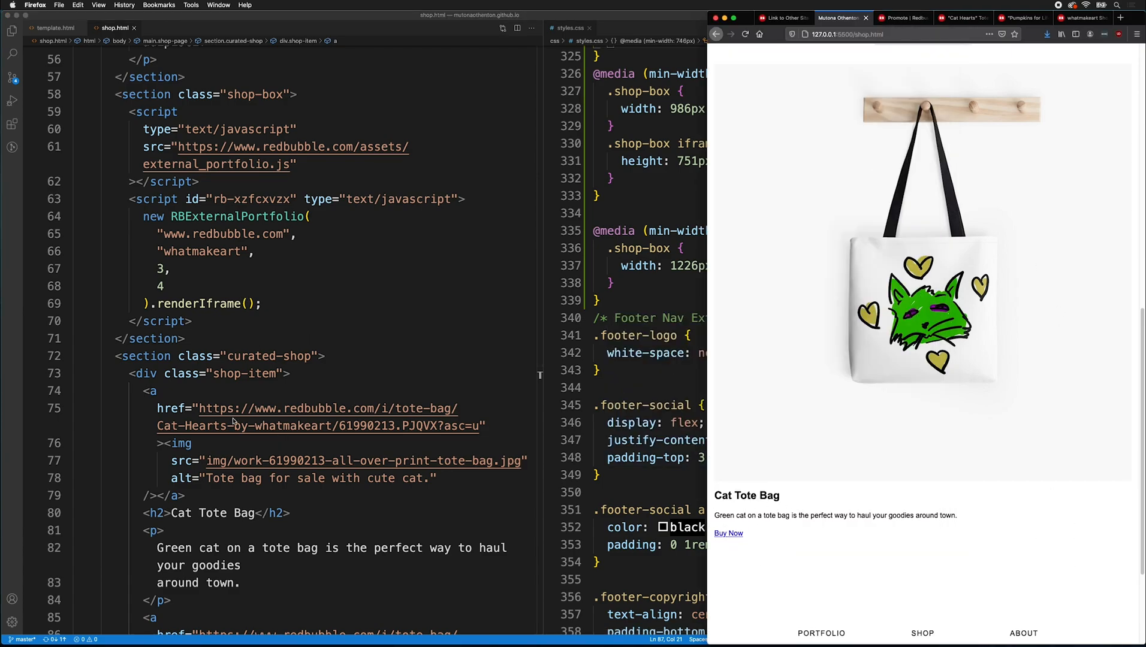
scroll("down", 3)
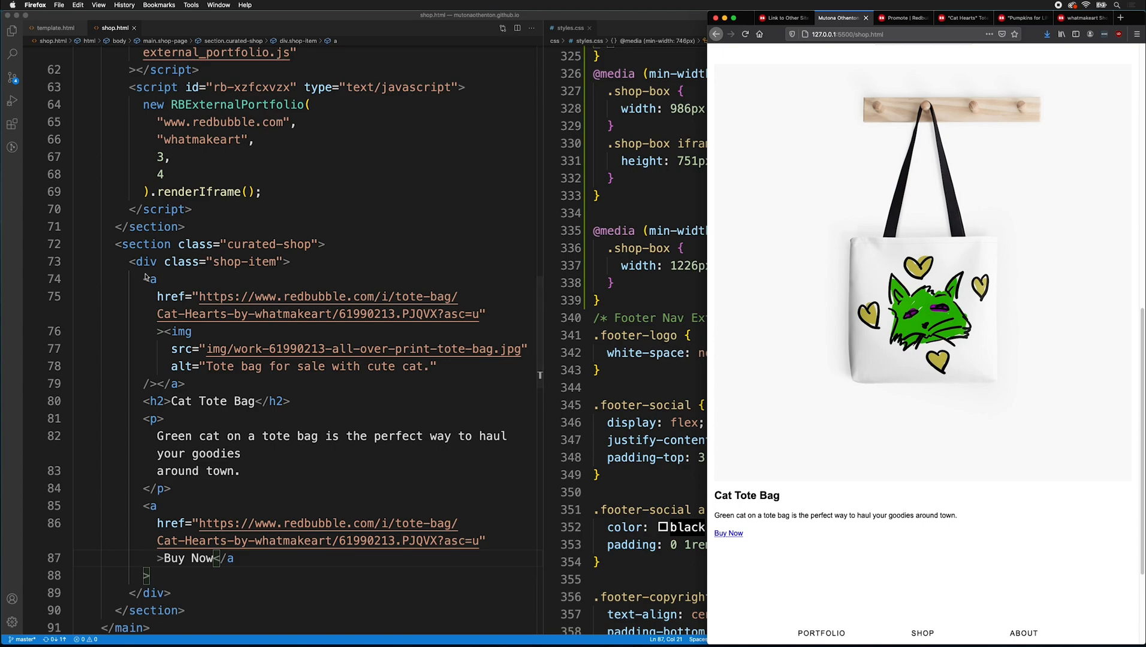
scroll("up", 3)
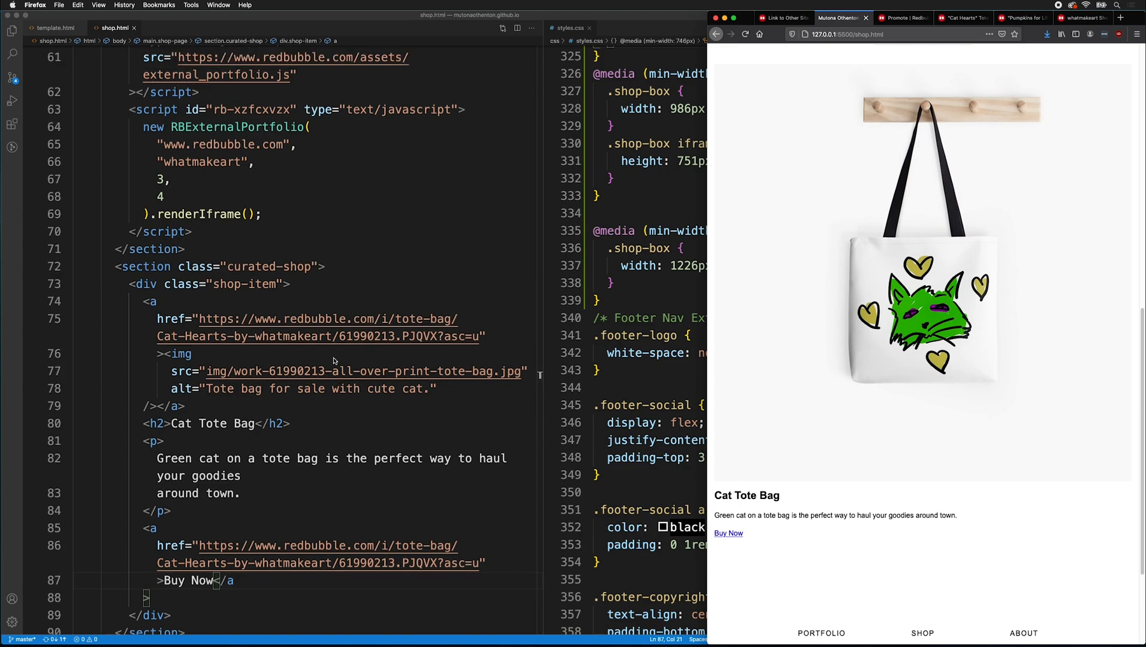
scroll("up", 3)
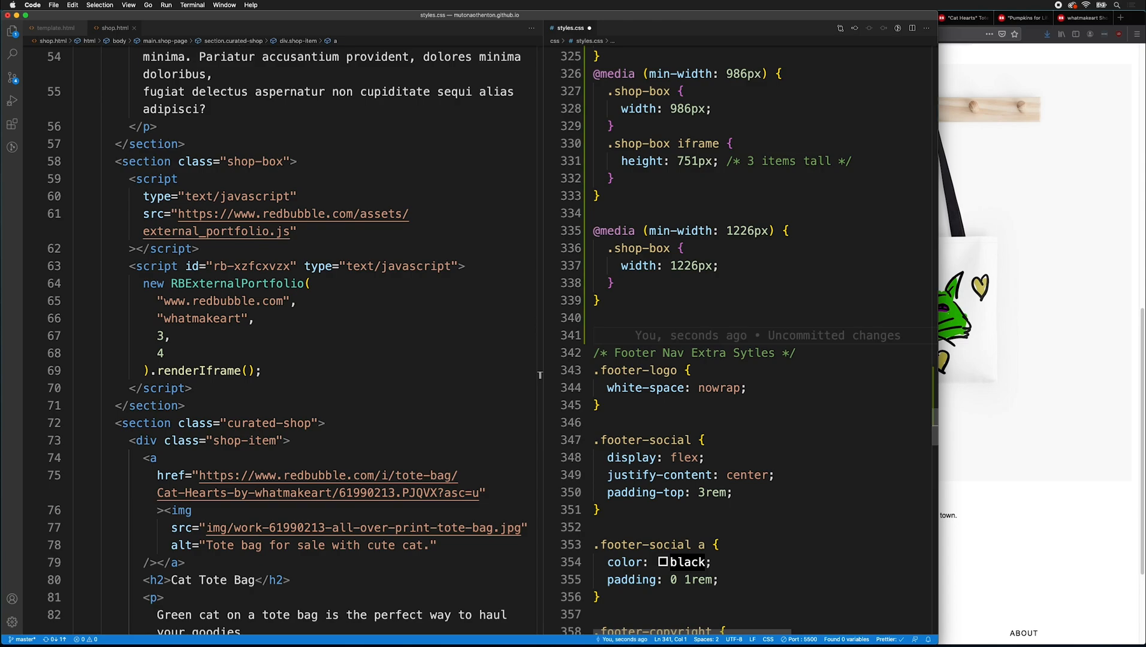
- Style .curated-shop as a grid with repeat(auto-fit, minmax(300px, 1fr)) columns
type(".curated-shop {")
type("display:grid;")
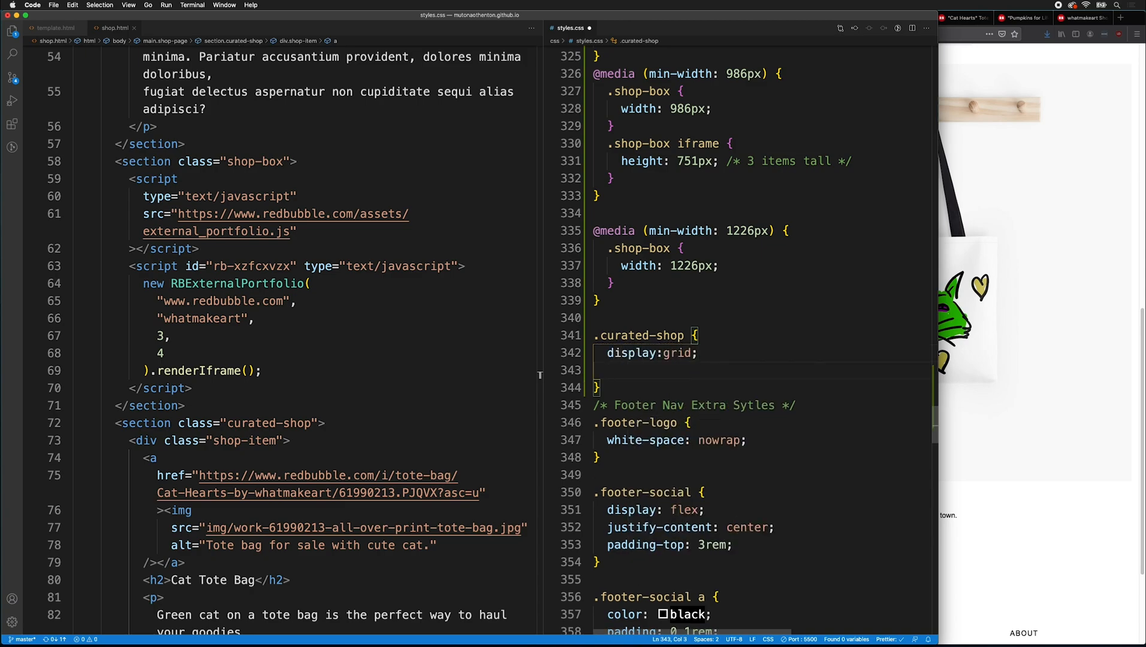
type("grid-template-columns: repeat();")
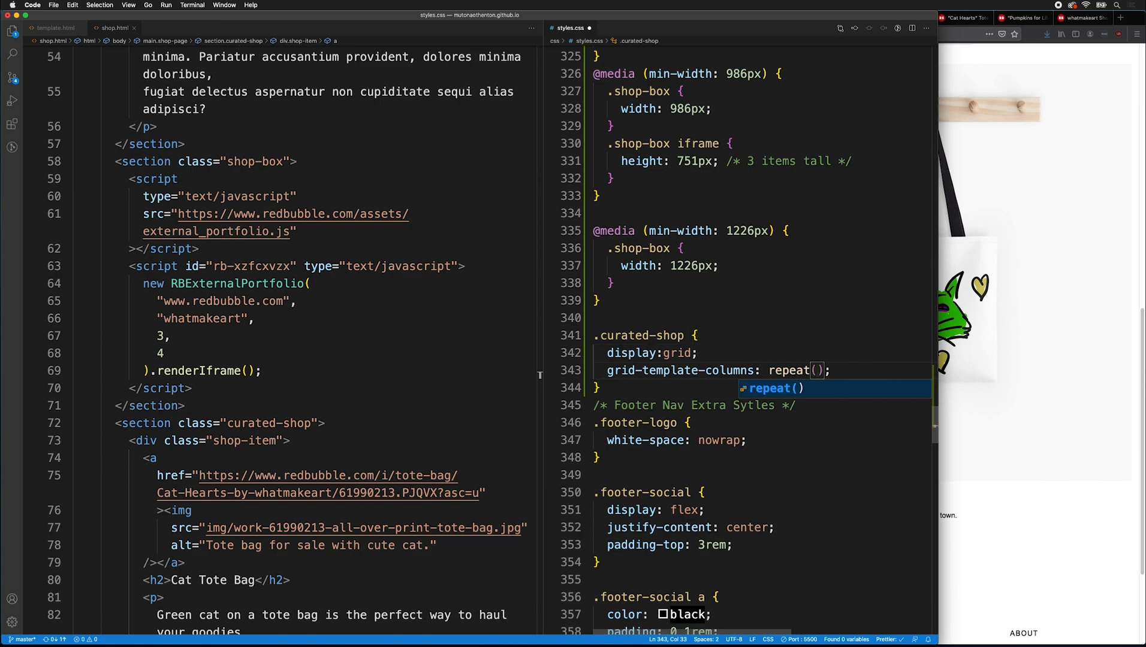
type("auto-fit,")
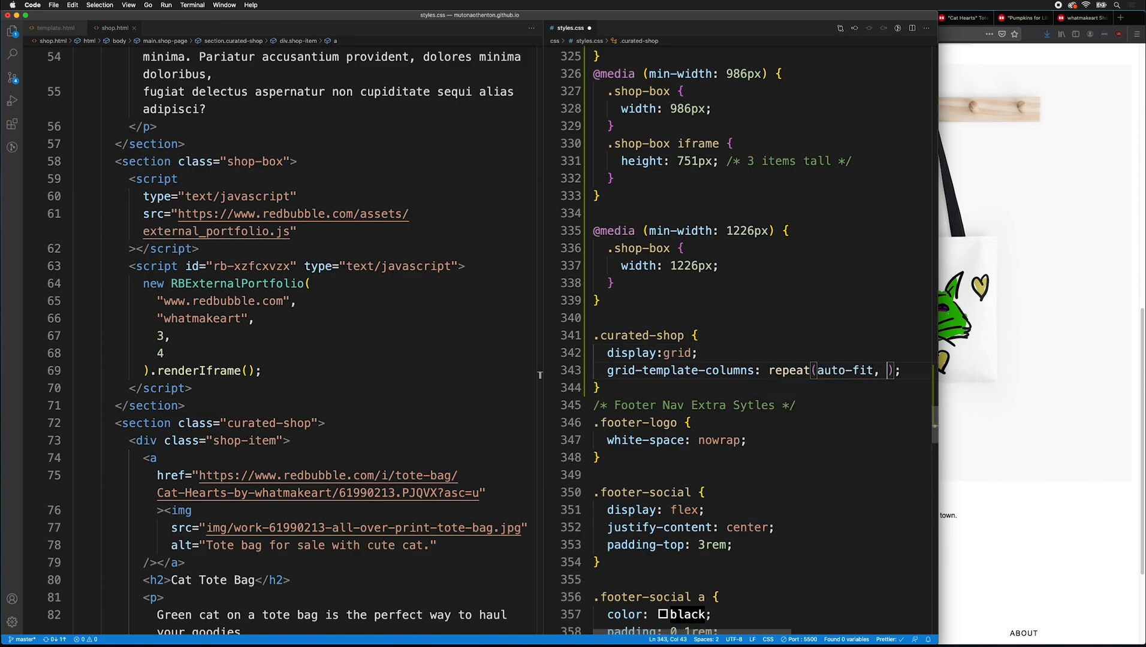
type("minmax(300px, 1fr")
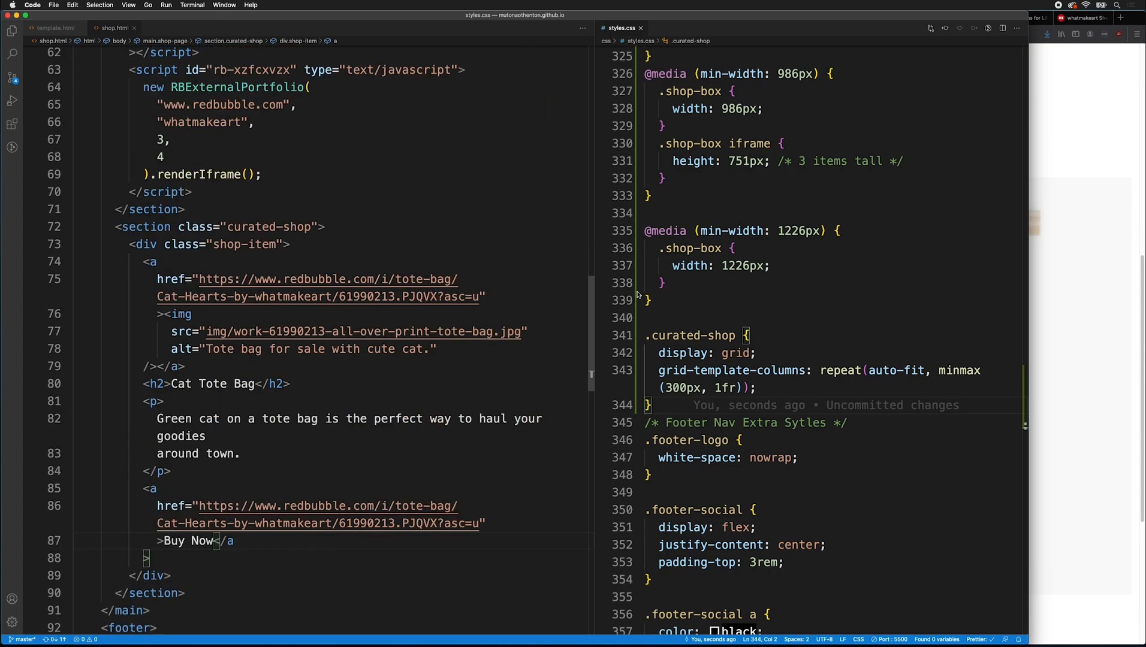
mouse_move(165, 560)
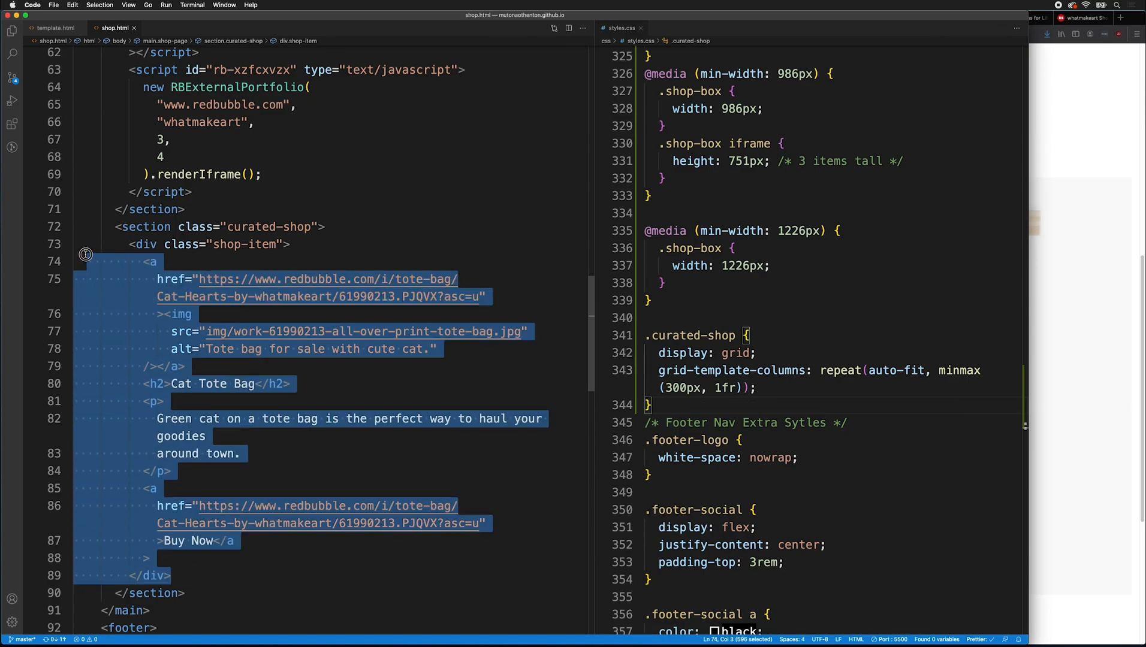
- Paste the Cat Tote Bag shop-item div until five cards sit in the curated section
left_click(157, 245)
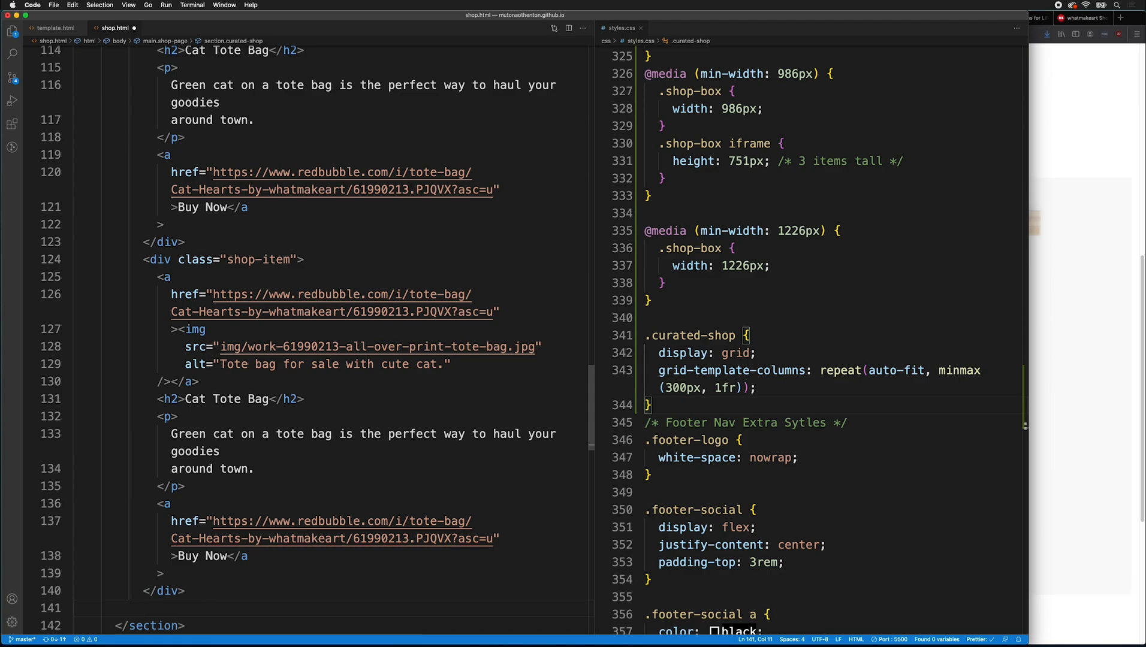
scroll("down", 3)
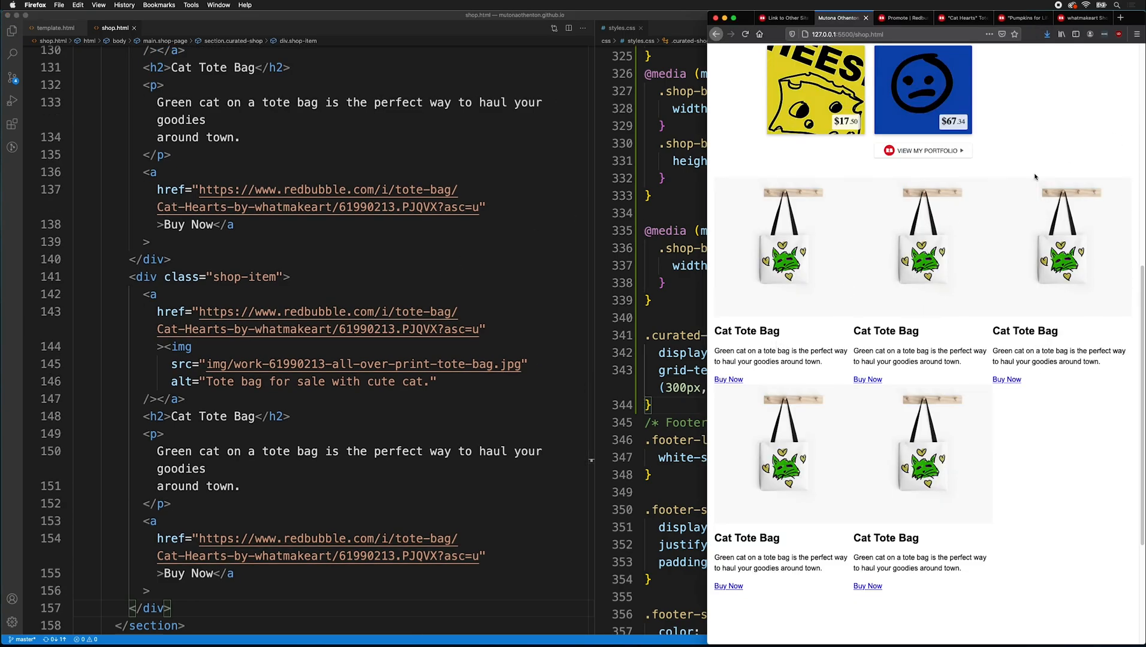
mouse_move(871, 433)
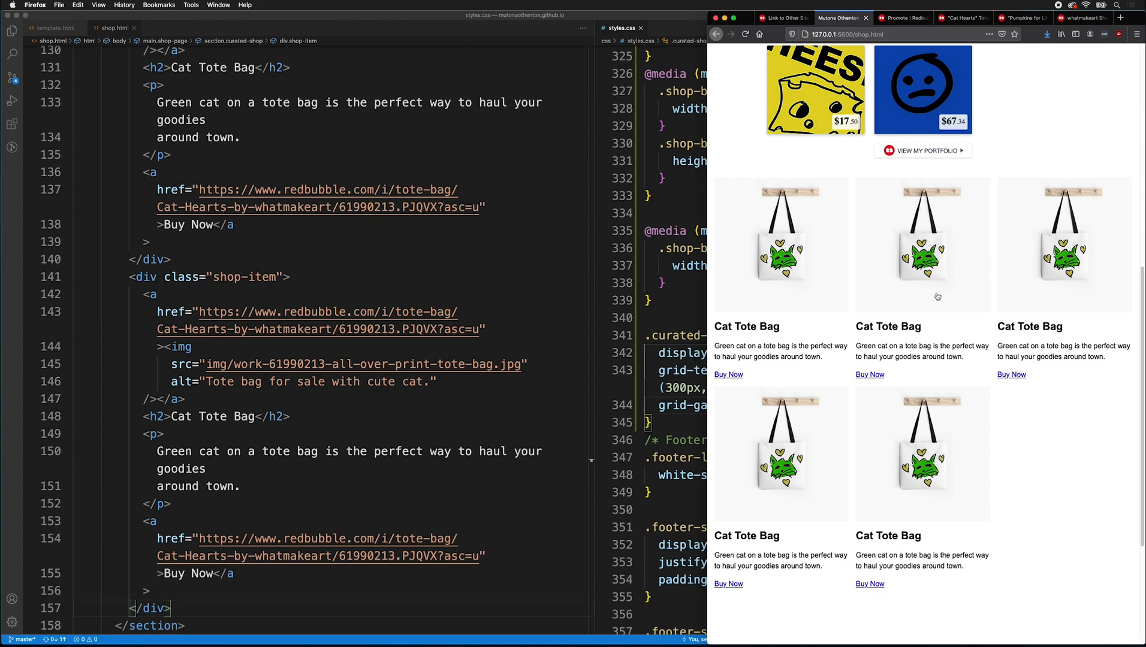
mouse_move(881, 339)
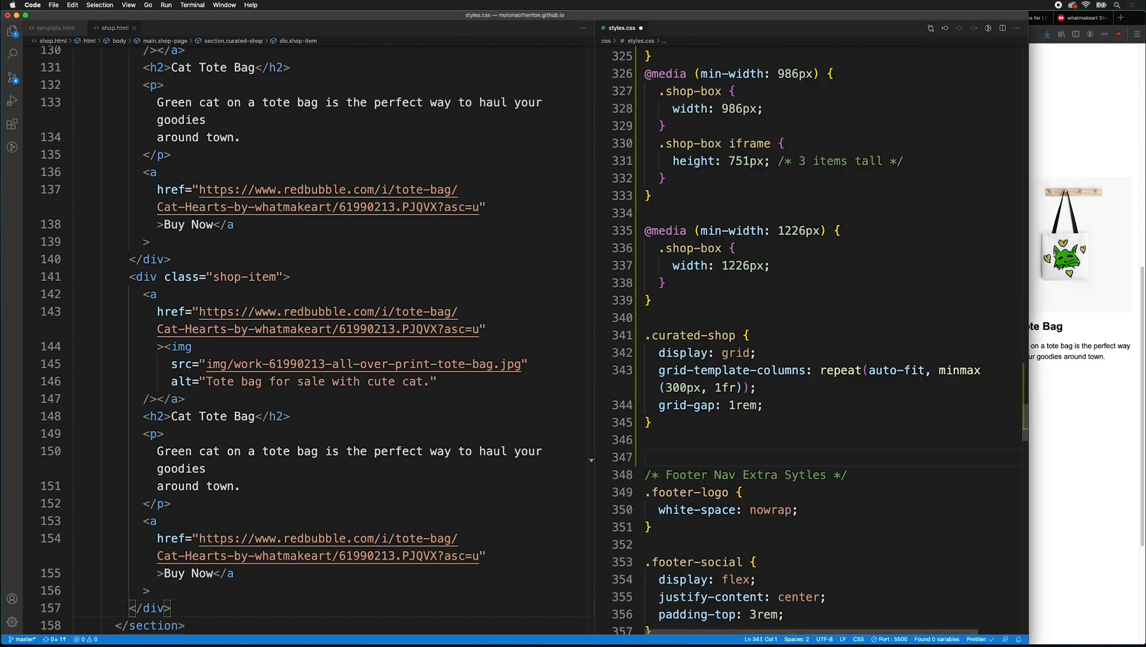
- Add grid-gap 1rem, zero p margin, zero h2 bottom margin and black .shop-item links; save
type("margin:")
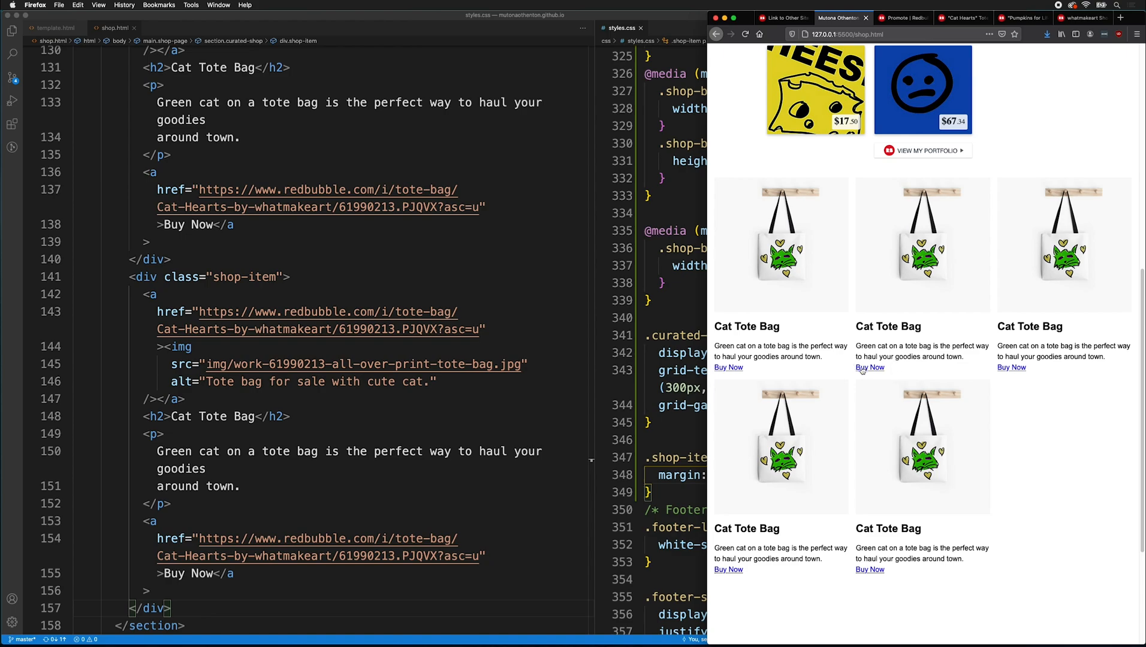
mouse_move(676, 449)
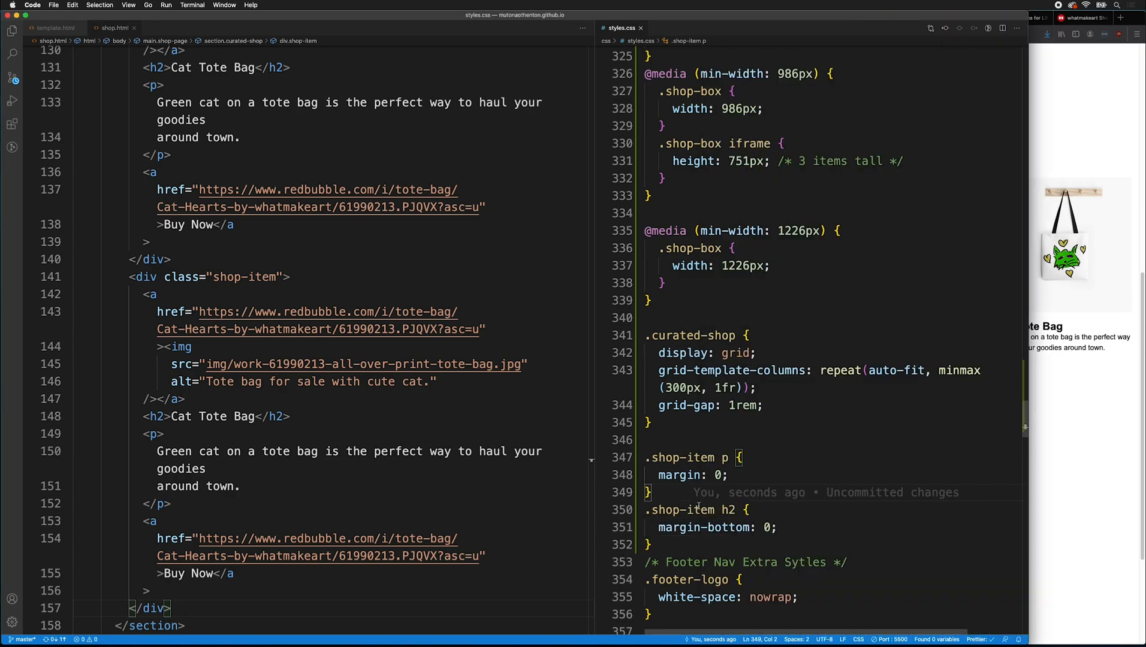
key("enter")
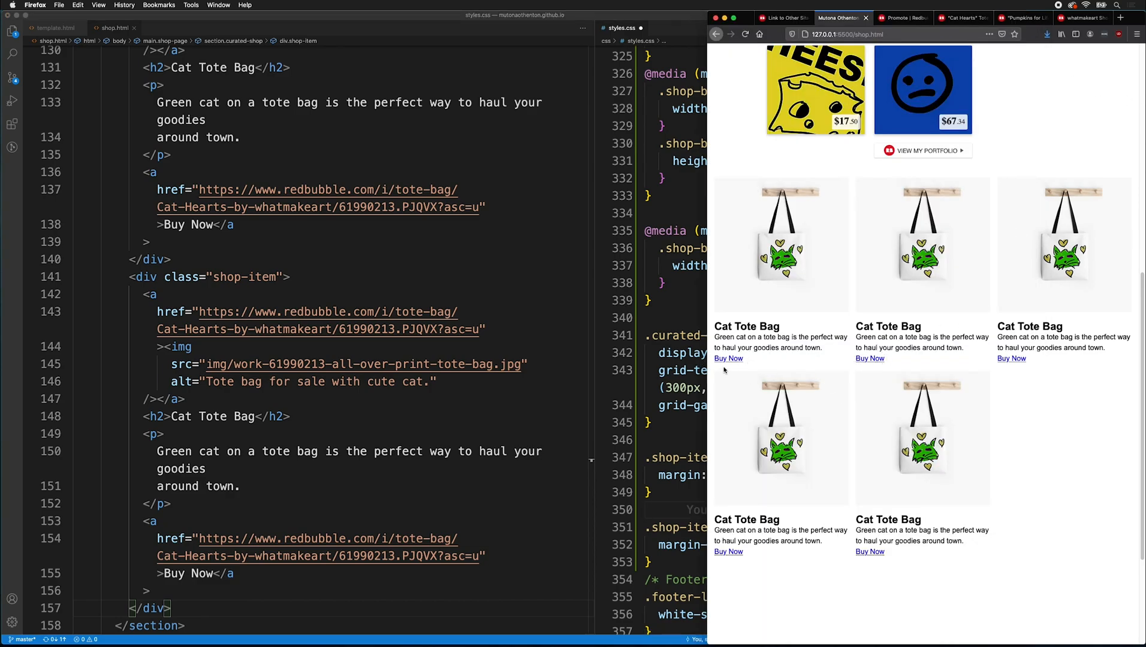
mouse_move(1014, 323)
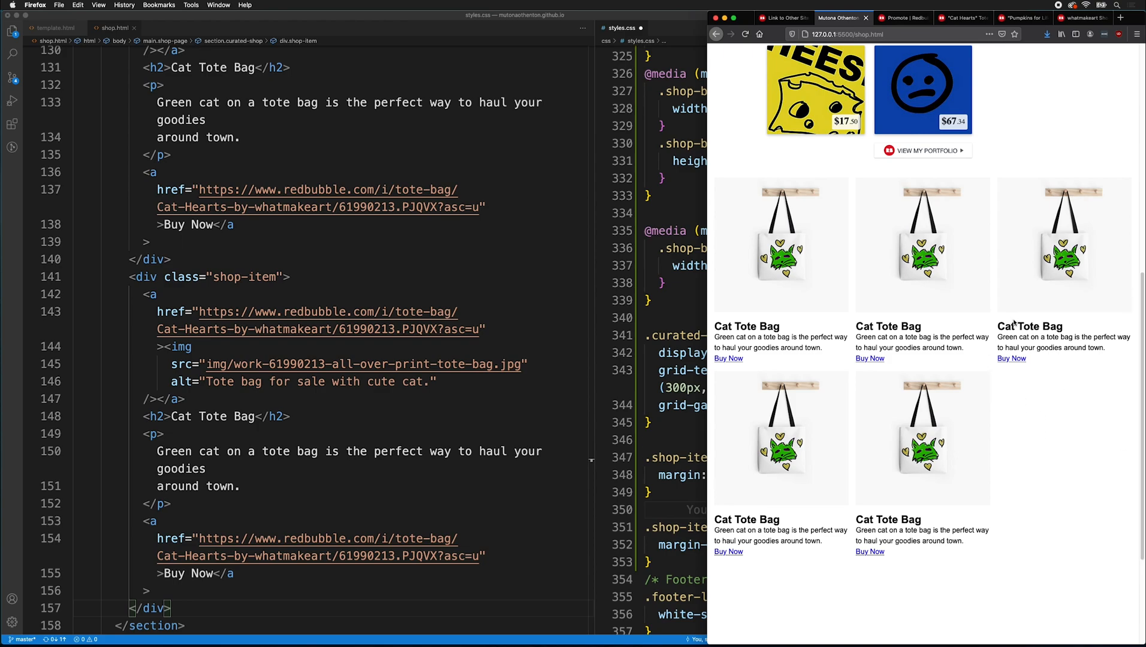
mouse_move(1014, 362)
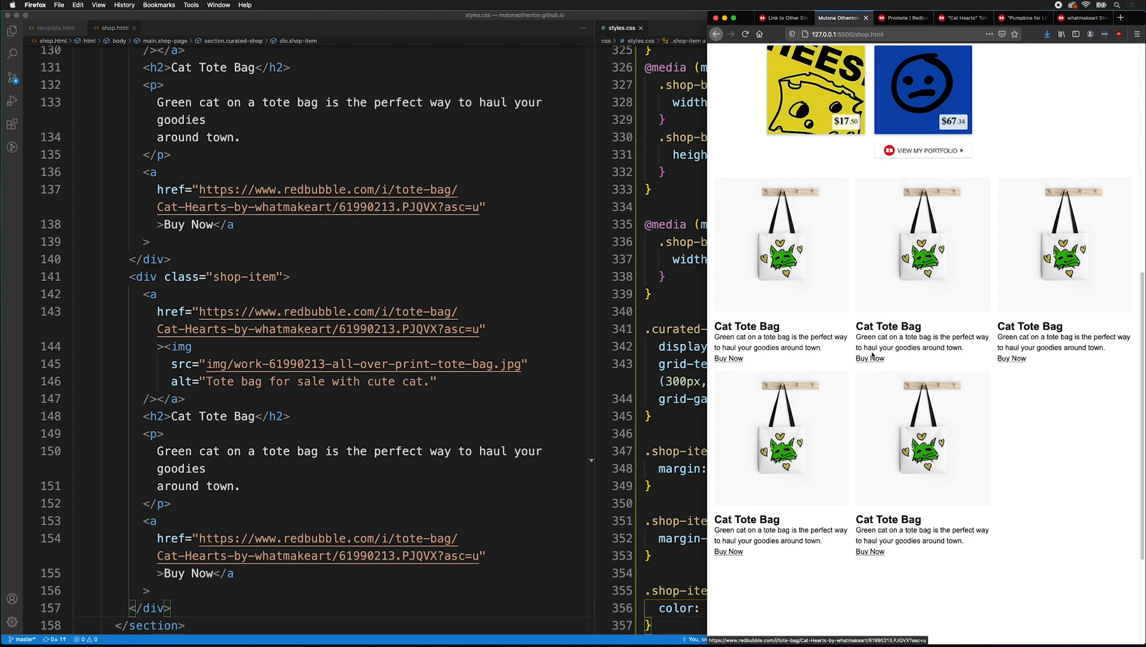
mouse_move(870, 283)
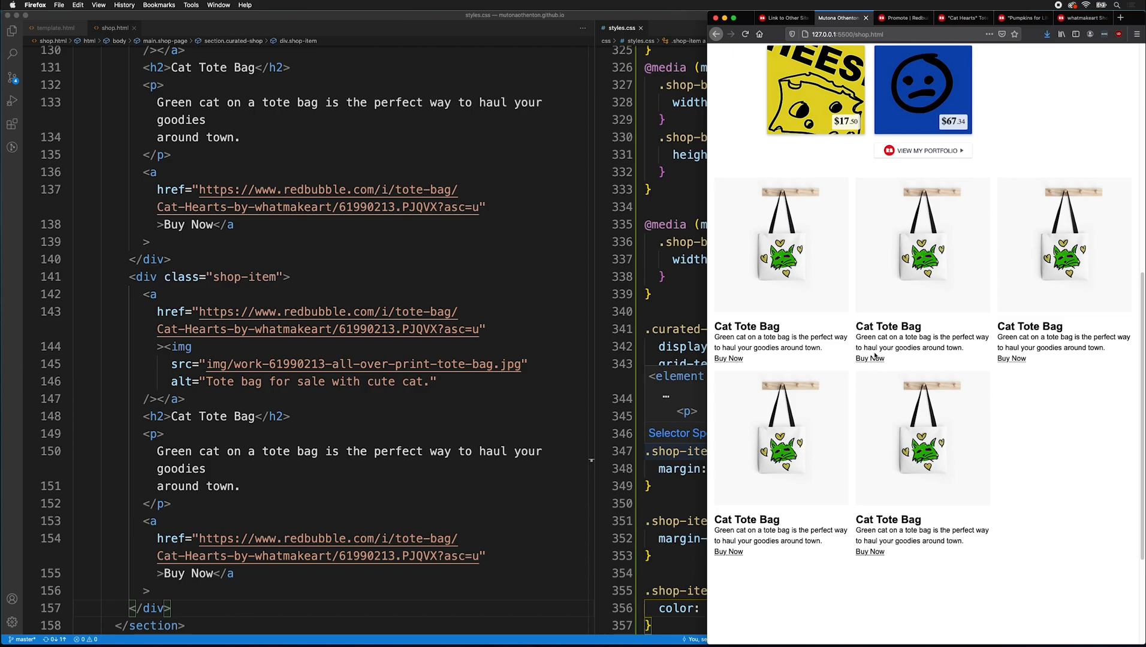
mouse_move(743, 117)
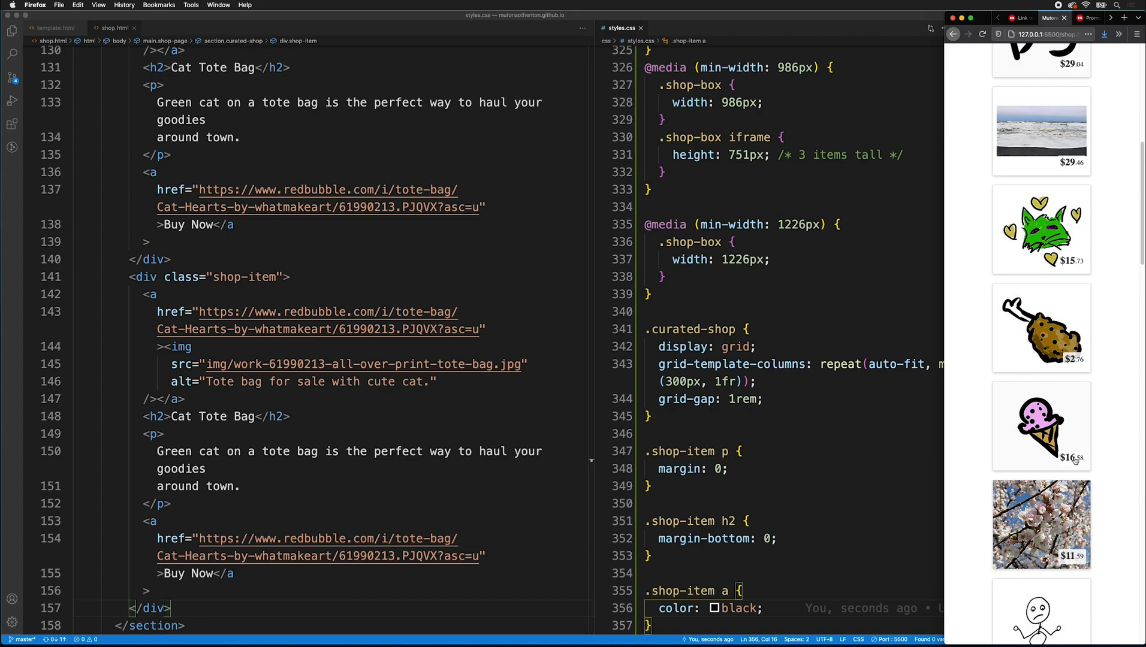
- Resize Firefox from narrow to wide and scroll to see the cards reflow into four columns
scroll("down", 3)
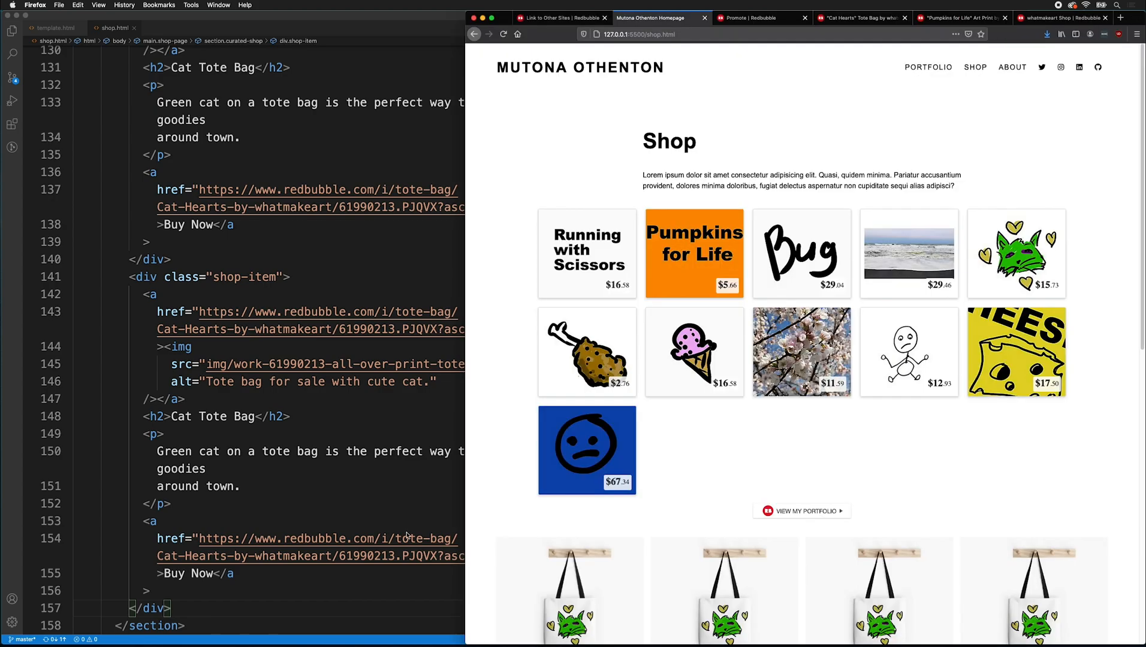
scroll("down", 3)
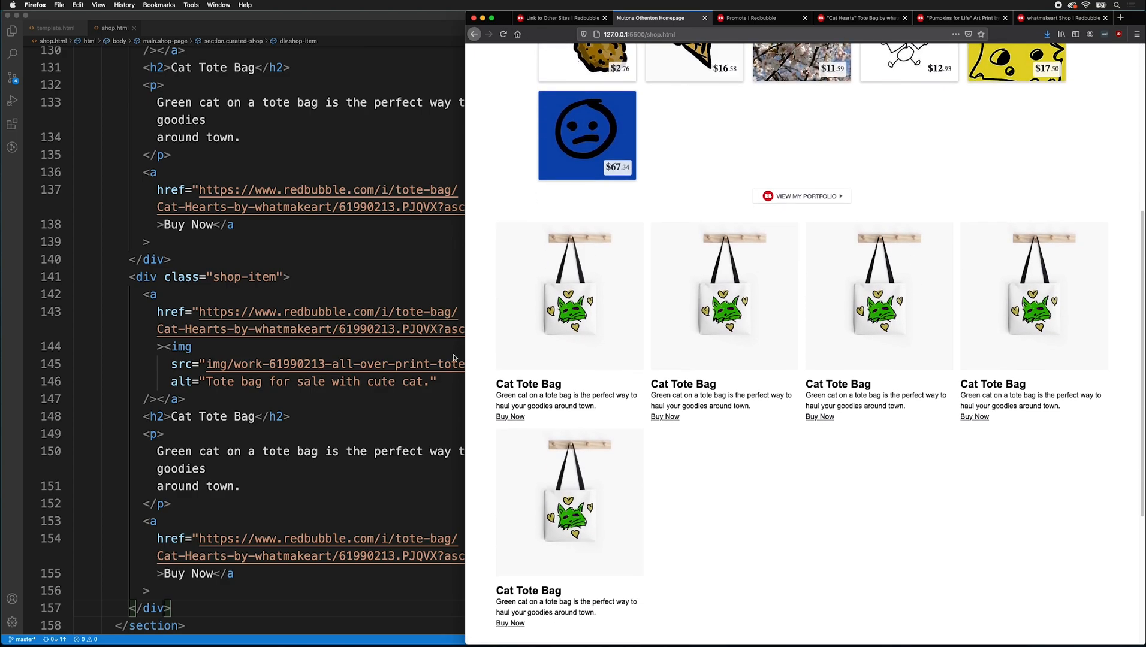
mouse_move(738, 530)
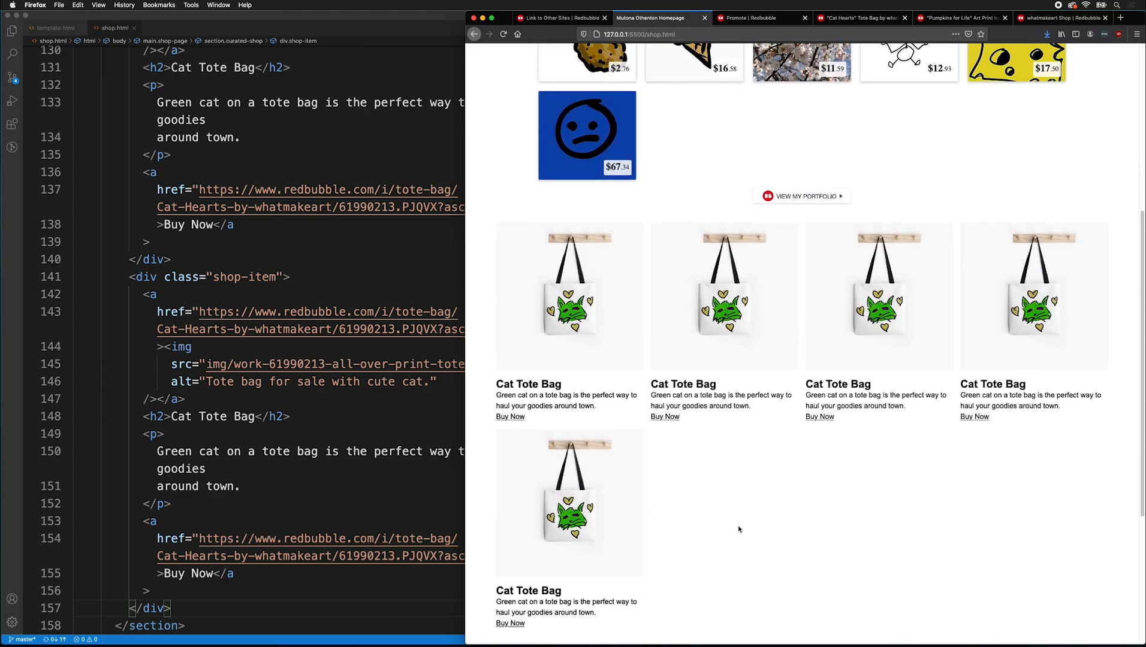
scroll("up", 3)
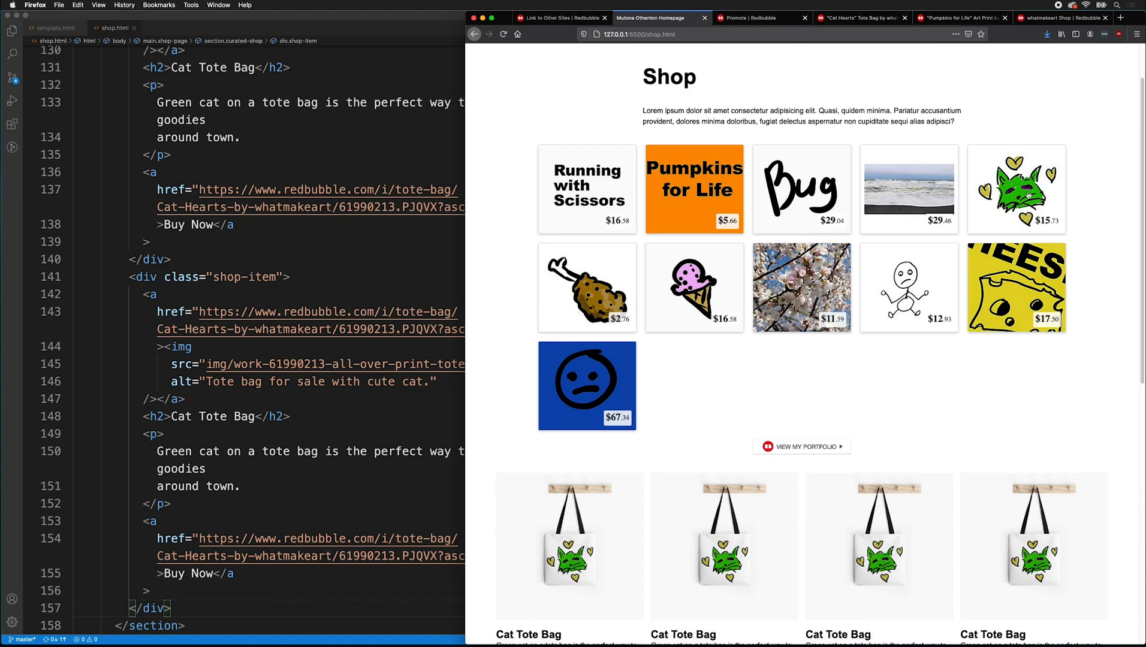
mouse_move(854, 201)
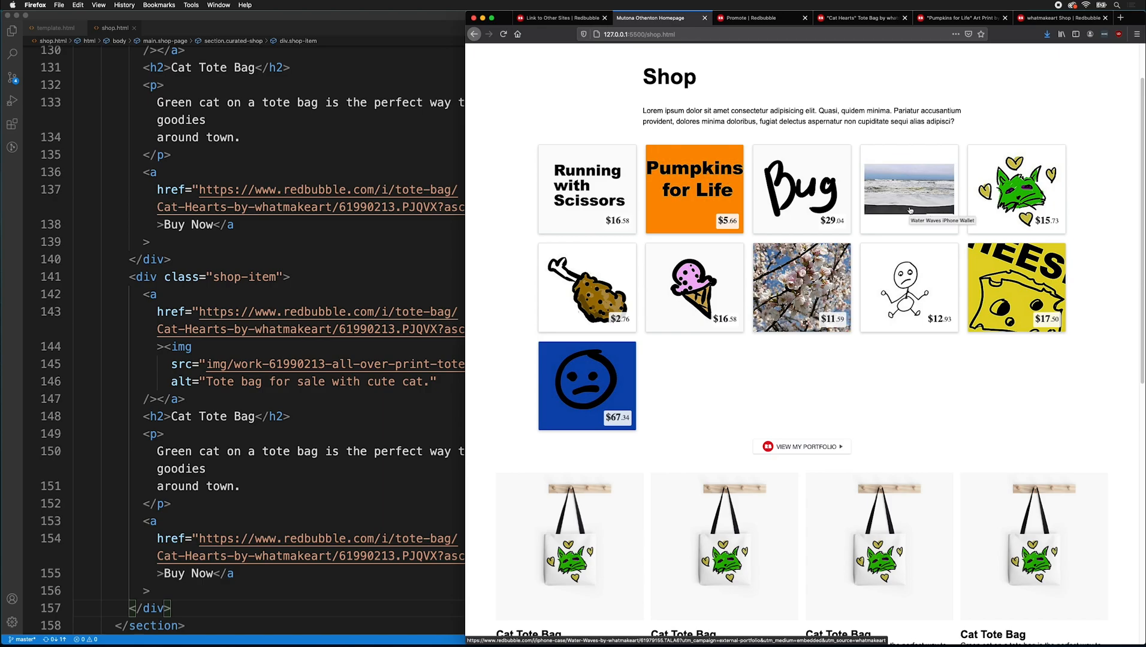
mouse_move(470, 110)
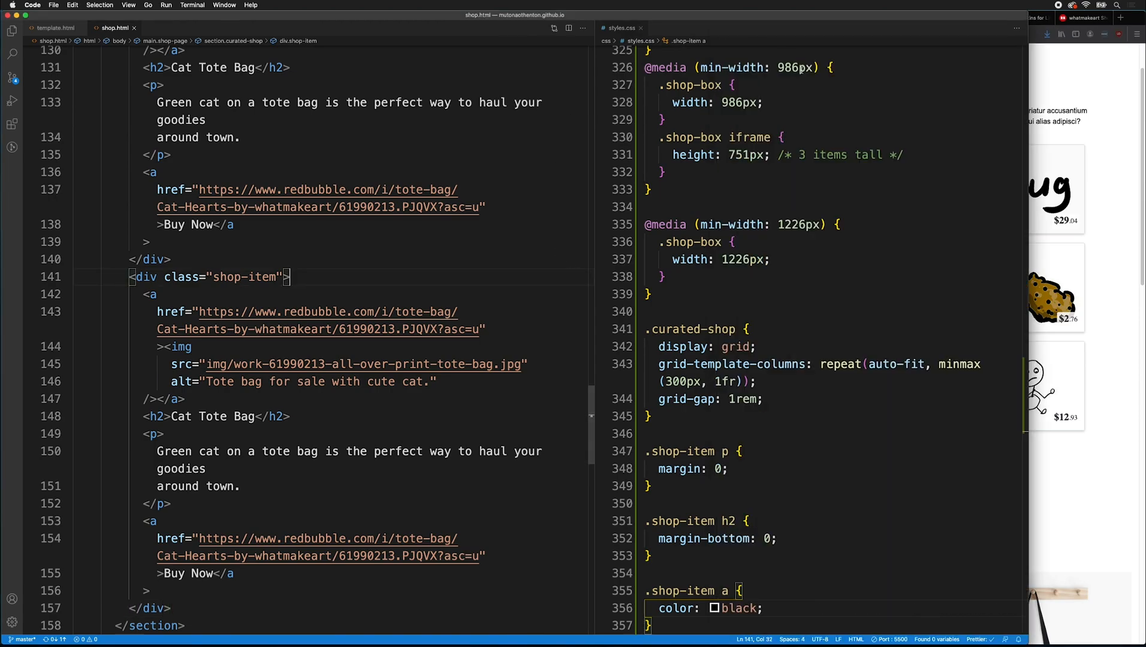
- Commit all pending changes with the message 'added shop page'
left_click(12, 78)
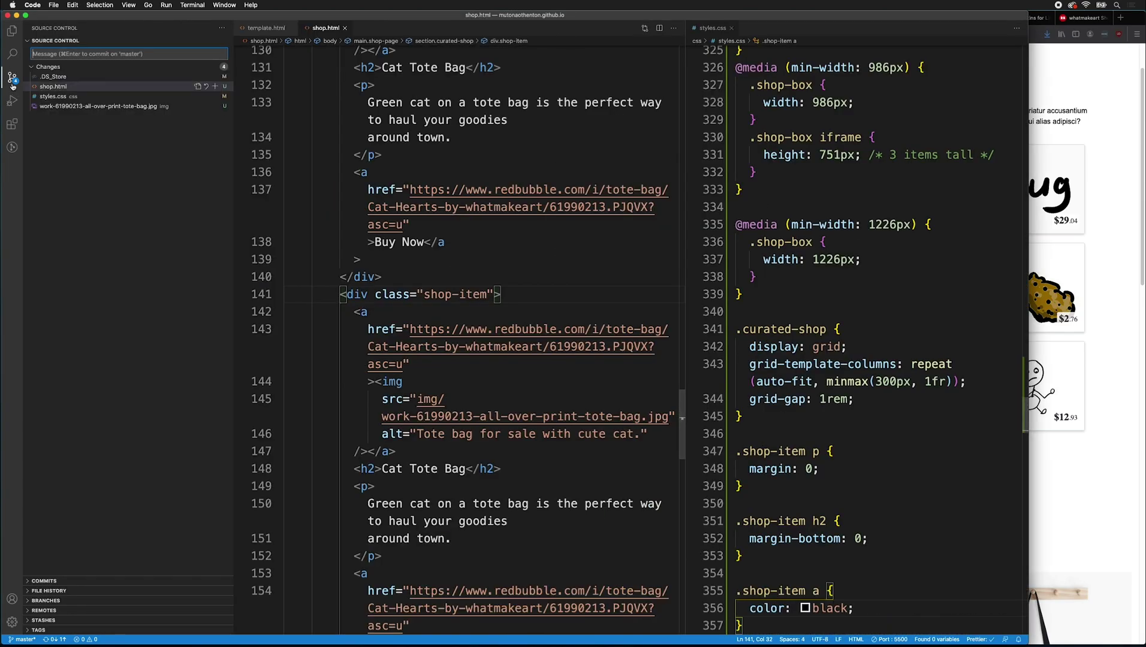
type("added shop page")
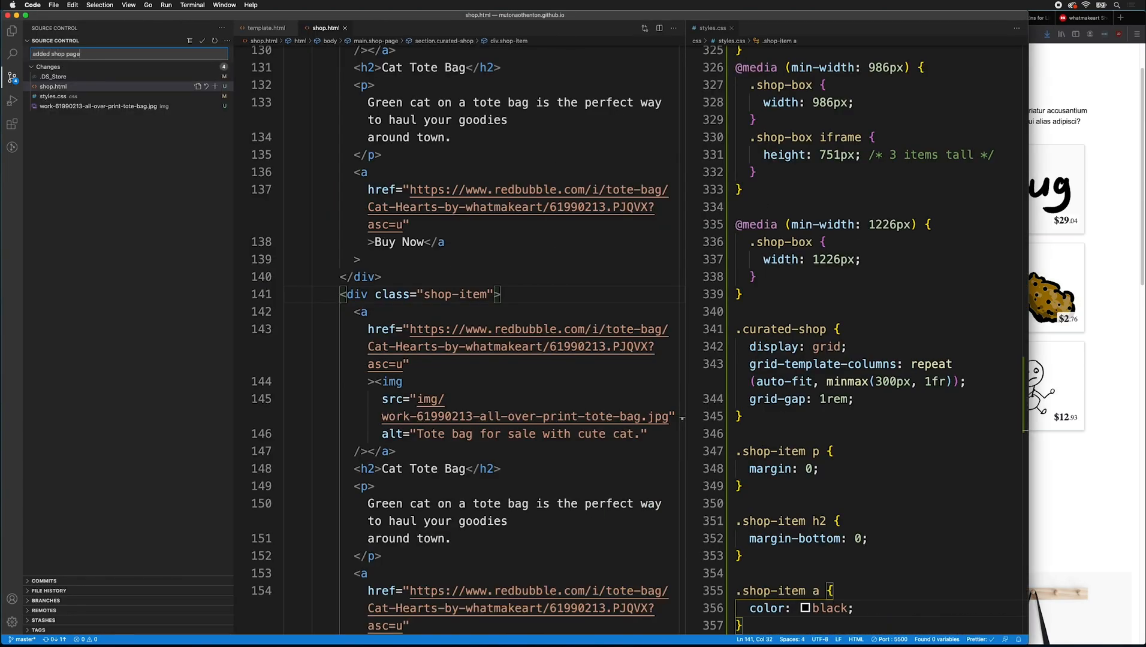
left_click(202, 41)
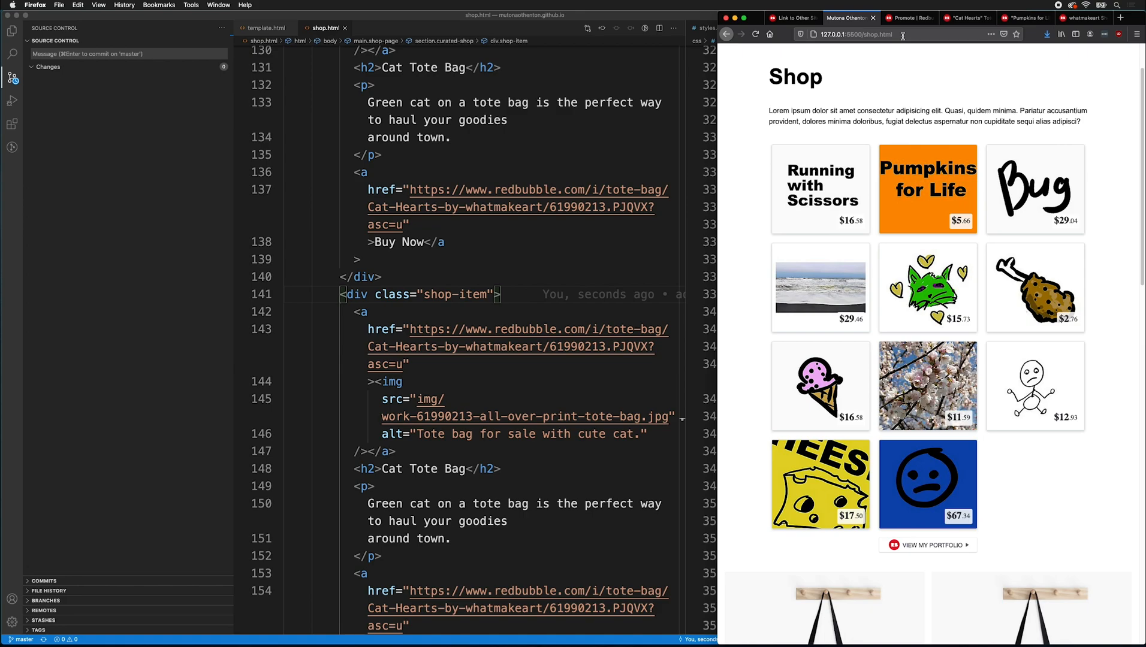
mouse_move(901, 35)
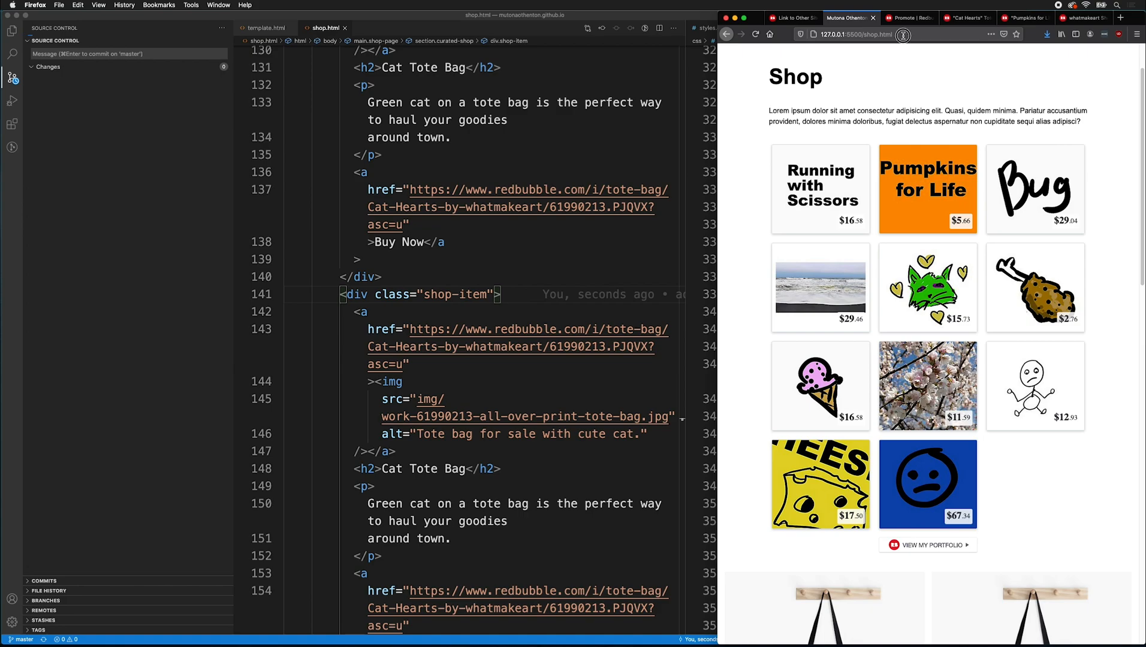